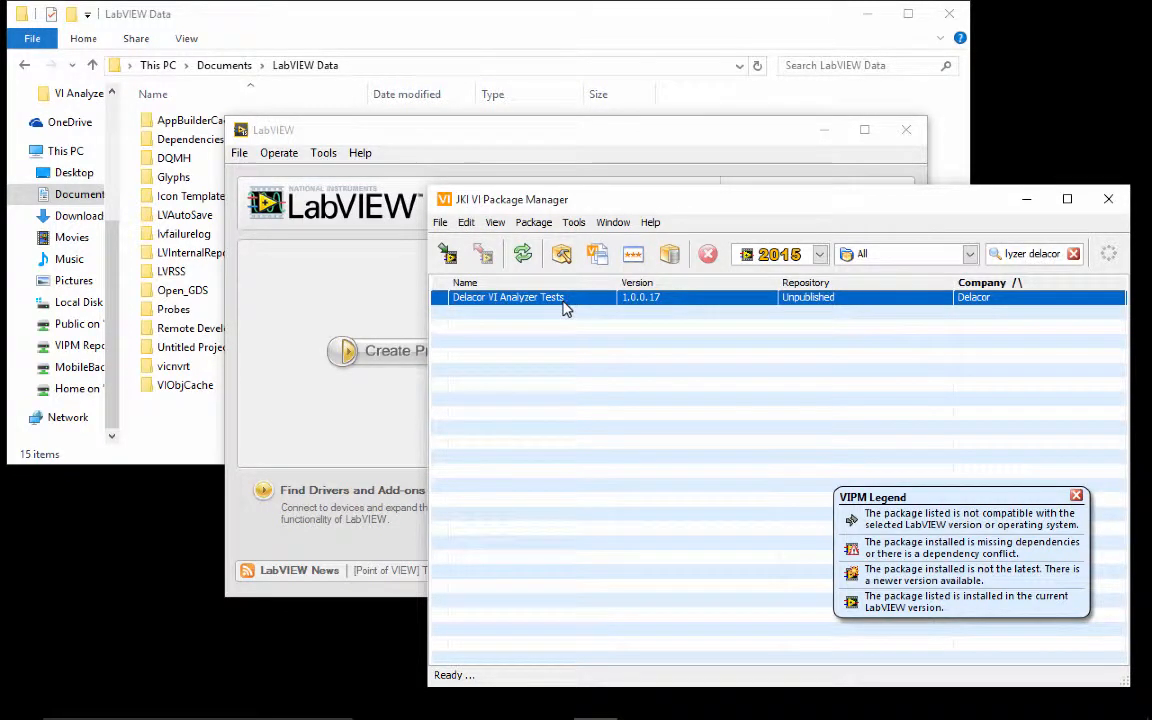
pyautogui.moveTo(560, 252)
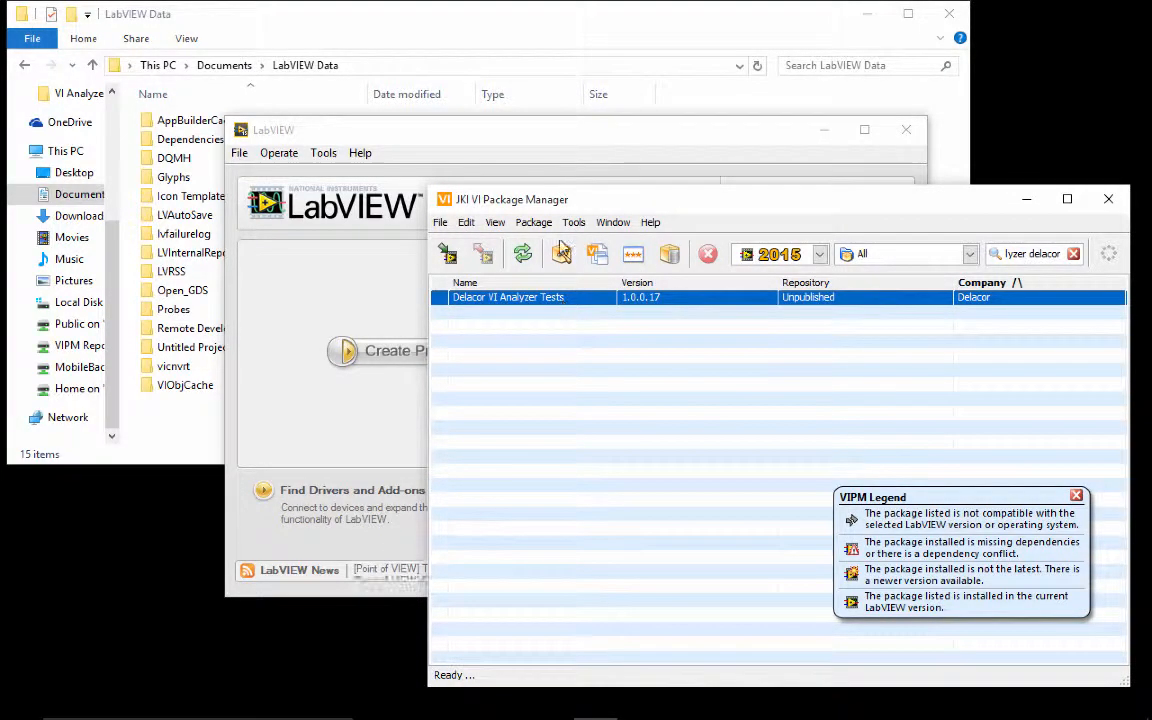
# - Create a new blank VI in LabVIEW and close it without saving
pyautogui.click(240, 152)
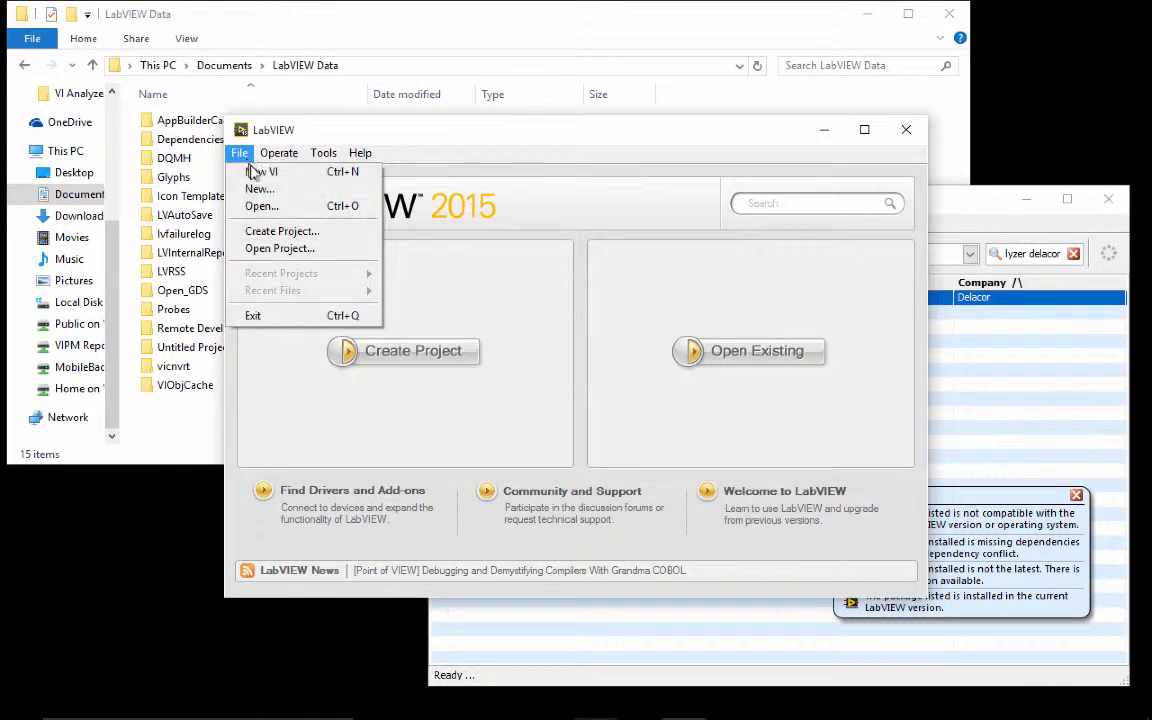
pyautogui.click(264, 172)
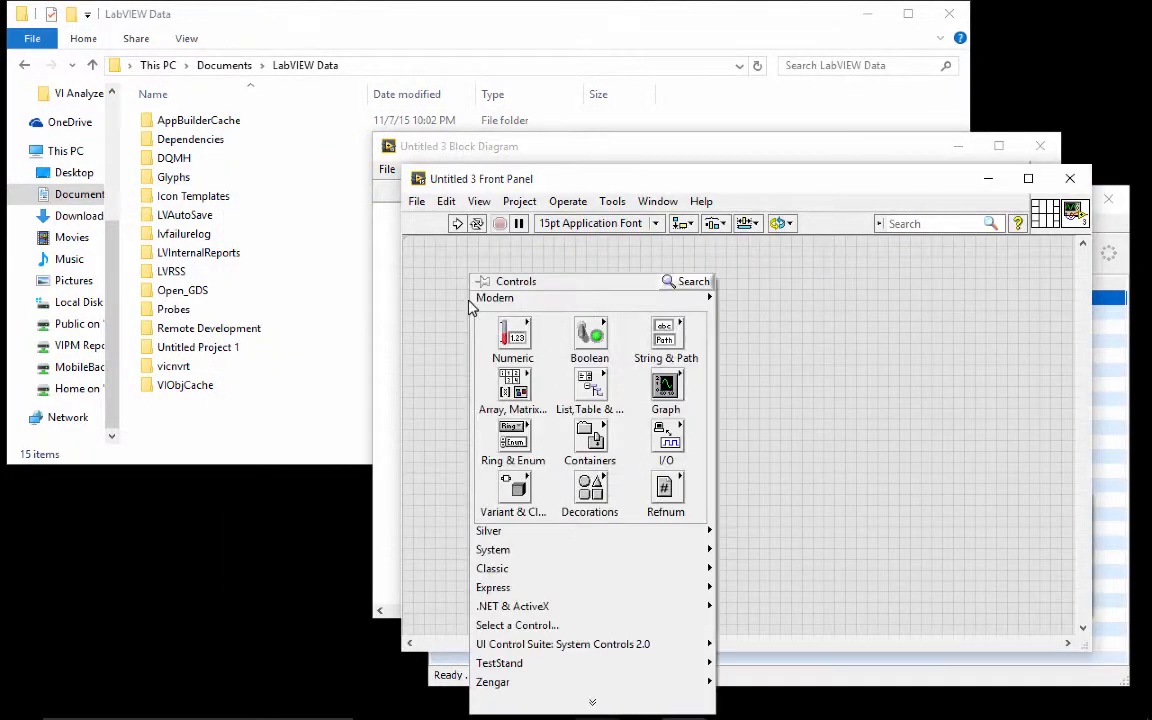
pyautogui.click(600, 348)
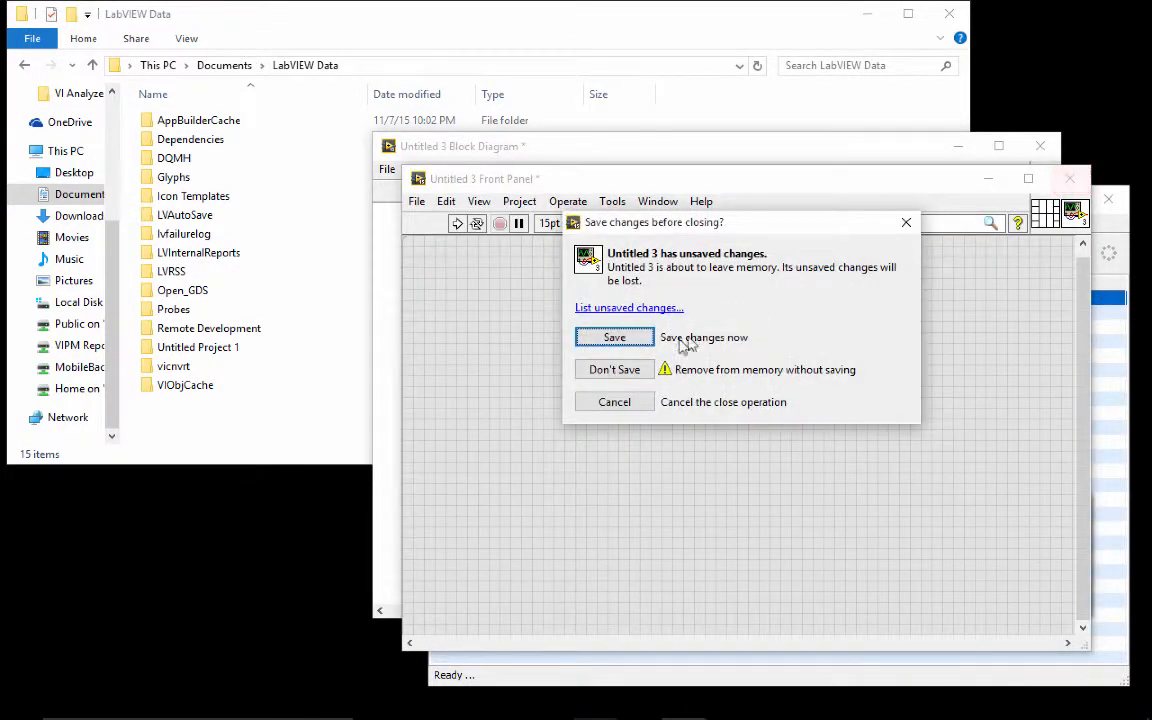
pyautogui.click(614, 368)
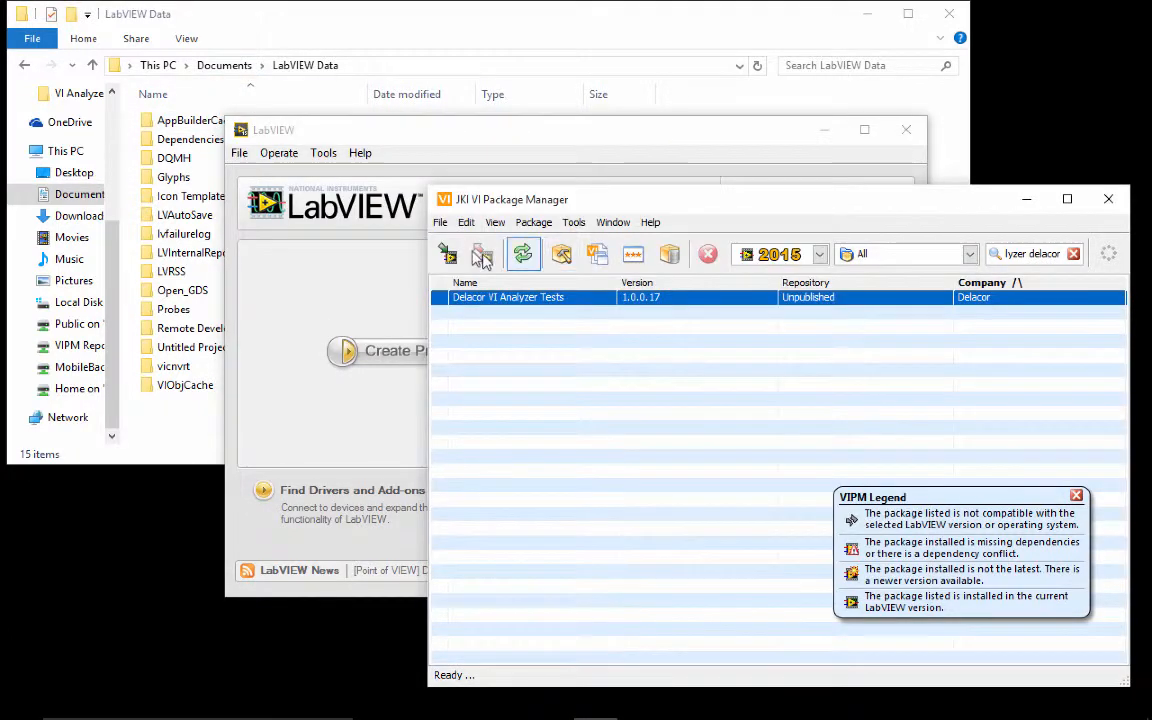
# - Install Delacor VI Analyzer Tests, browse the Delacor CFG Templates folder, and open VI Analyzer User Dictionary.txt
pyautogui.click(448, 252)
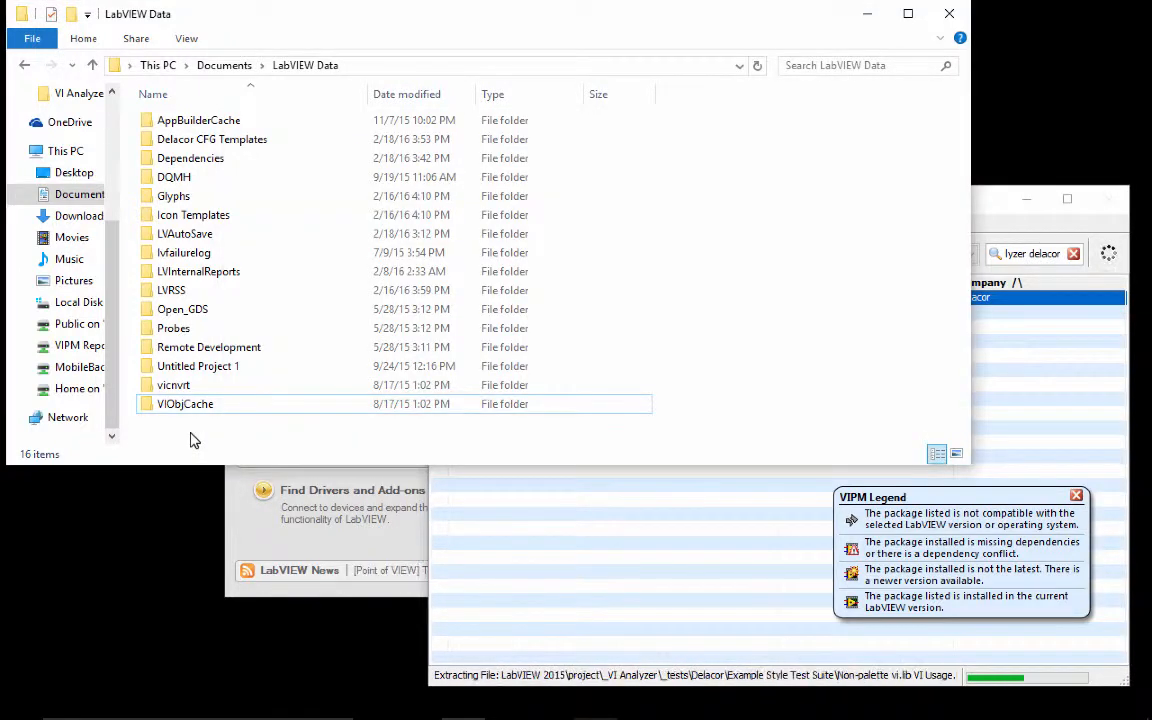
pyautogui.click(212, 140)
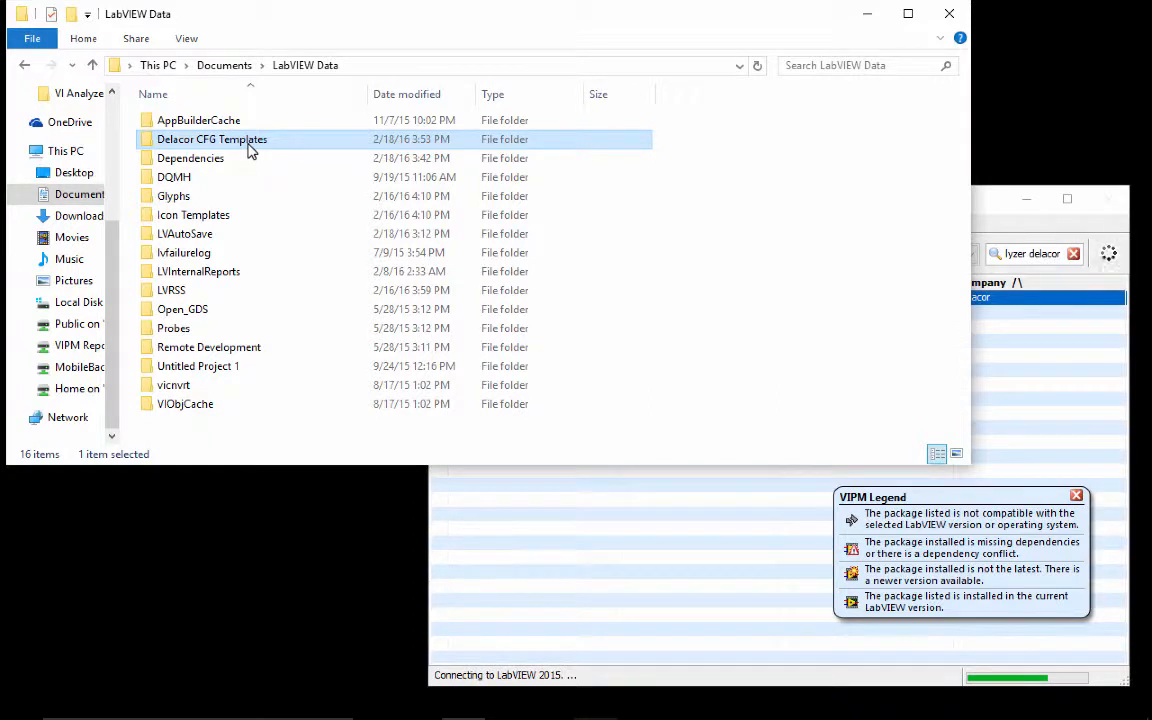
pyautogui.doubleClick(212, 140)
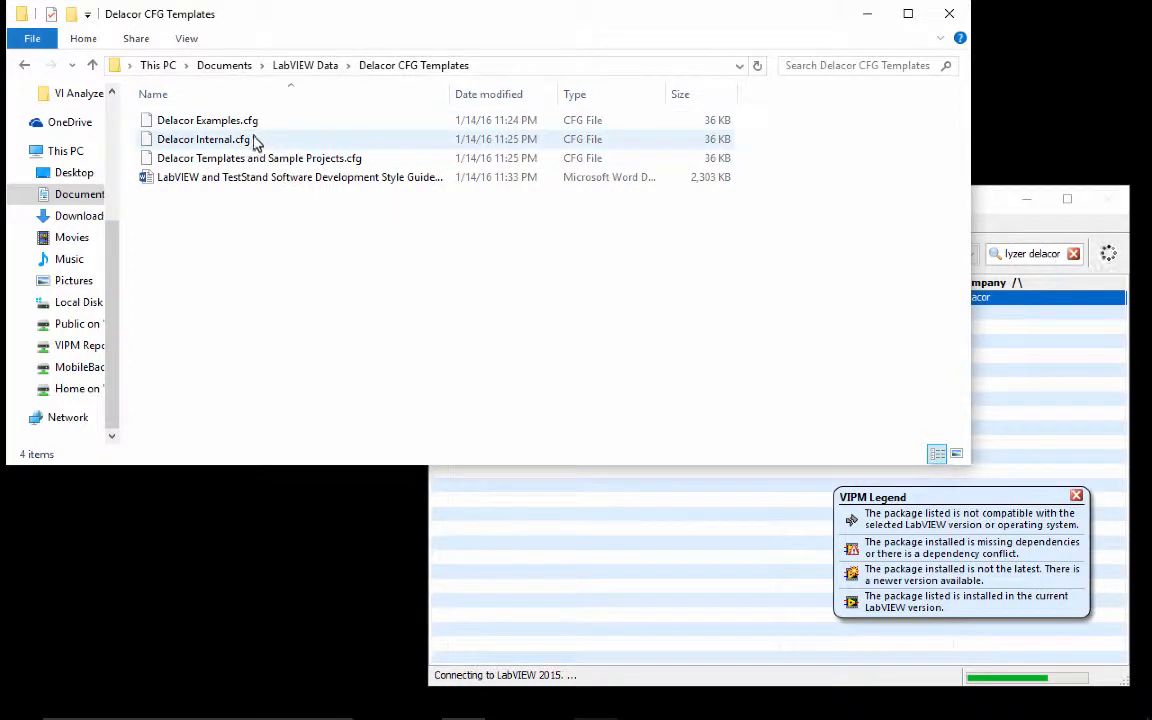
pyautogui.moveTo(232, 146)
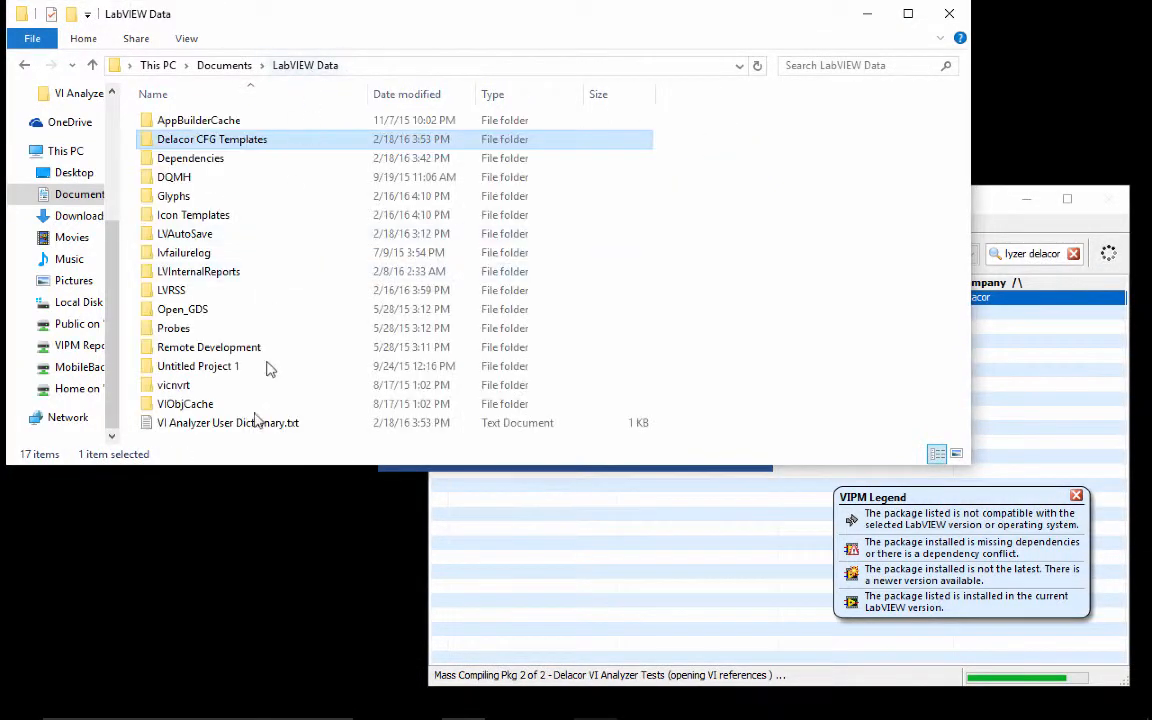
pyautogui.click(228, 422)
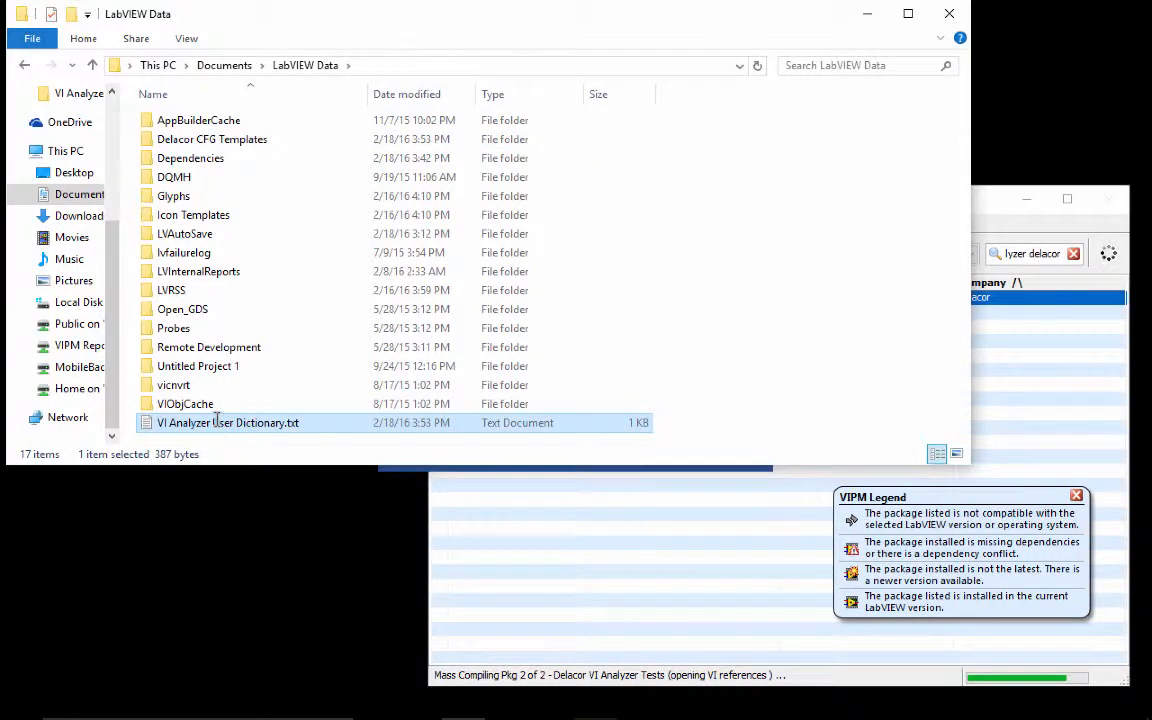
pyautogui.doubleClick(228, 422)
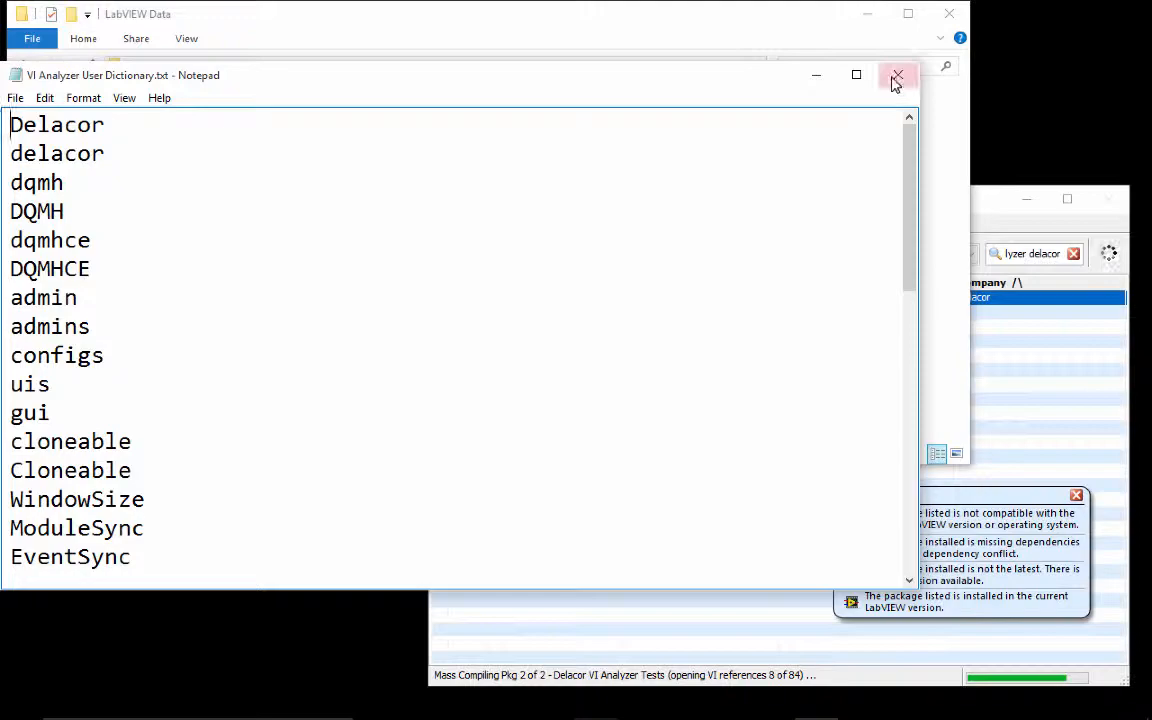
# - Close Notepad and read the style guide's Contents, Scope, Abbreviations and Environment Configuration sections in Word
pyautogui.click(896, 76)
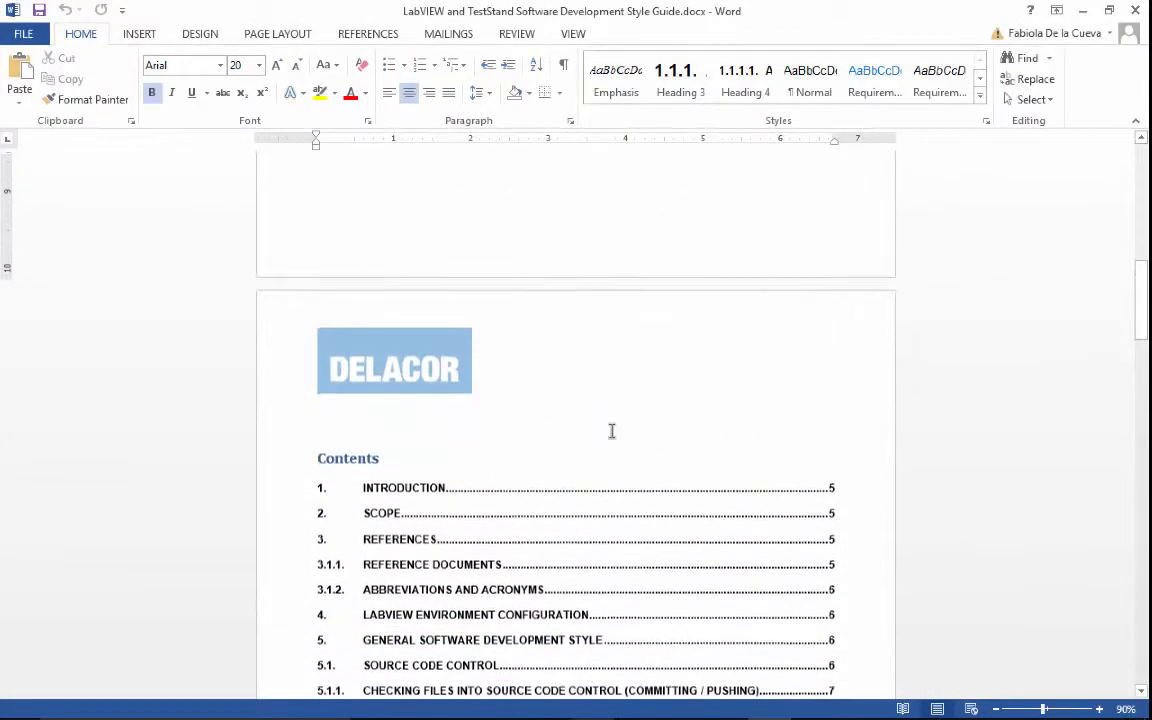
pyautogui.scroll(-3)
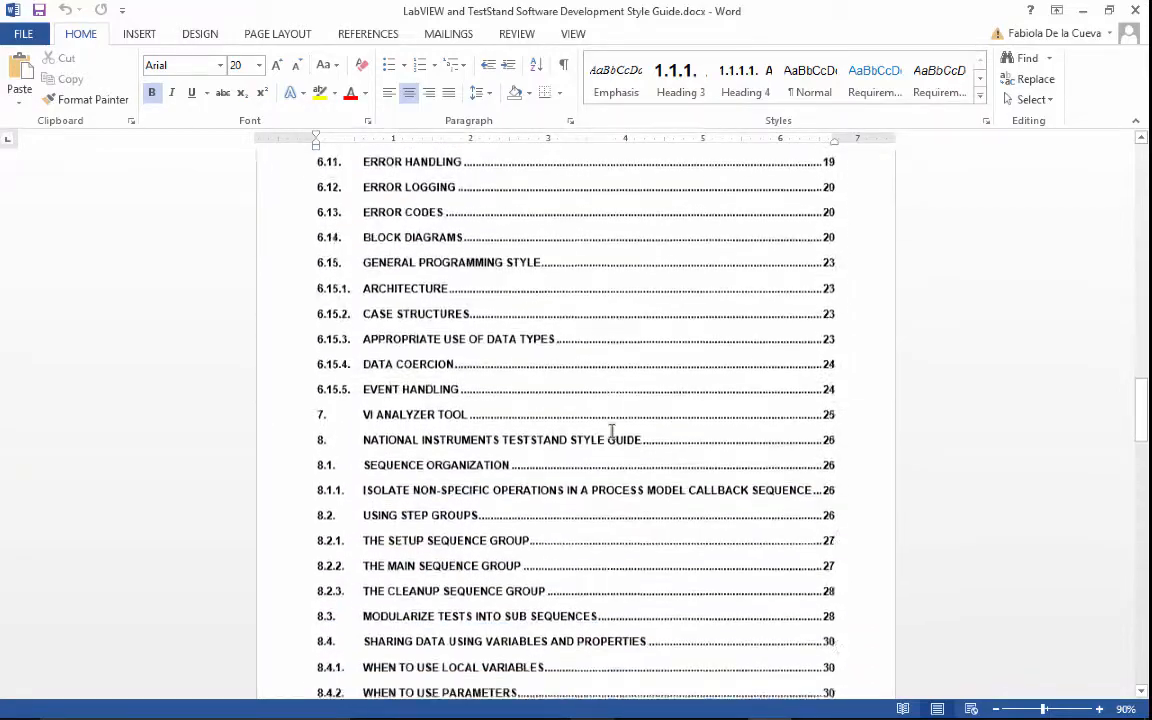
pyautogui.scroll(-3)
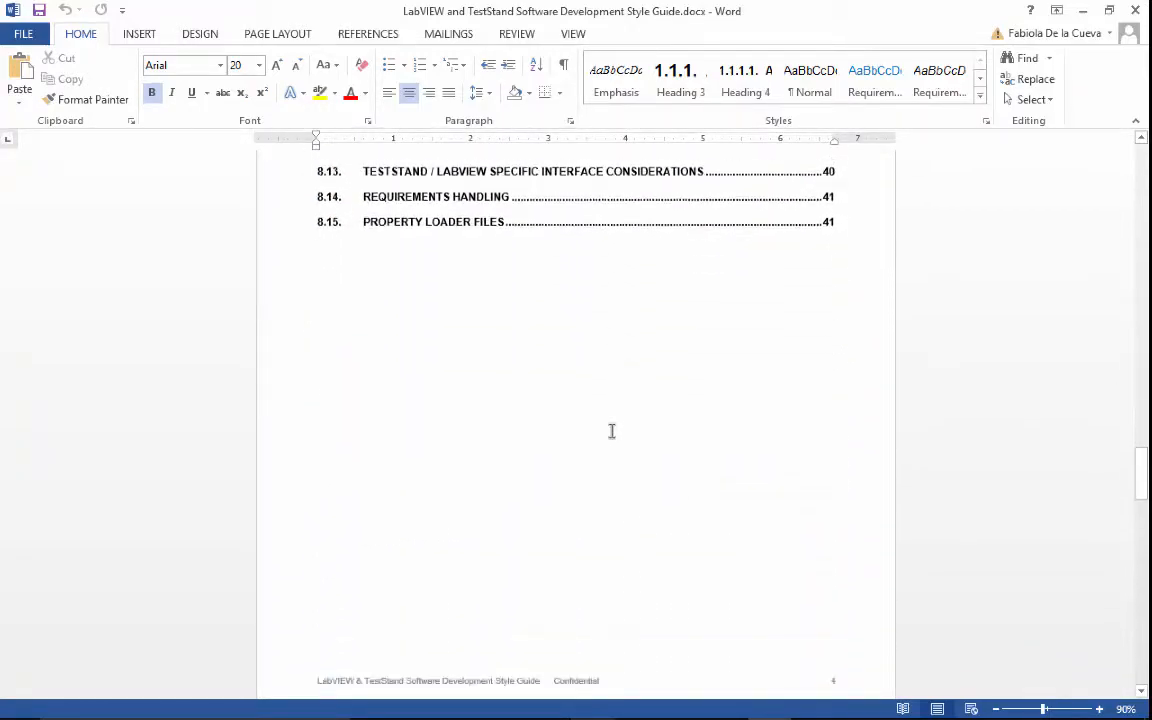
pyautogui.scroll(-3)
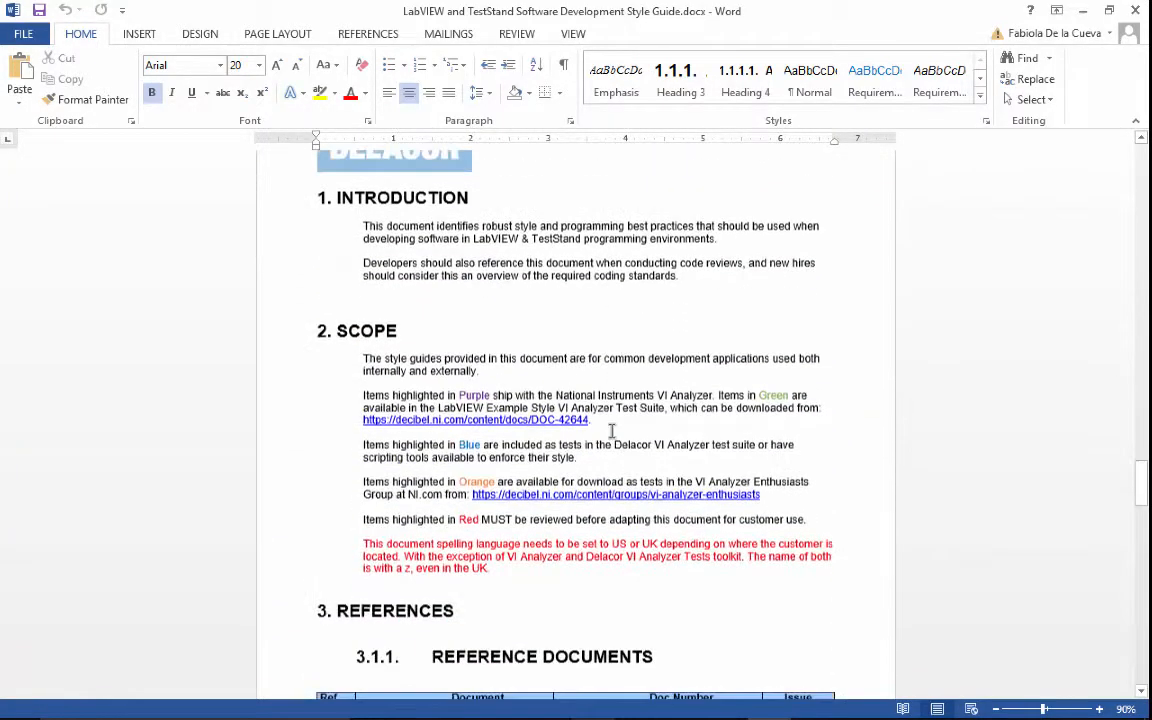
pyautogui.scroll(-3)
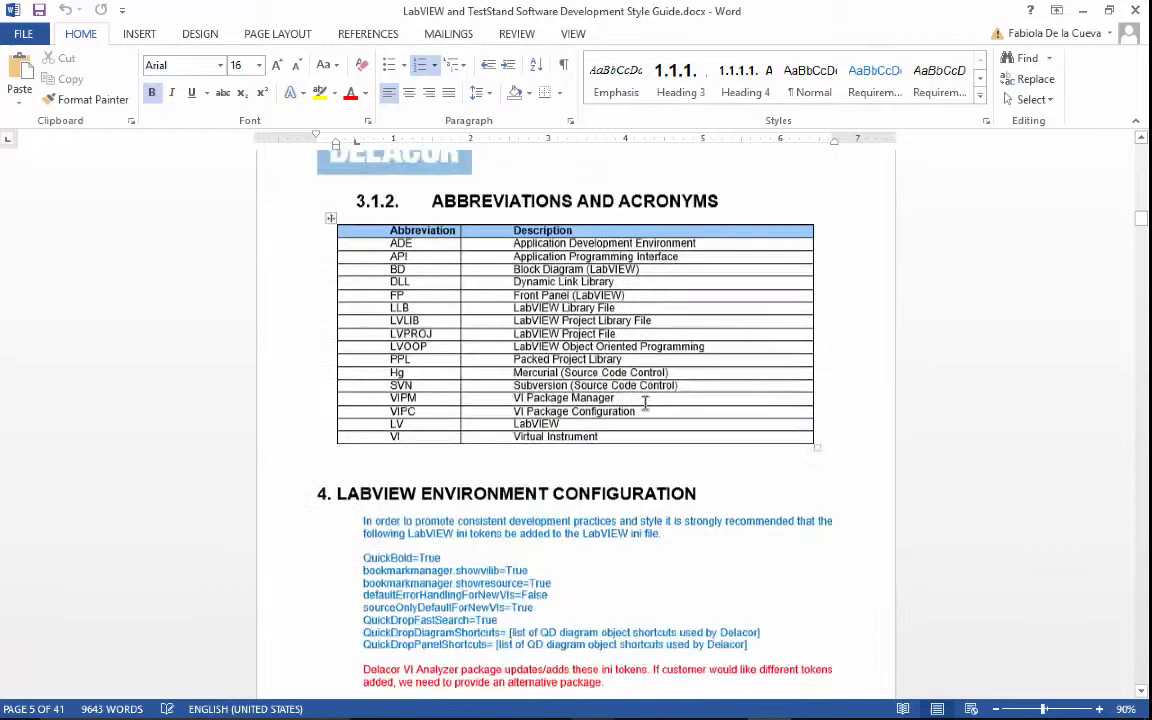
pyautogui.scroll(-3)
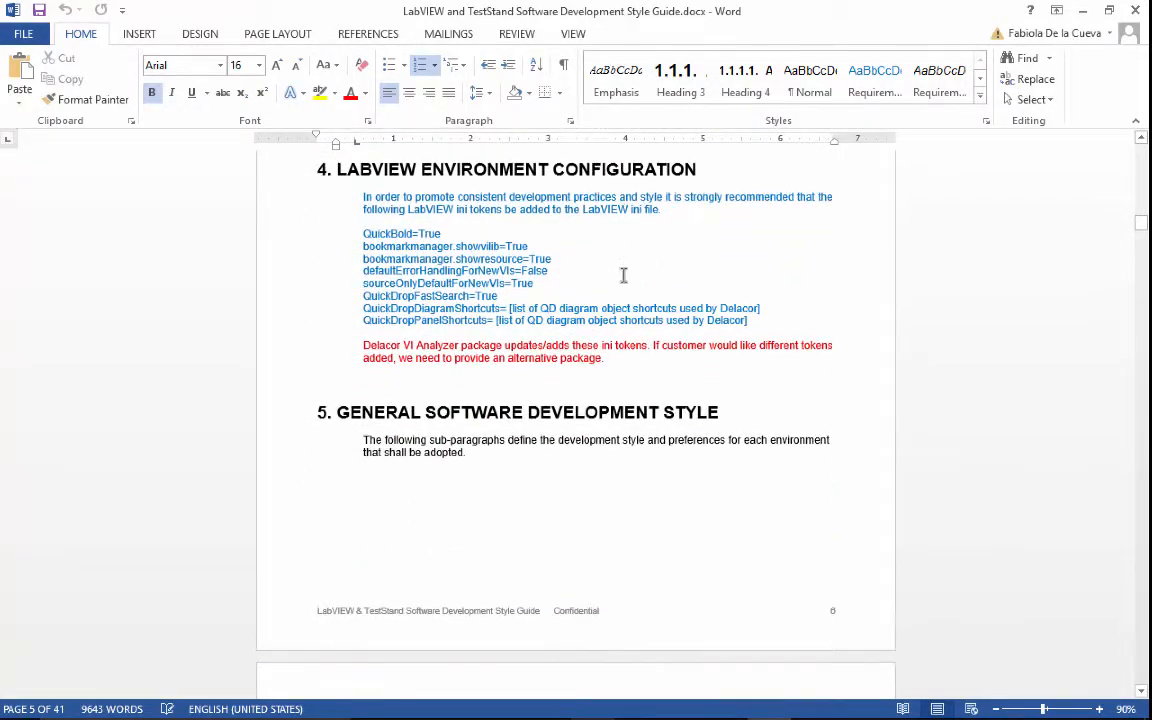
pyautogui.scroll(-3)
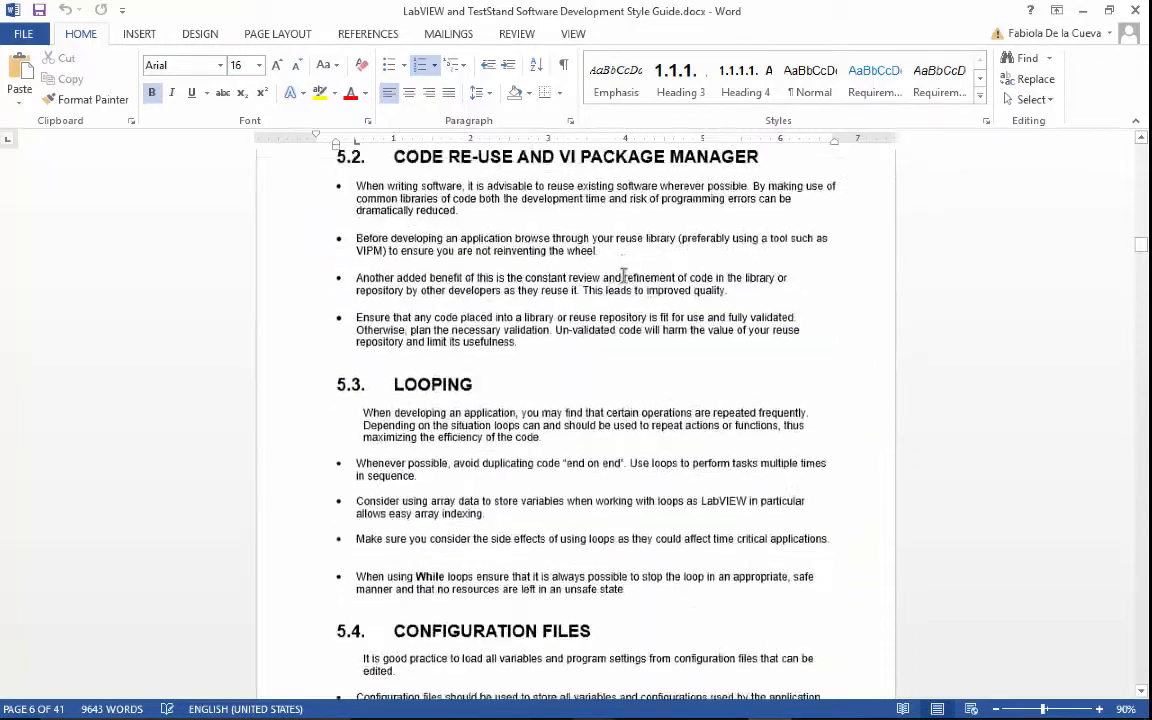
pyautogui.scroll(-3)
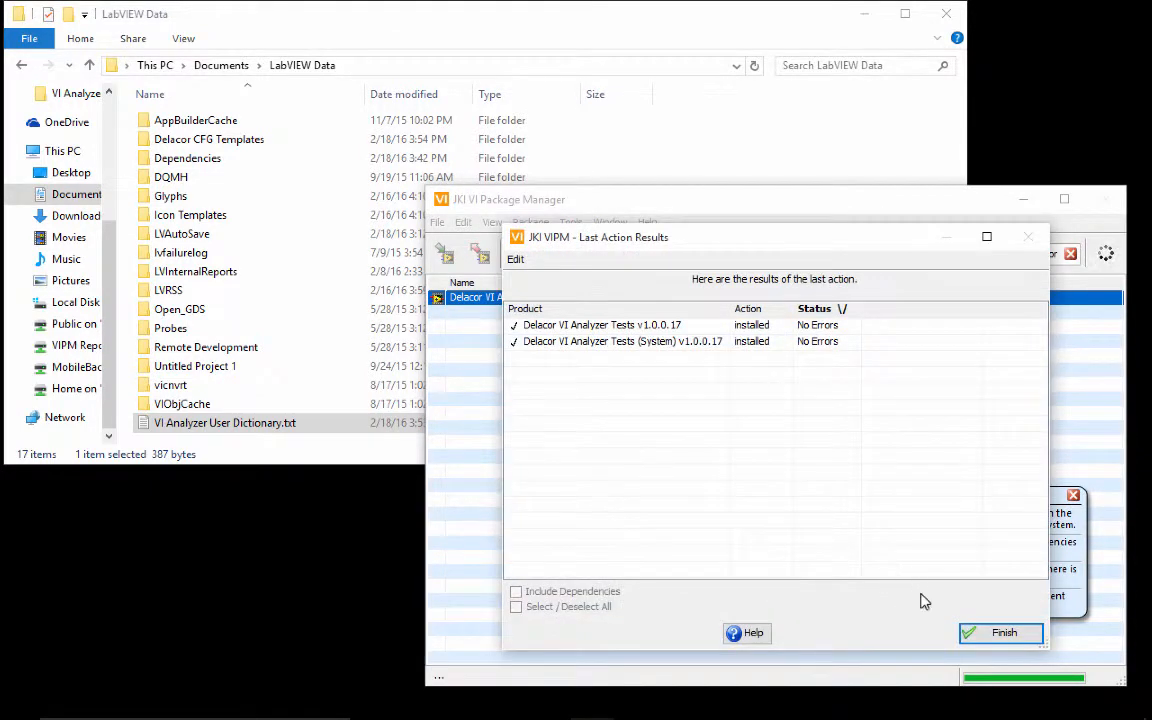
pyautogui.moveTo(952, 594)
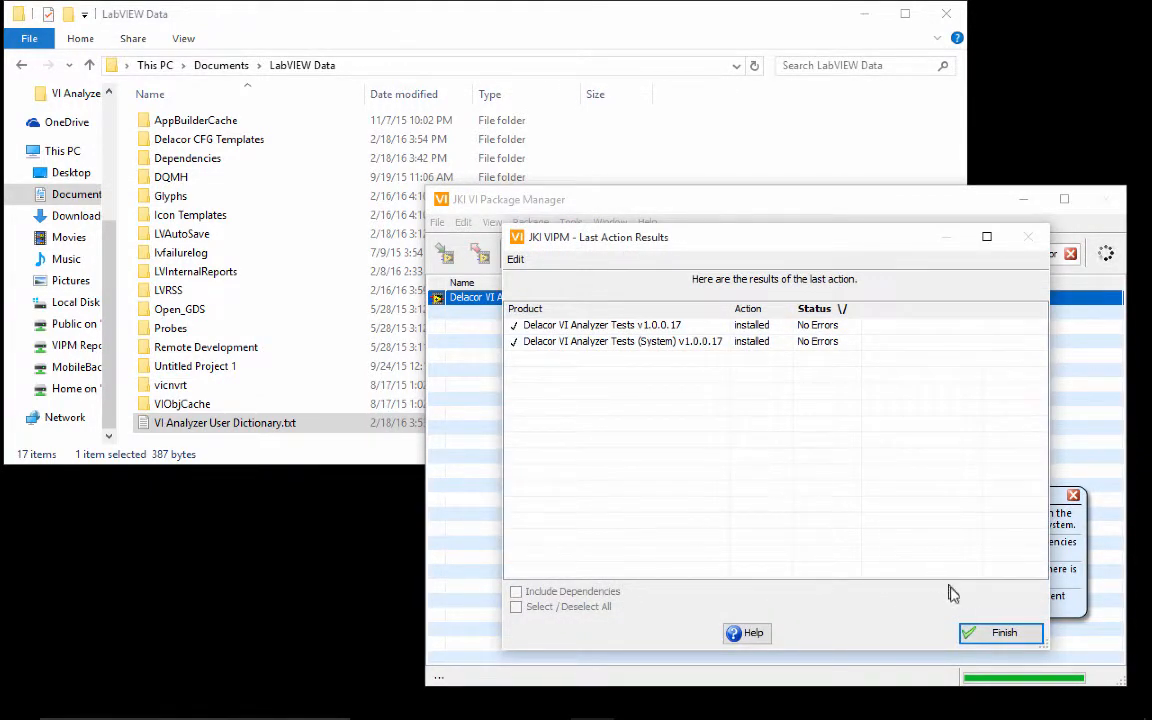
# - Finish the successful package installation and close LabVIEW so it can restart
pyautogui.click(1000, 632)
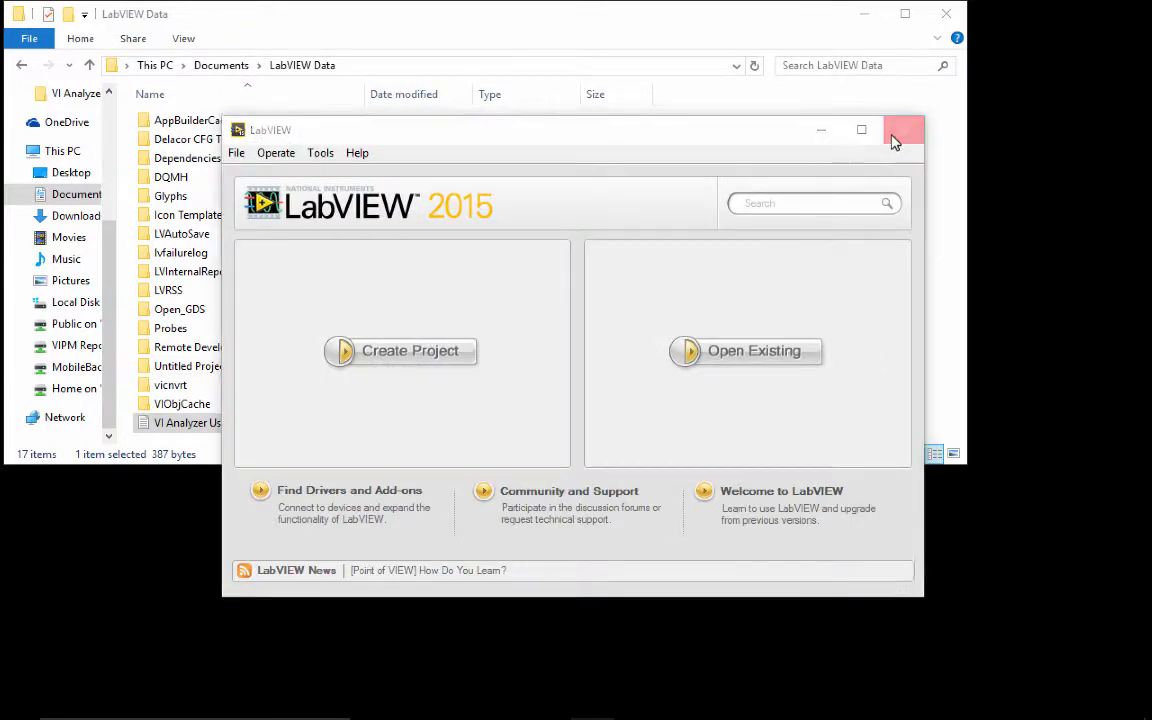
pyautogui.click(904, 130)
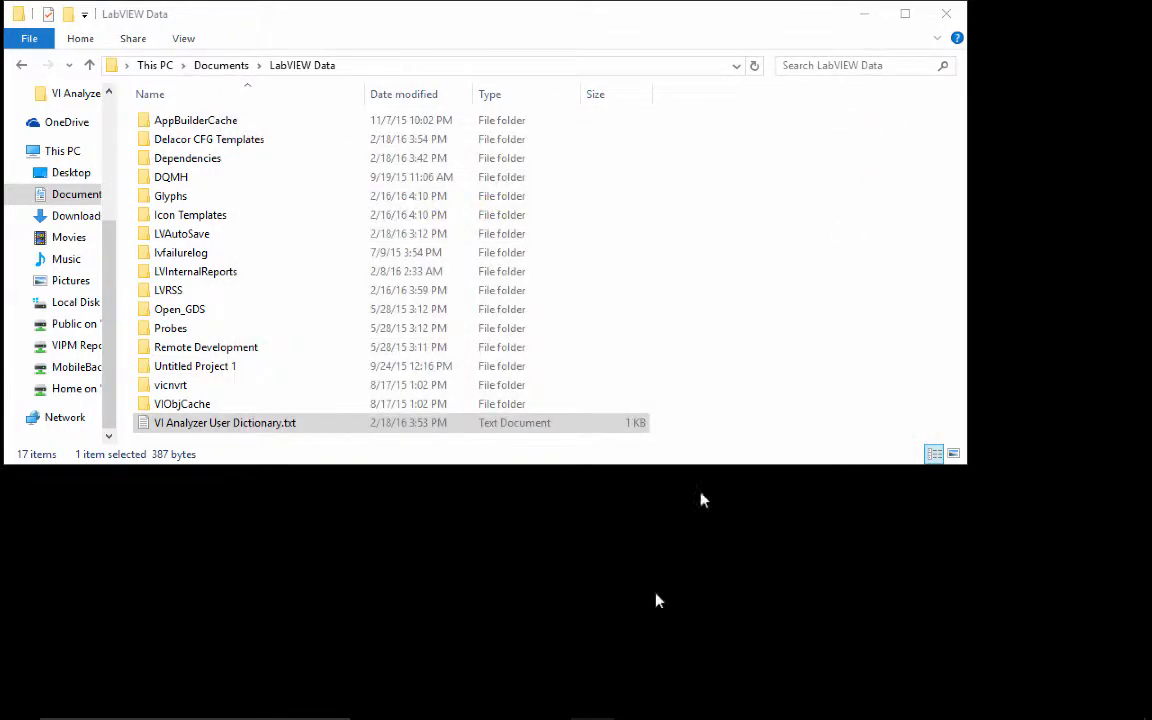
pyautogui.moveTo(618, 704)
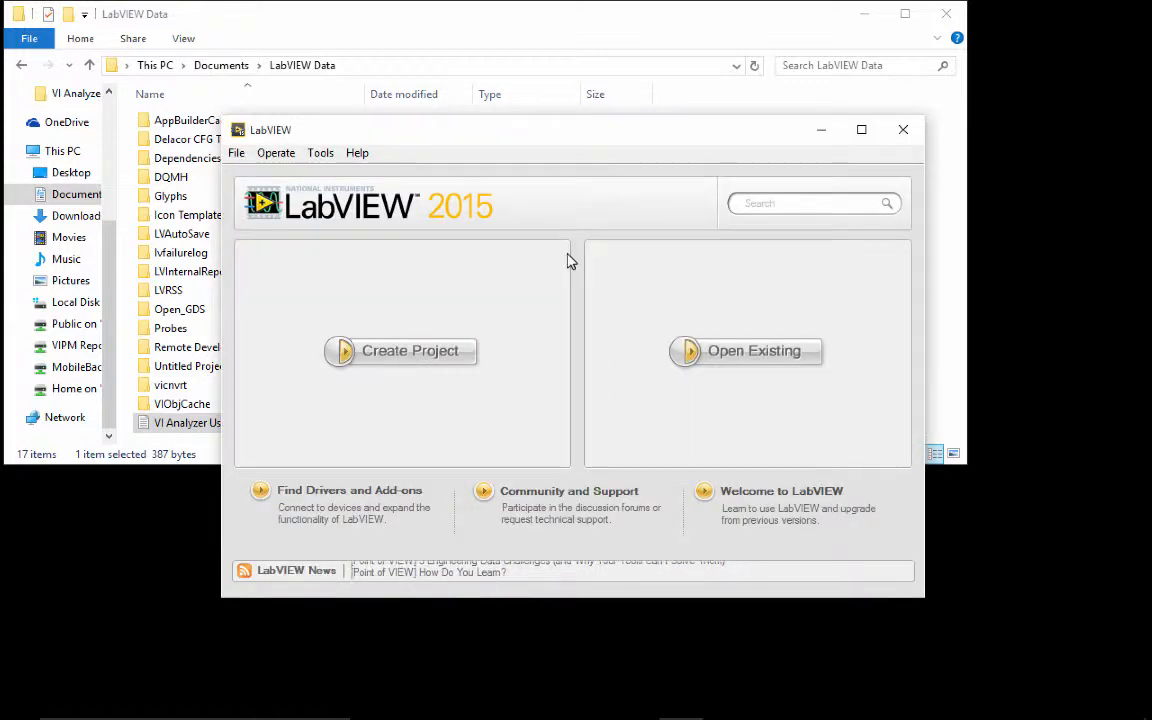
pyautogui.click(236, 152)
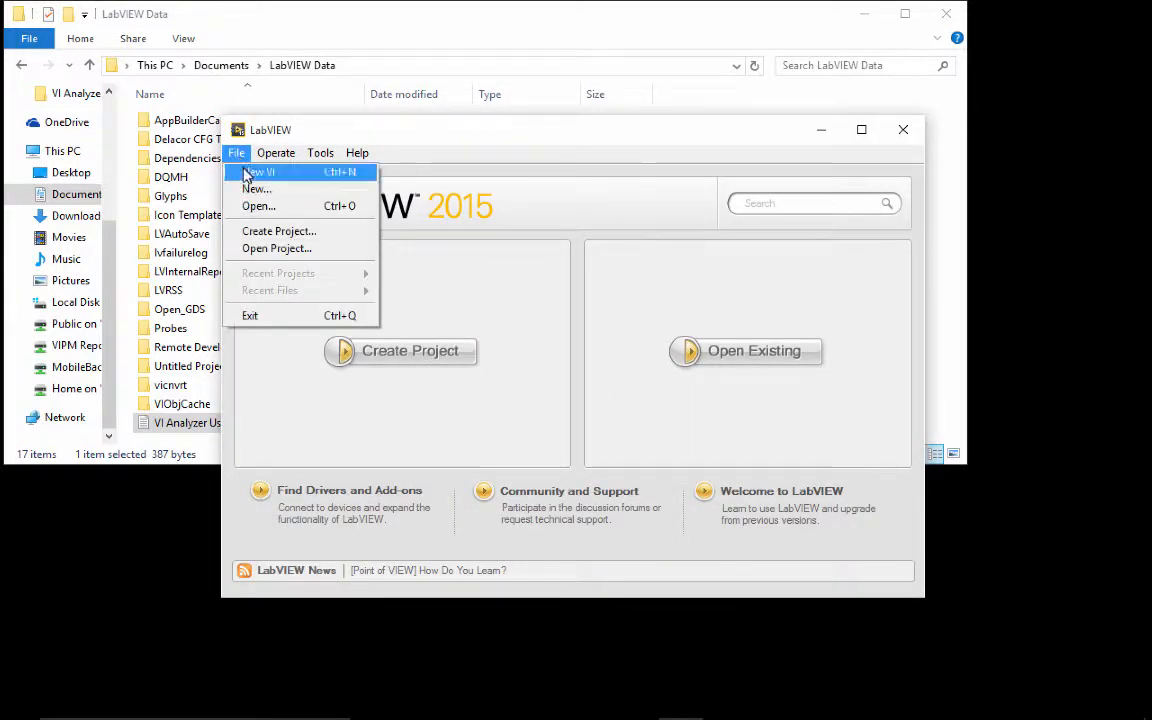
pyautogui.click(258, 172)
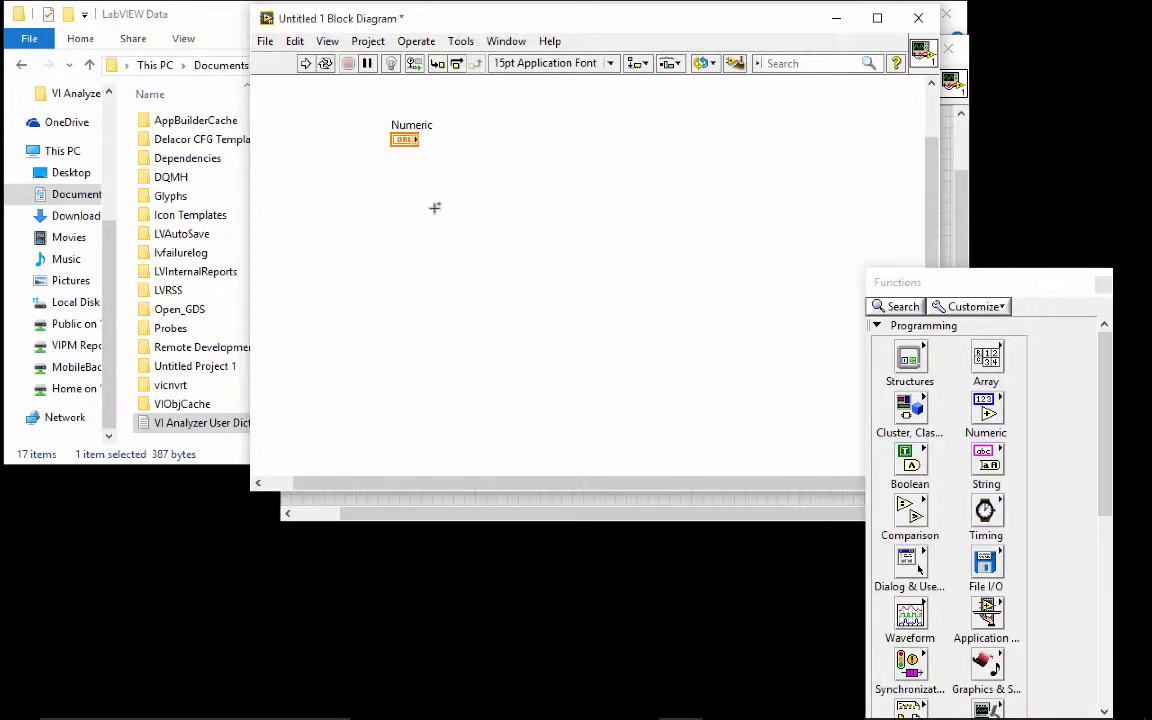
pyautogui.click(918, 20)
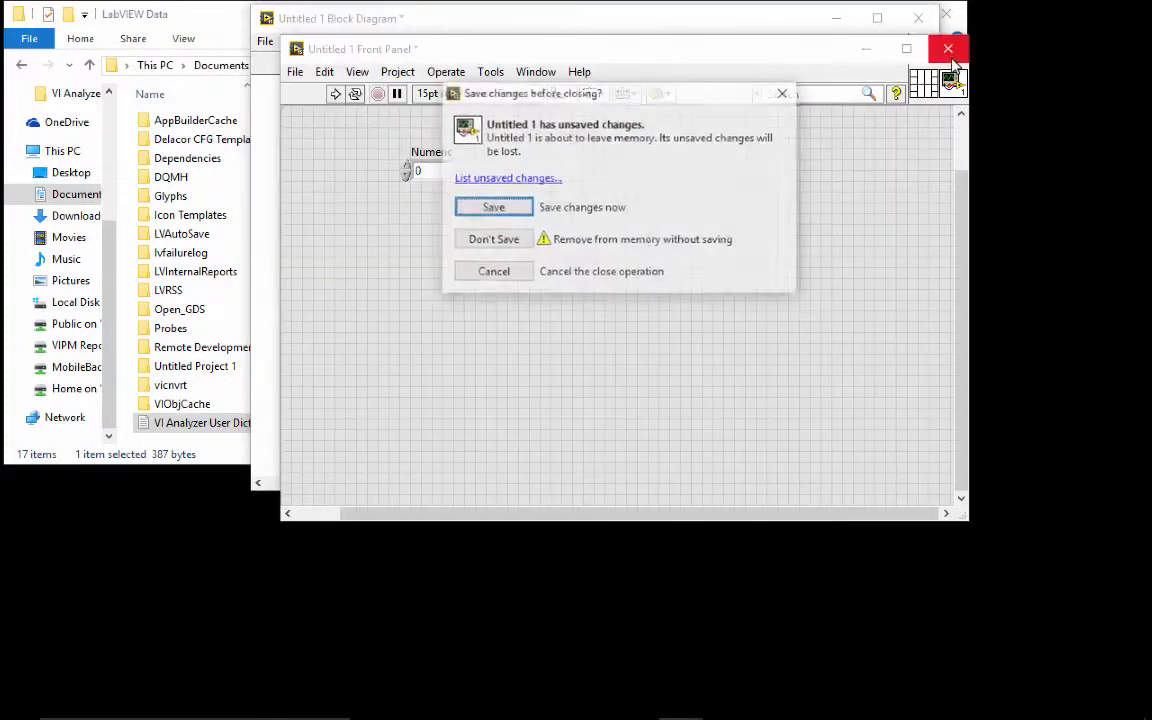
pyautogui.click(492, 238)
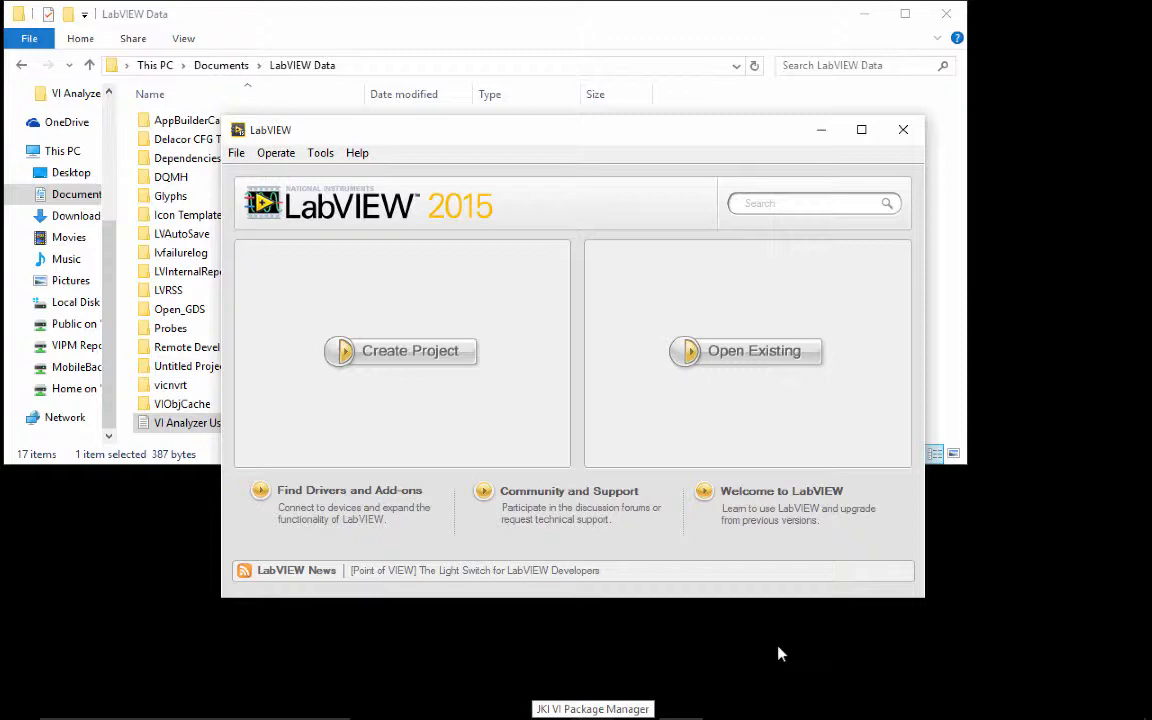
pyautogui.click(592, 708)
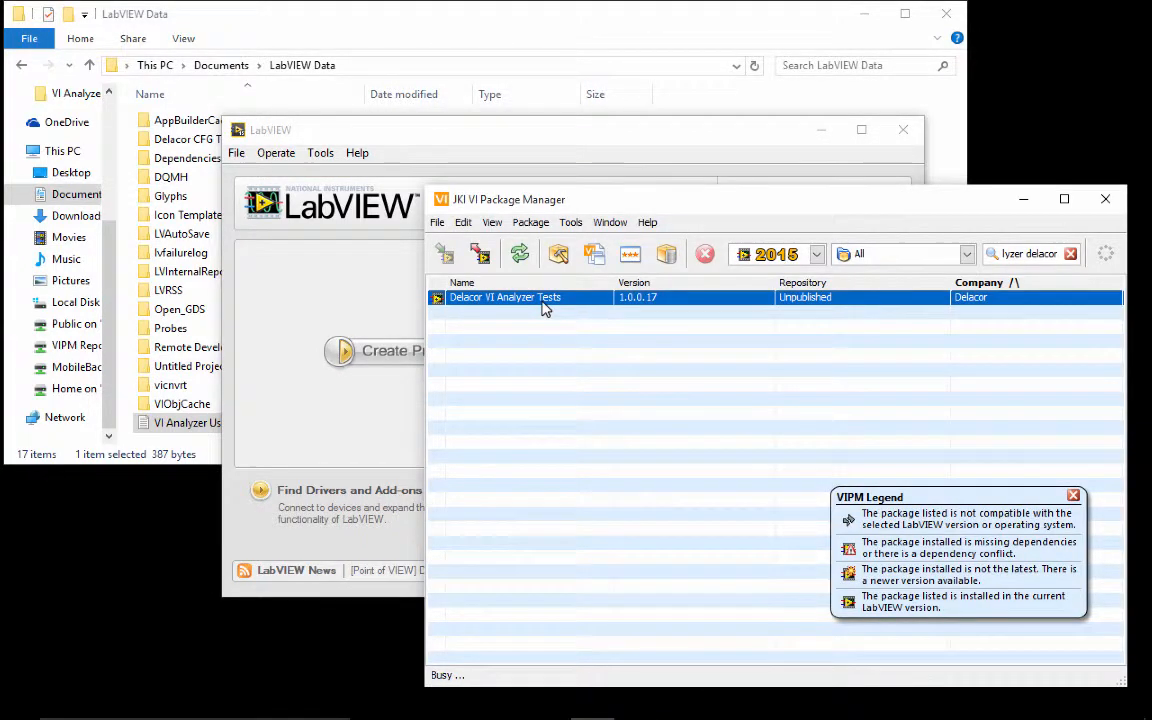
pyautogui.doubleClick(504, 296)
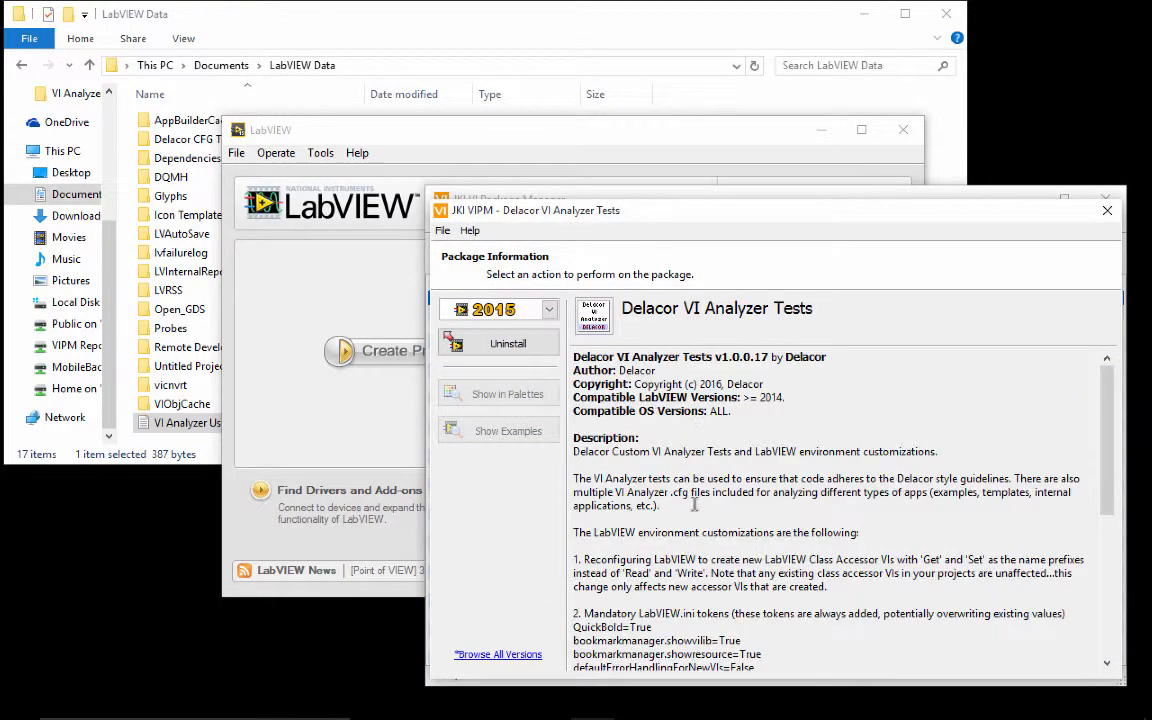
pyautogui.scroll(-3)
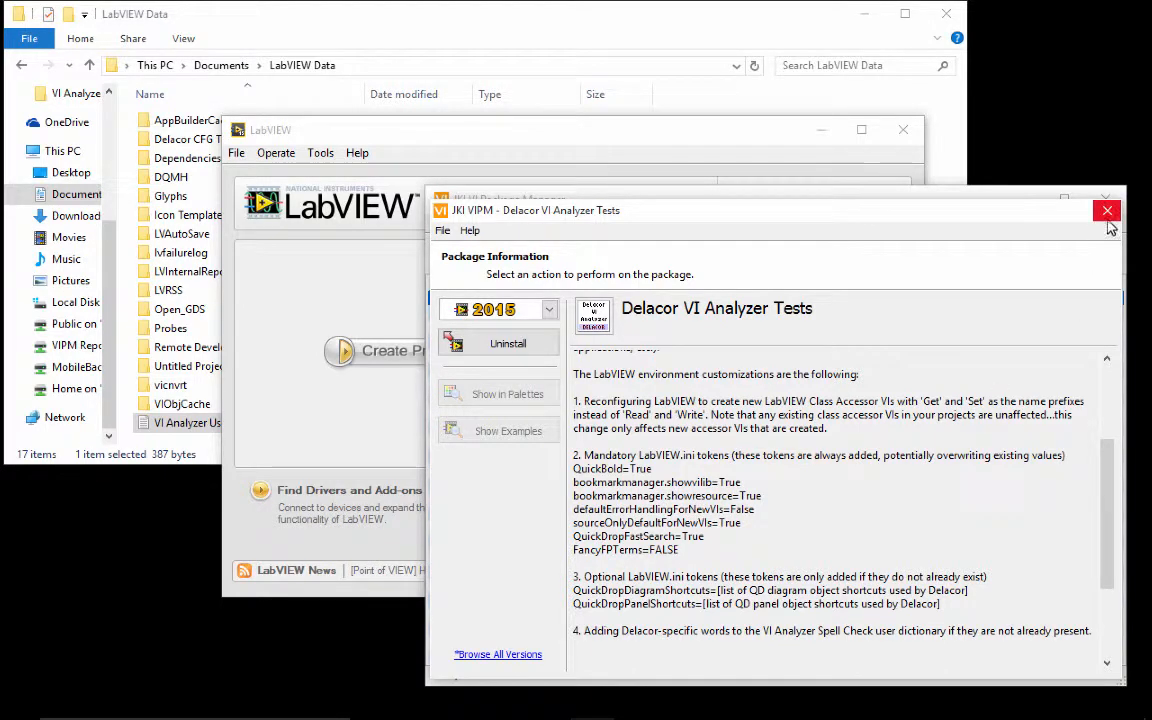
pyautogui.click(1106, 210)
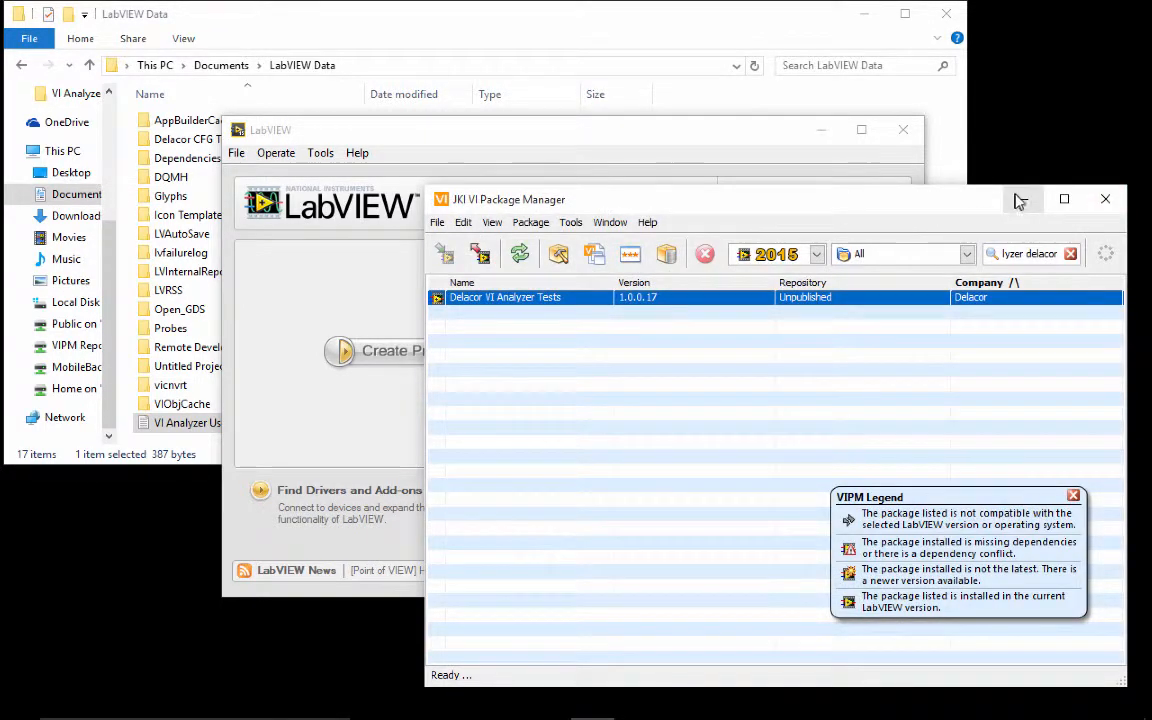
pyautogui.click(1104, 200)
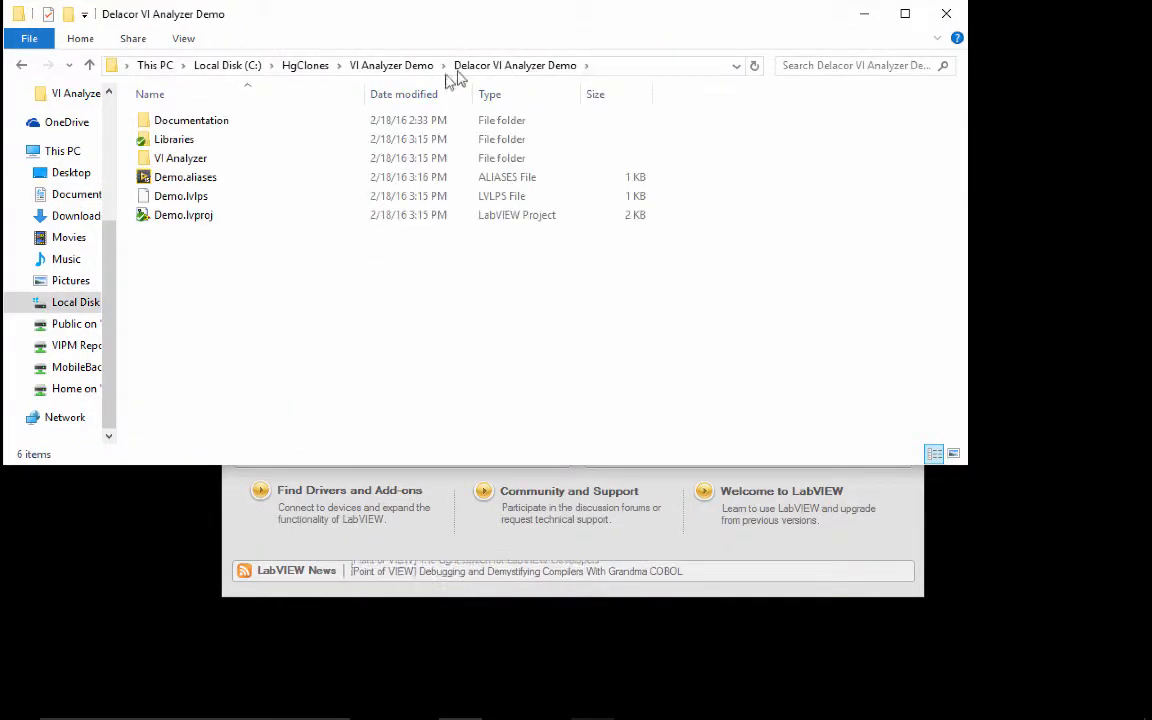
# - Open Demo.lvproj, view the GUI.vi front panel, and close it
pyautogui.doubleClick(184, 216)
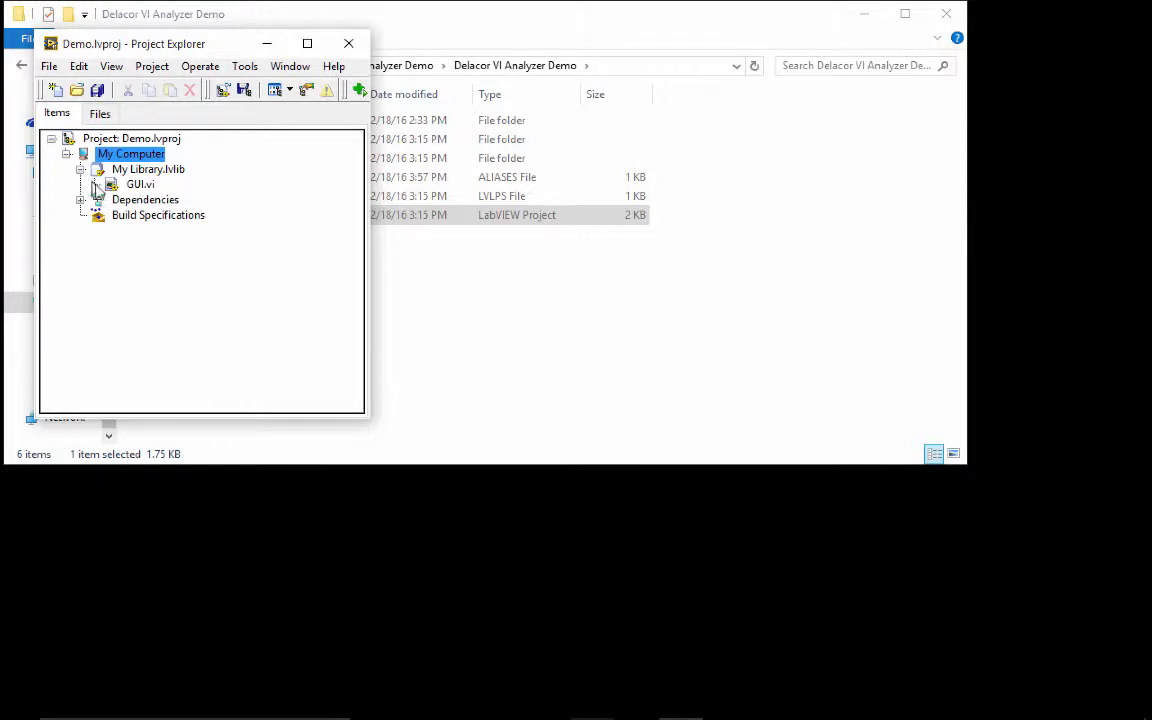
pyautogui.doubleClick(140, 184)
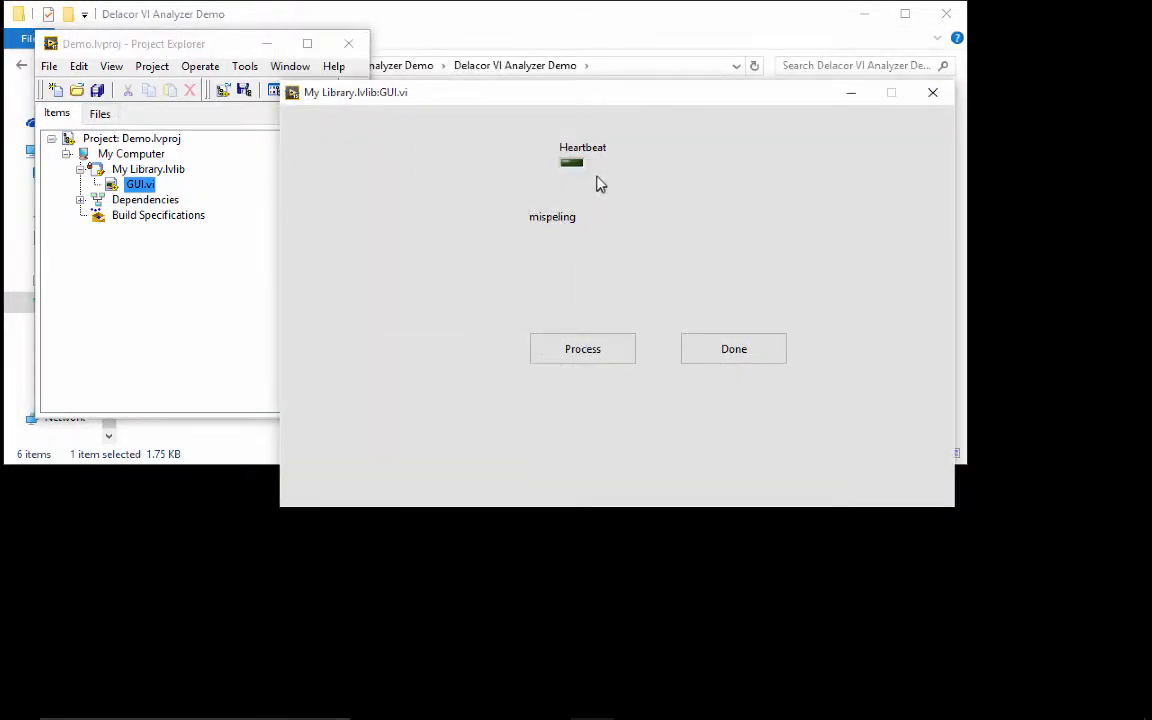
pyautogui.click(582, 348)
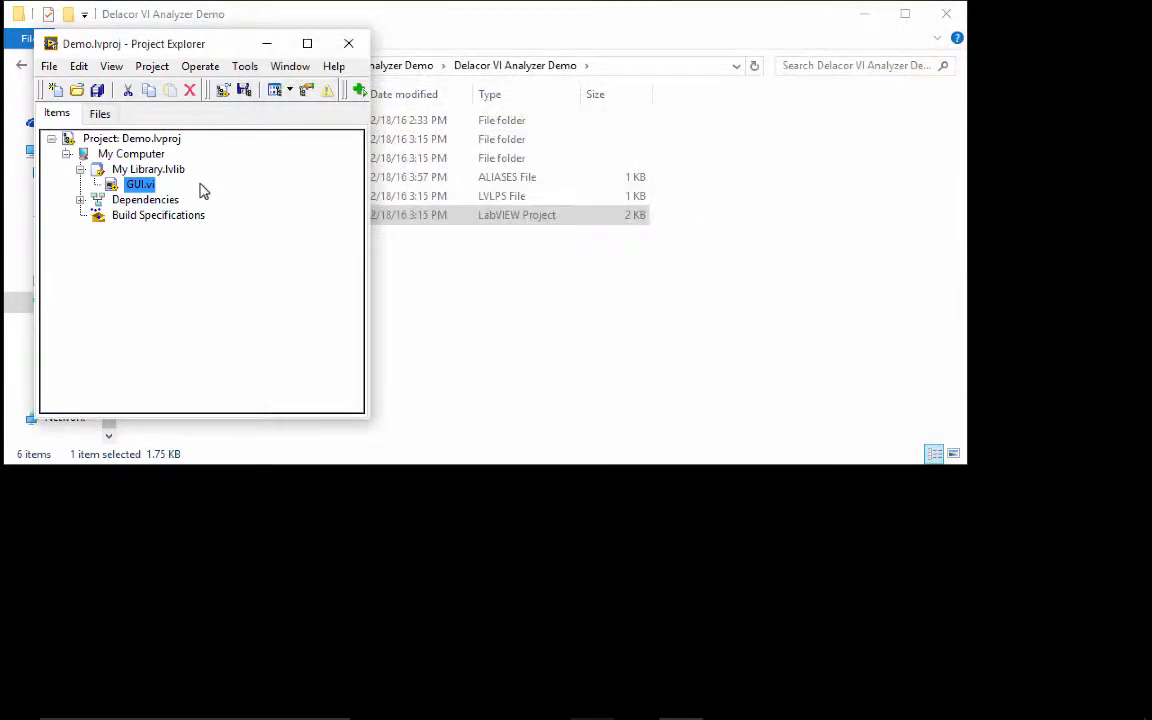
pyautogui.click(244, 66)
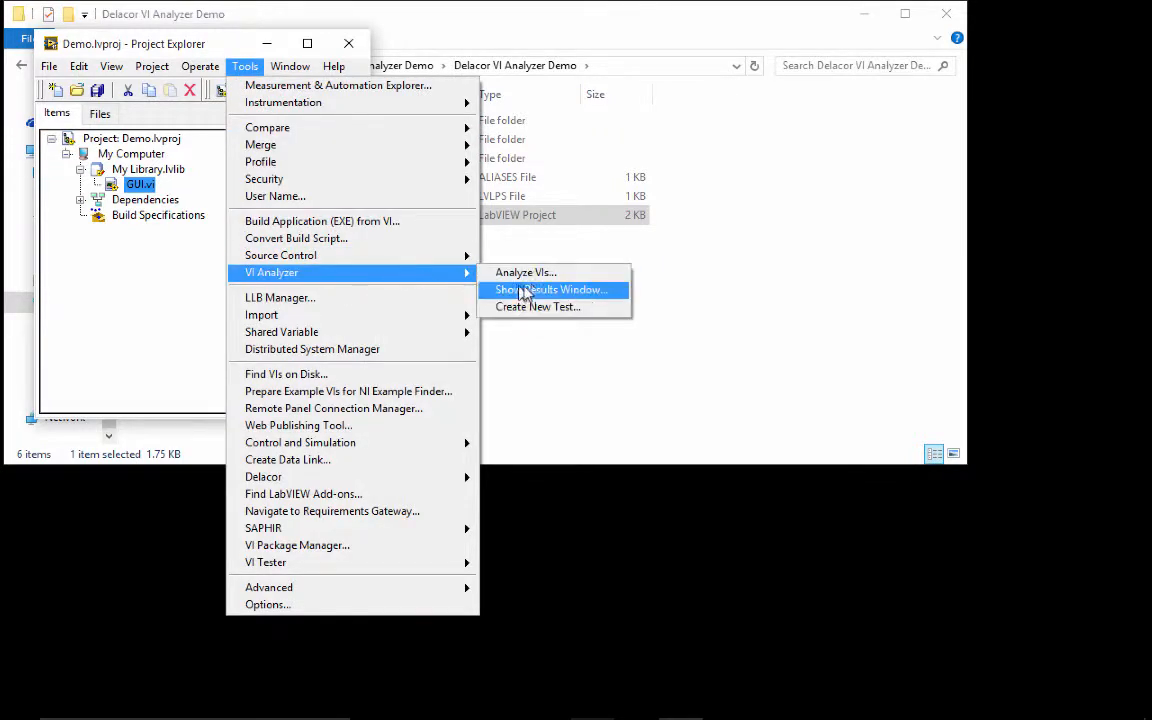
# - Start Analyze VIs and choose to load a previously saved configuration
pyautogui.click(524, 272)
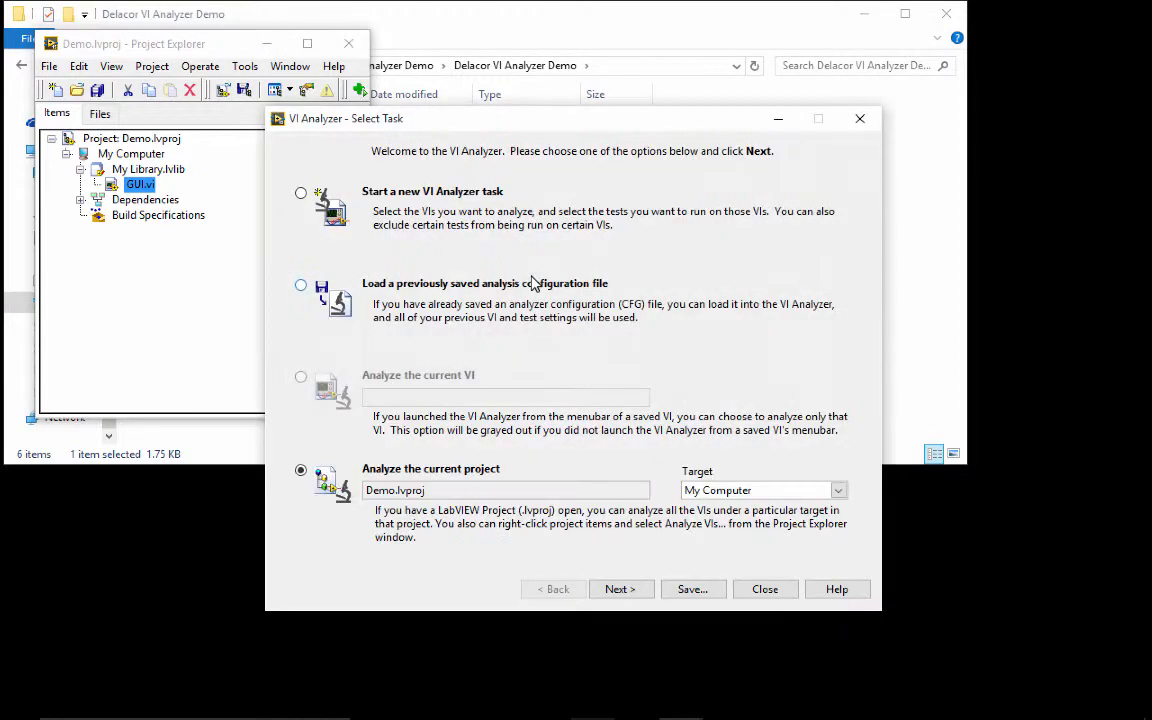
pyautogui.click(300, 302)
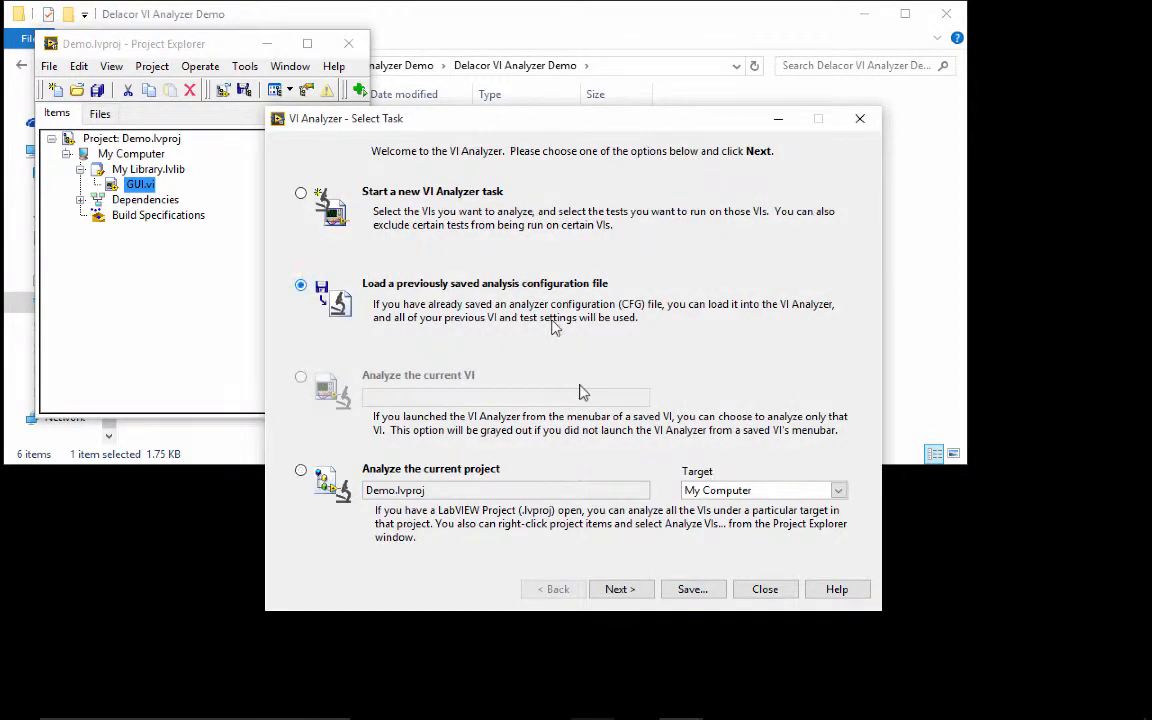
pyautogui.click(620, 588)
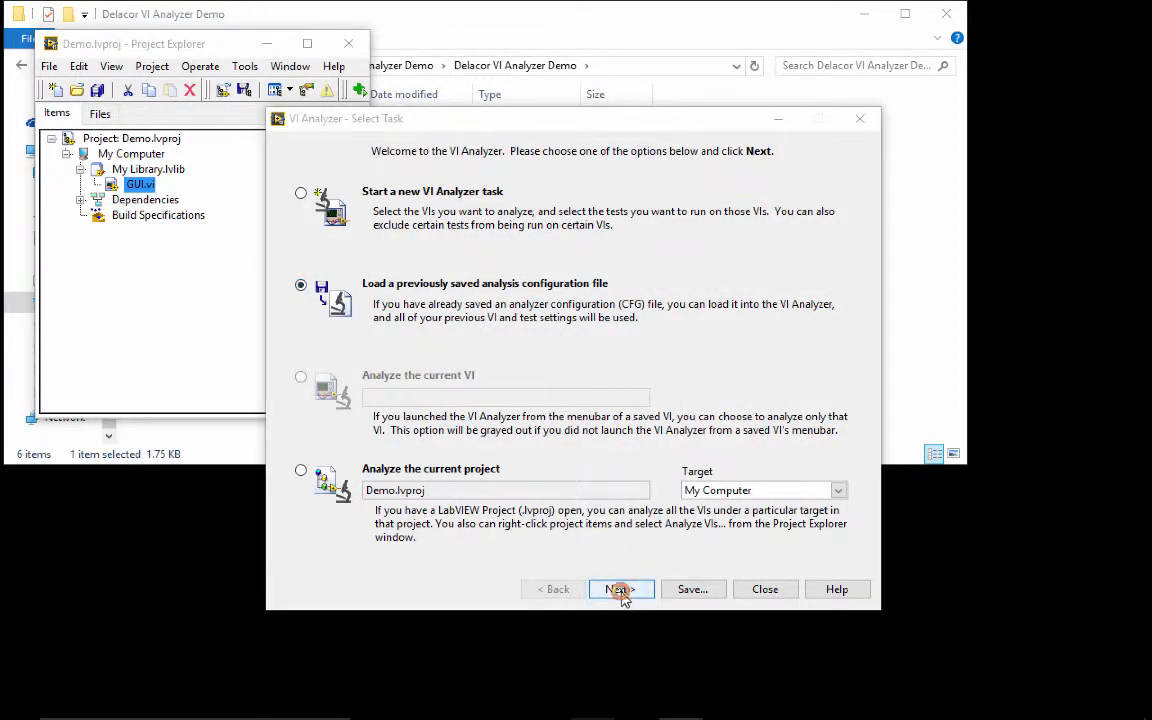
pyautogui.click(620, 588)
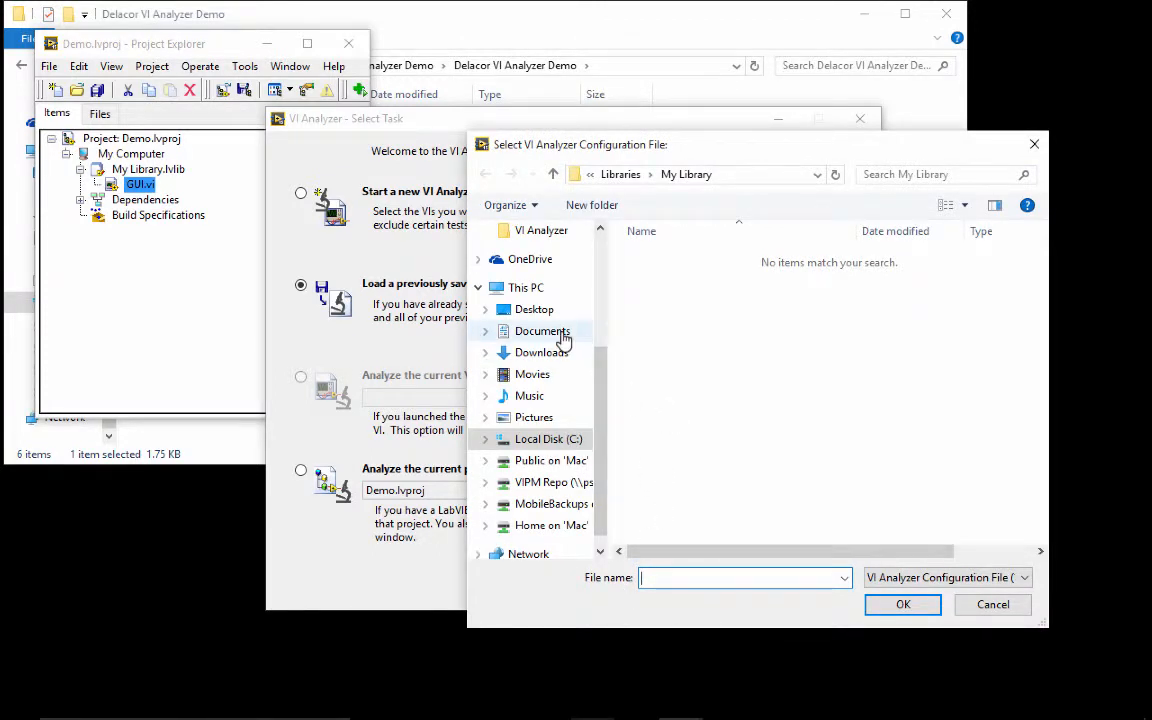
# - Load Delacor Internal.cfg from LabVIEW Data's Delacor CFG Templates folder
pyautogui.click(542, 332)
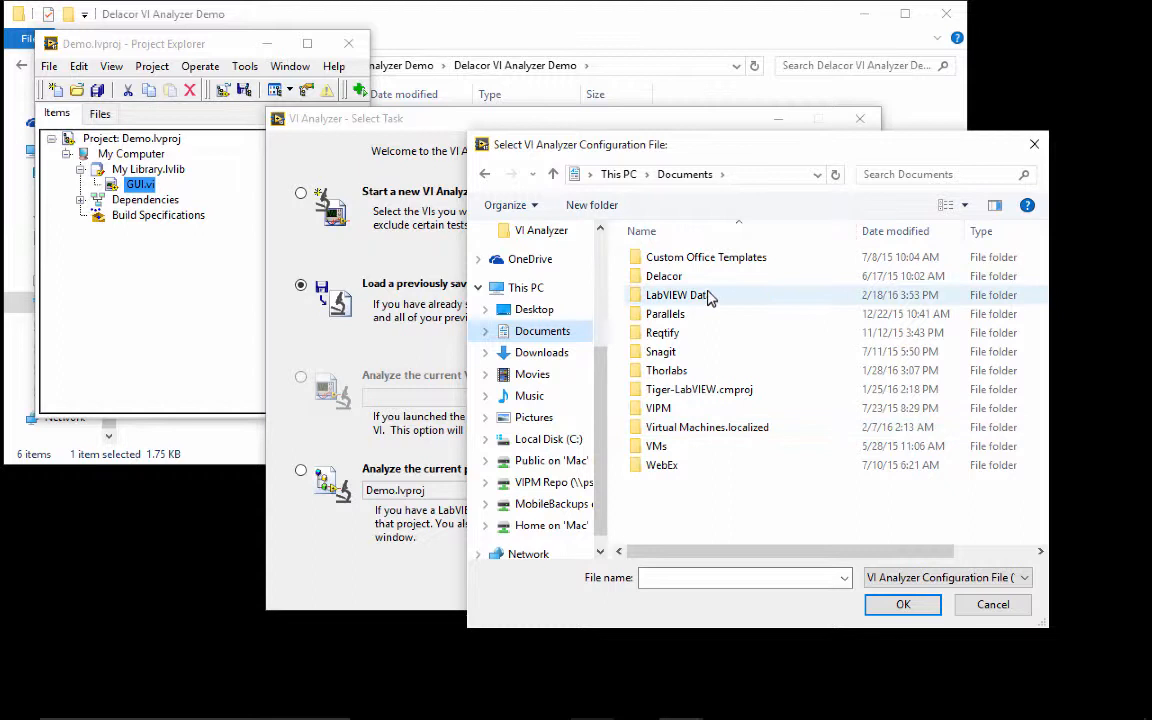
pyautogui.doubleClick(676, 294)
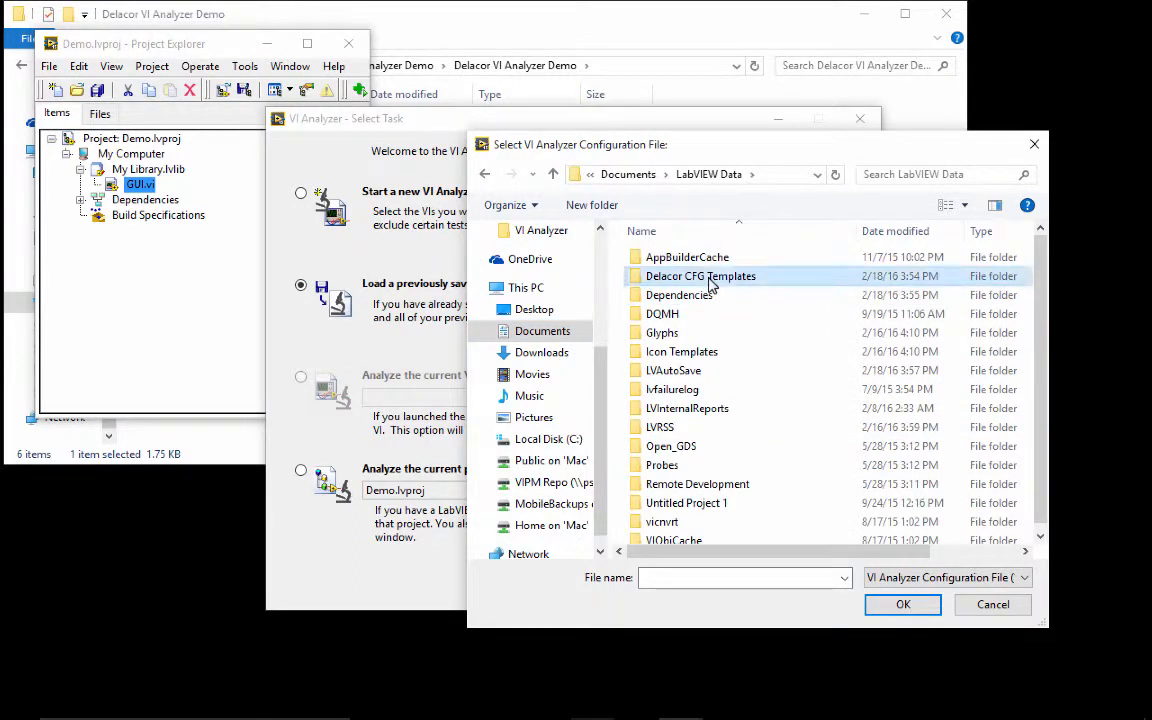
pyautogui.doubleClick(700, 276)
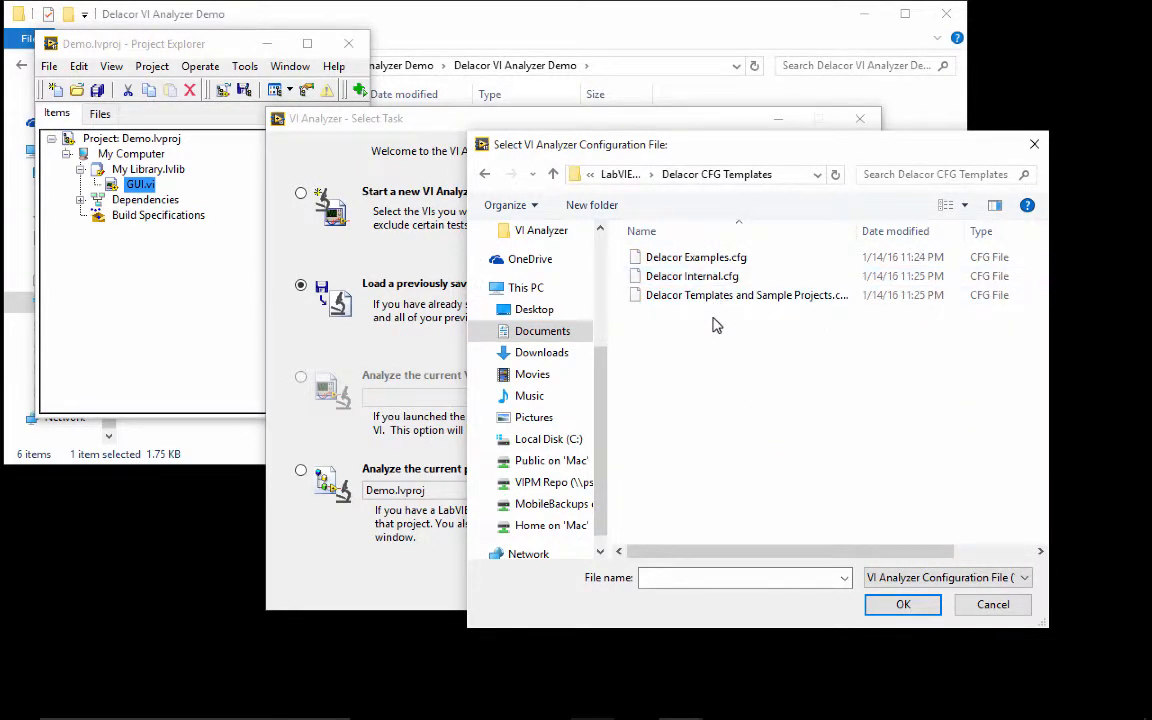
pyautogui.click(692, 276)
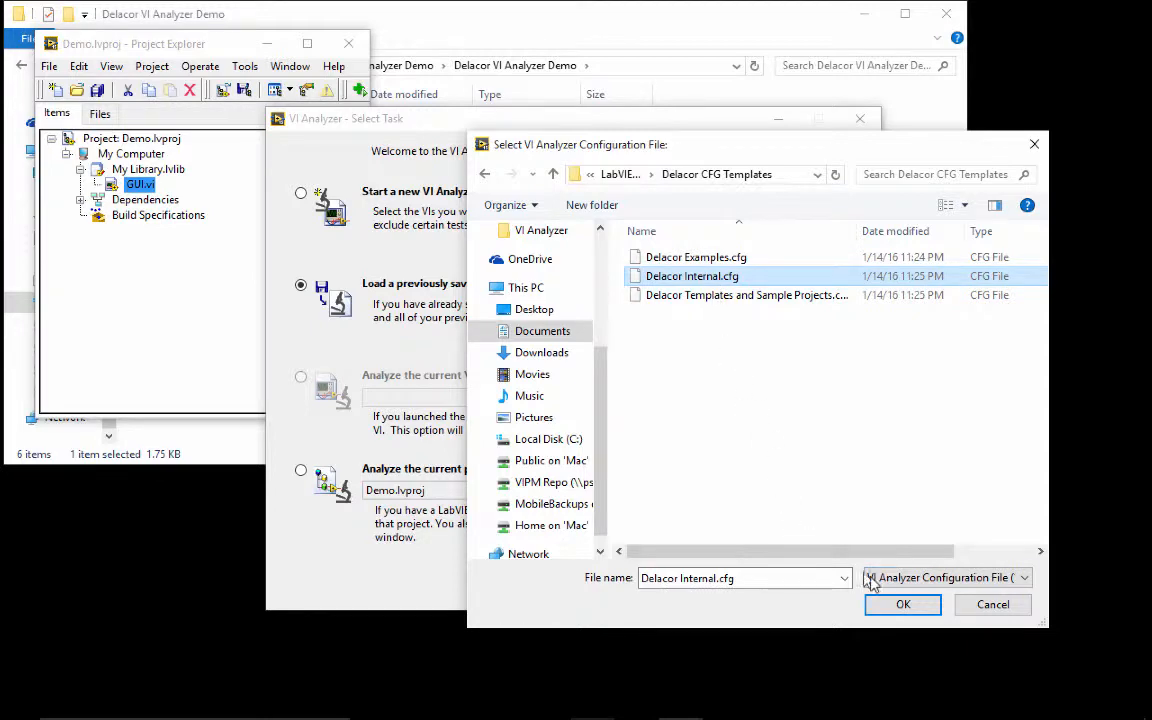
pyautogui.click(902, 604)
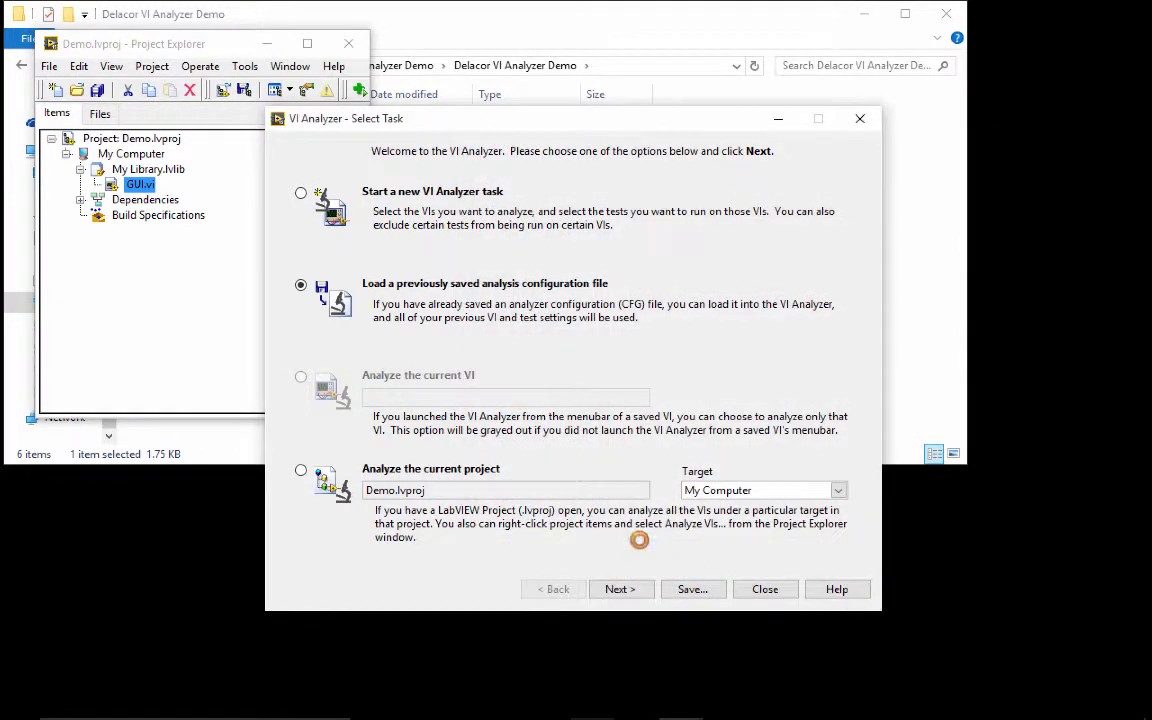
pyautogui.click(620, 588)
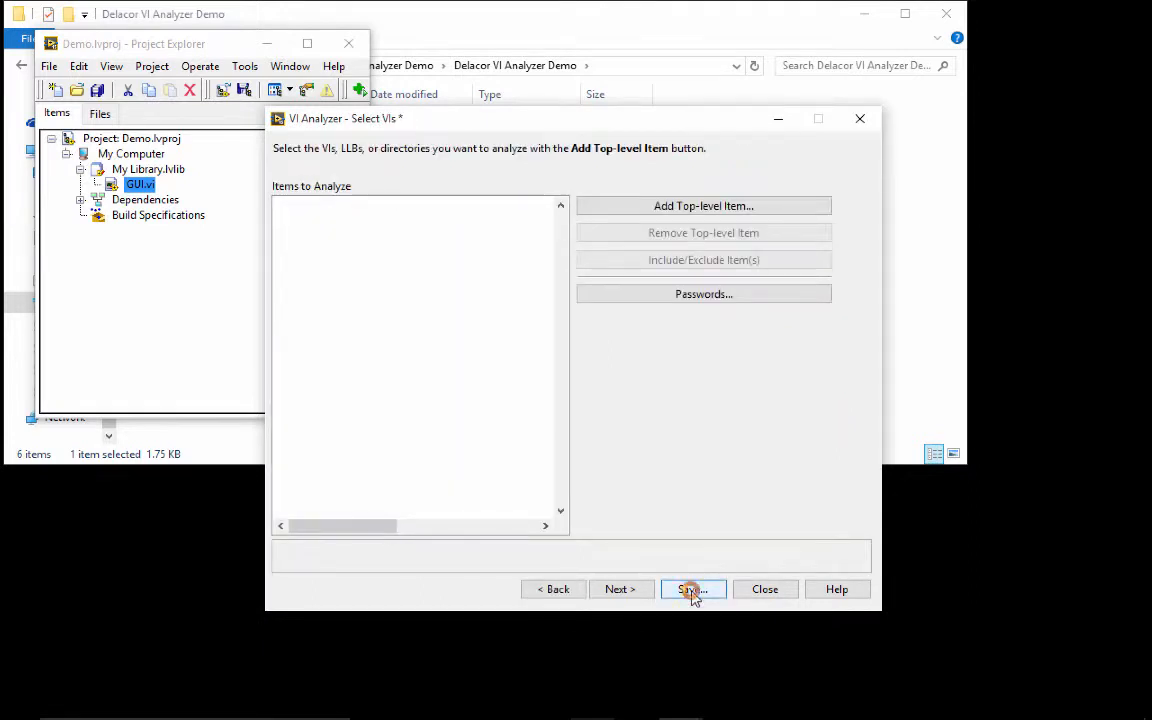
# - Save the configuration into the demo's VI Analyzer folder without password protection
pyautogui.click(692, 588)
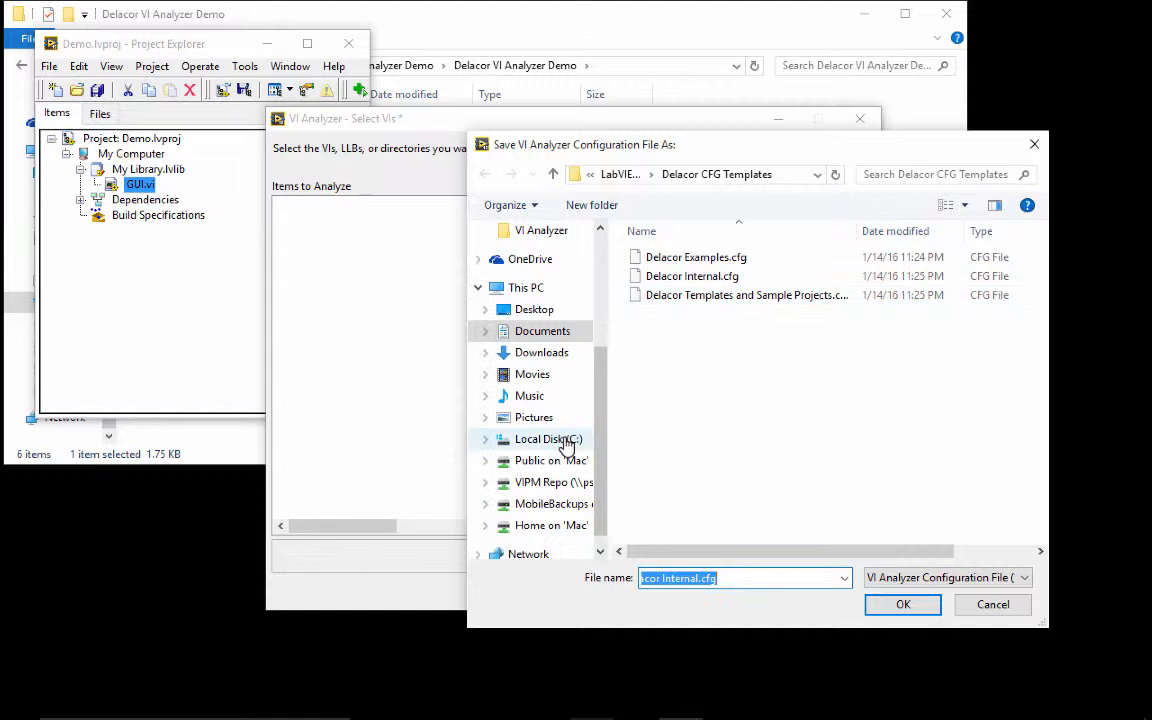
pyautogui.moveTo(800, 184)
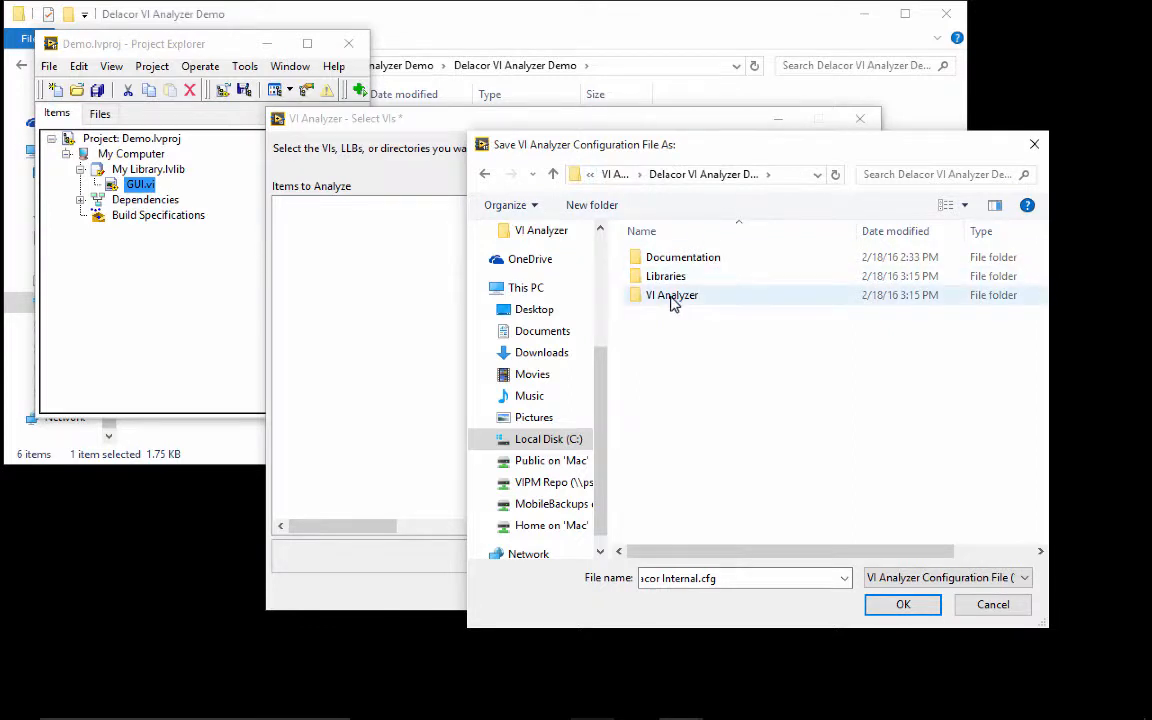
pyautogui.doubleClick(672, 296)
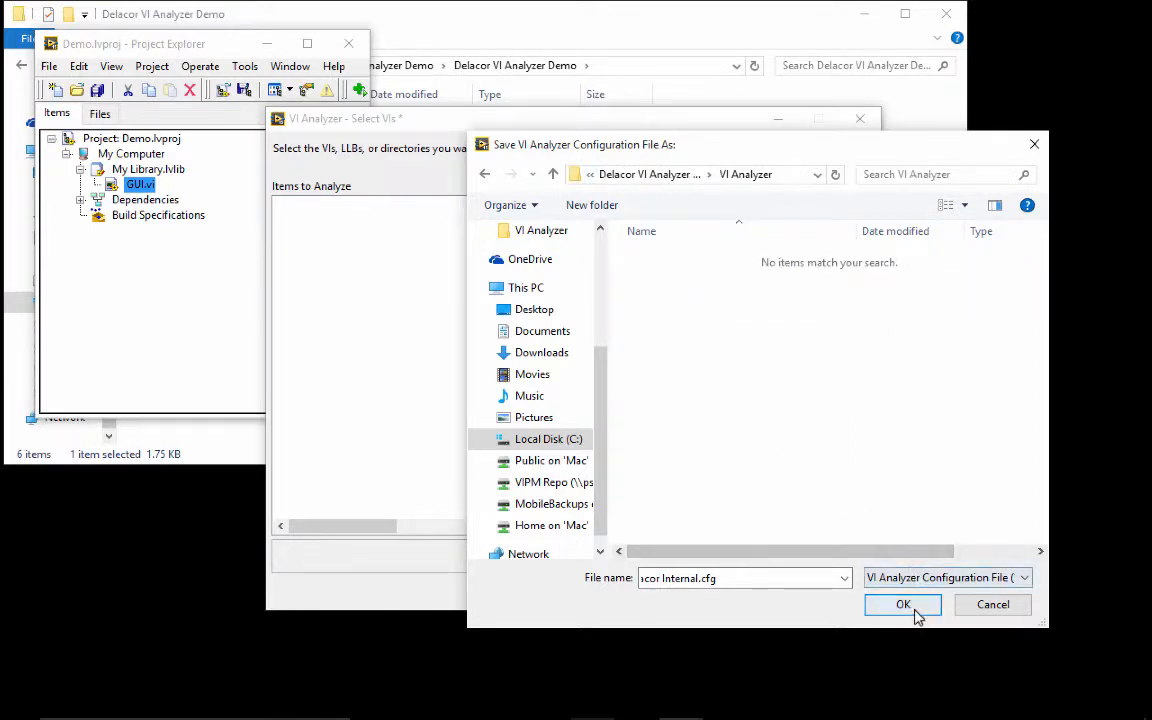
pyautogui.click(736, 578)
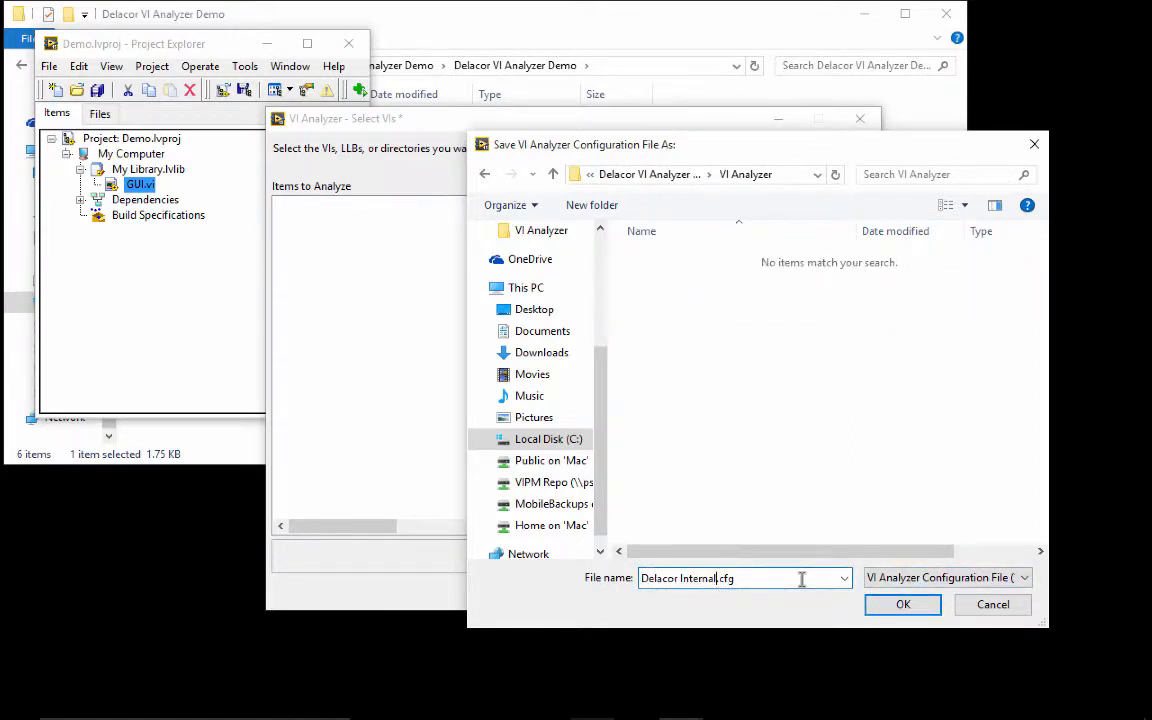
pyautogui.click(904, 604)
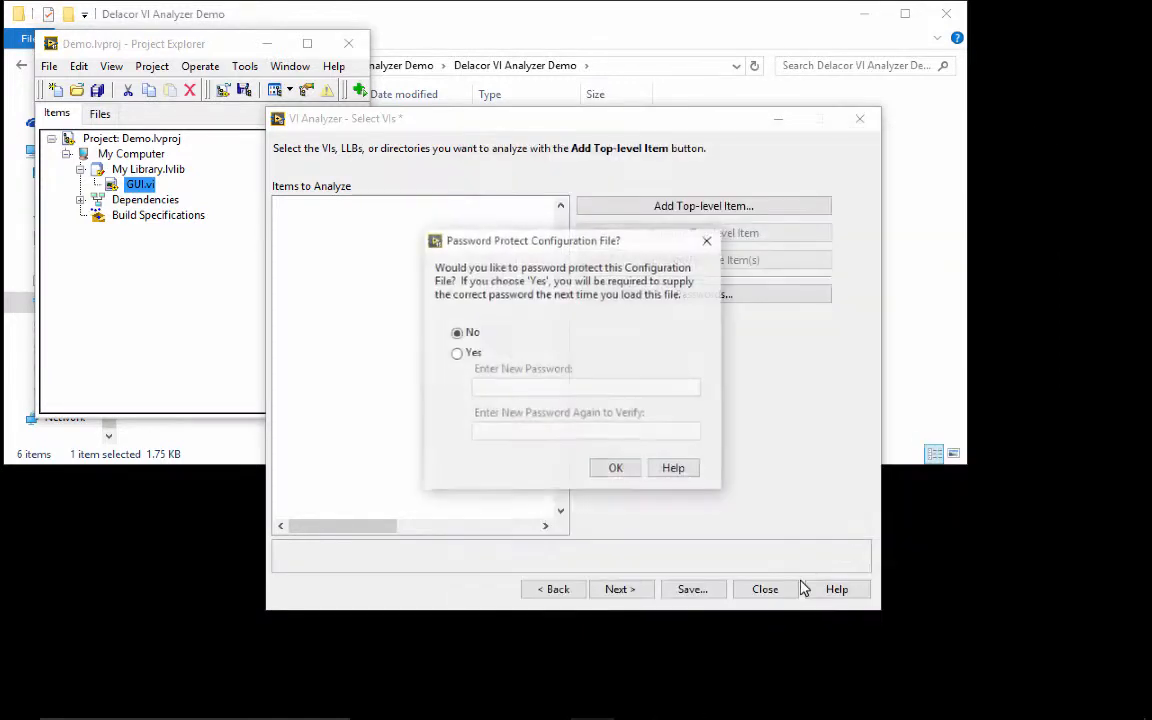
pyautogui.click(616, 468)
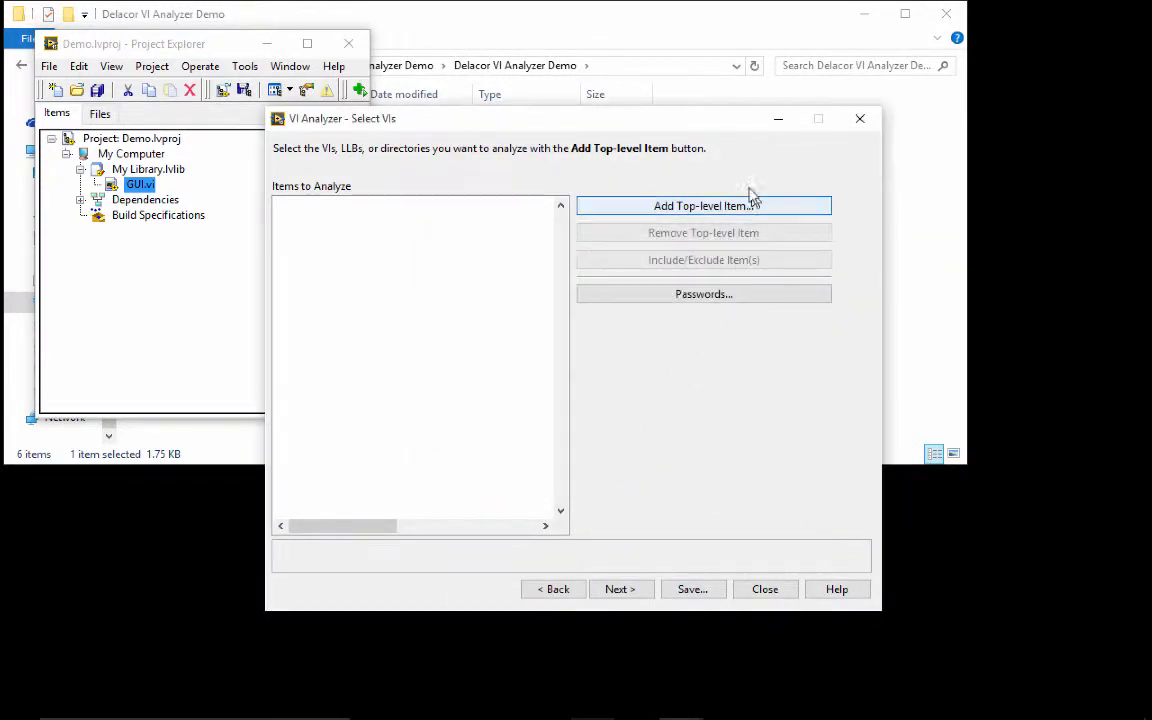
# - Add the Delacor VI Analyzer Demo folder, expand it and Libraries to show GUI.vi, and continue
pyautogui.click(704, 204)
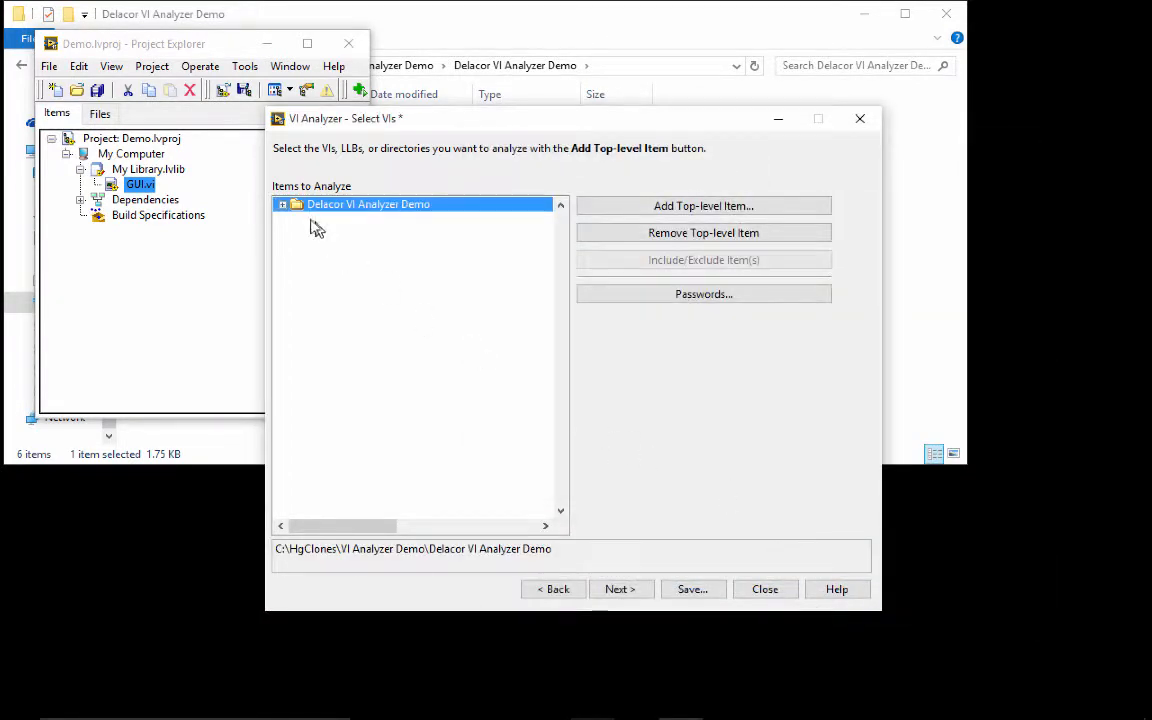
pyautogui.click(284, 204)
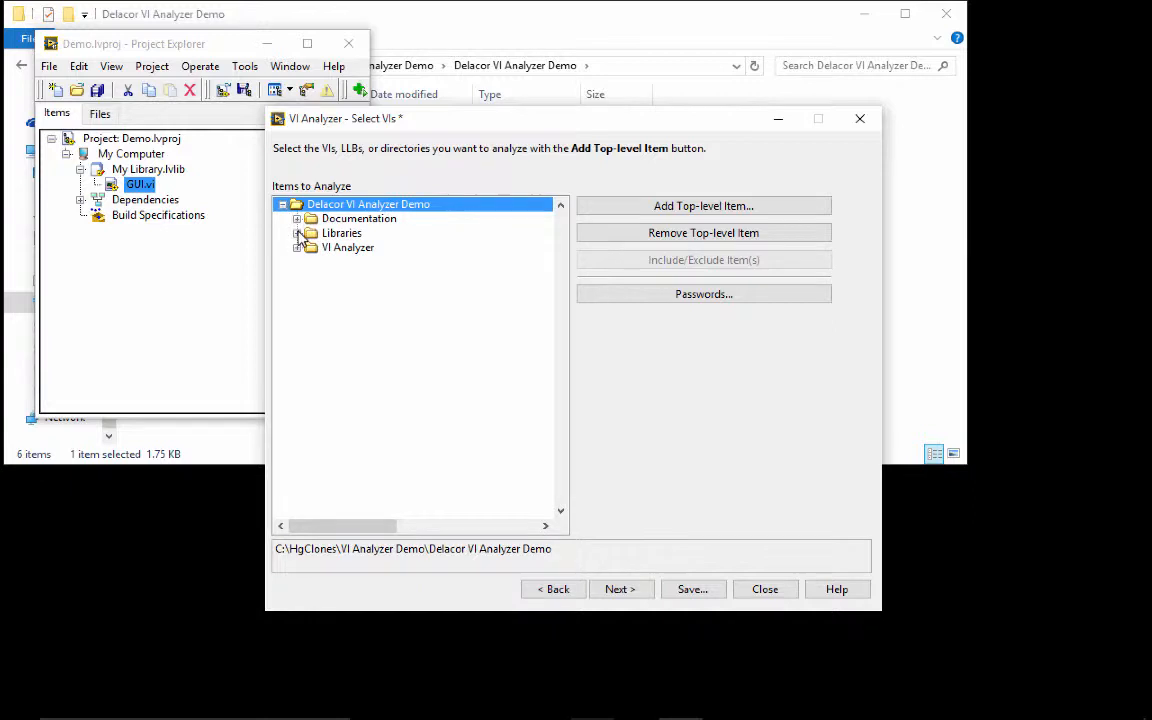
pyautogui.click(298, 232)
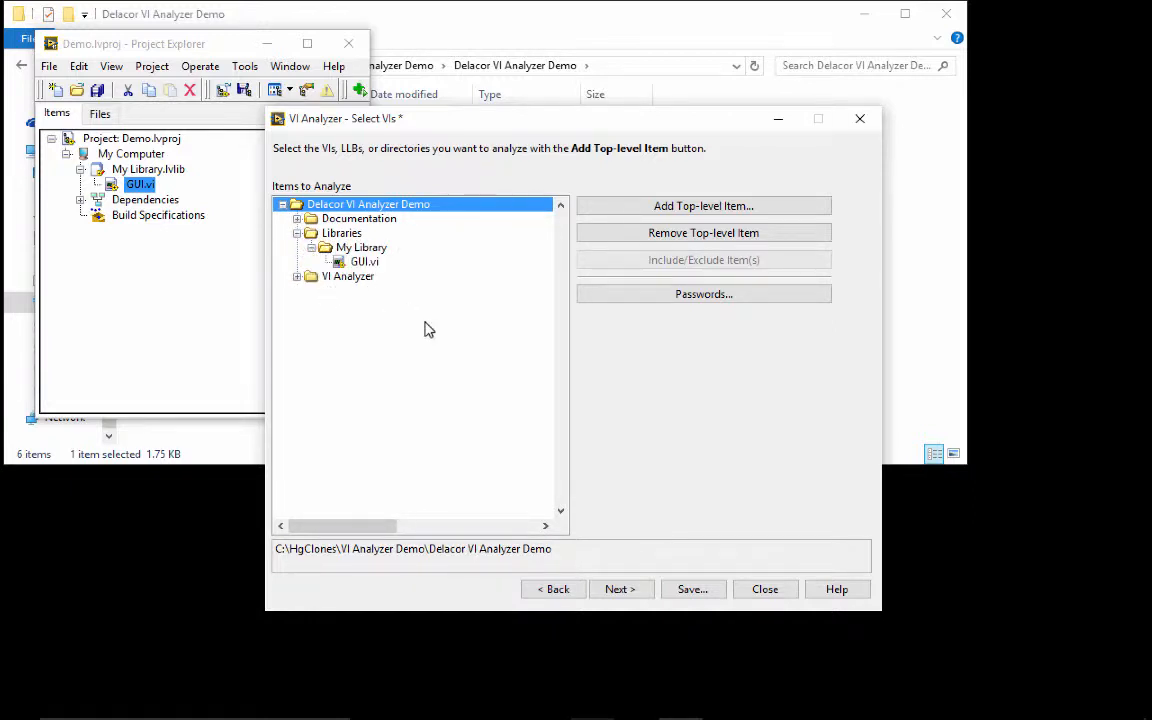
pyautogui.click(620, 588)
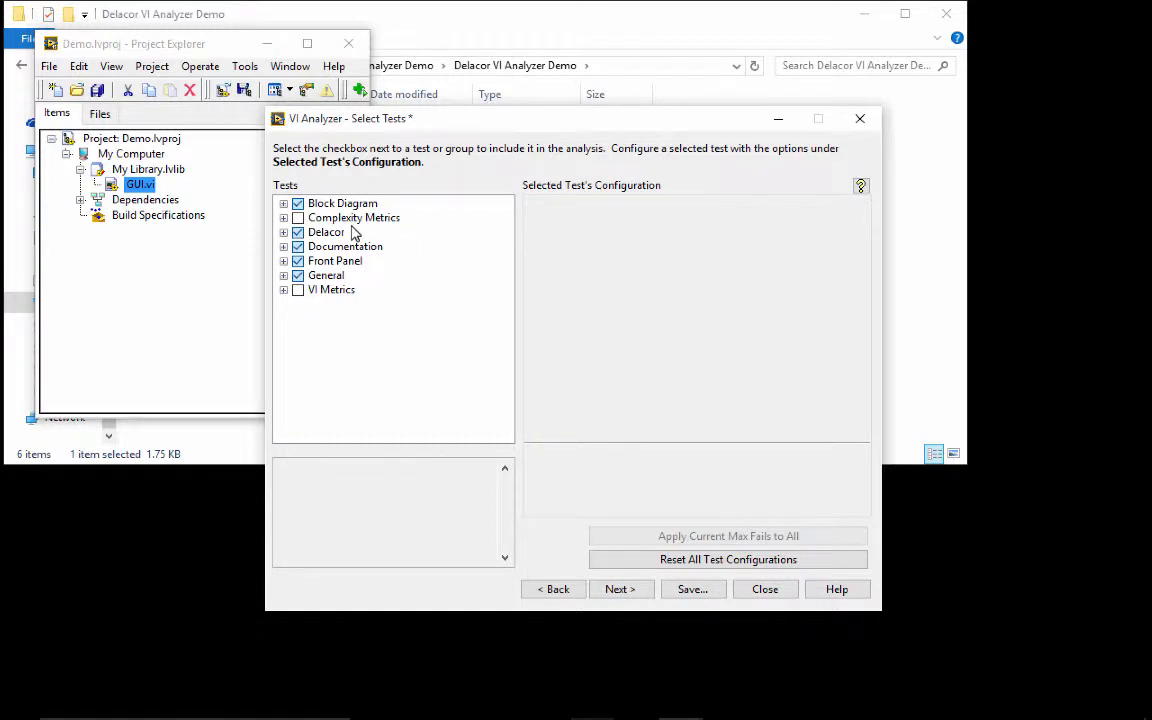
# - Browse the Block Diagram and Performance test groups and their descriptions
pyautogui.click(284, 204)
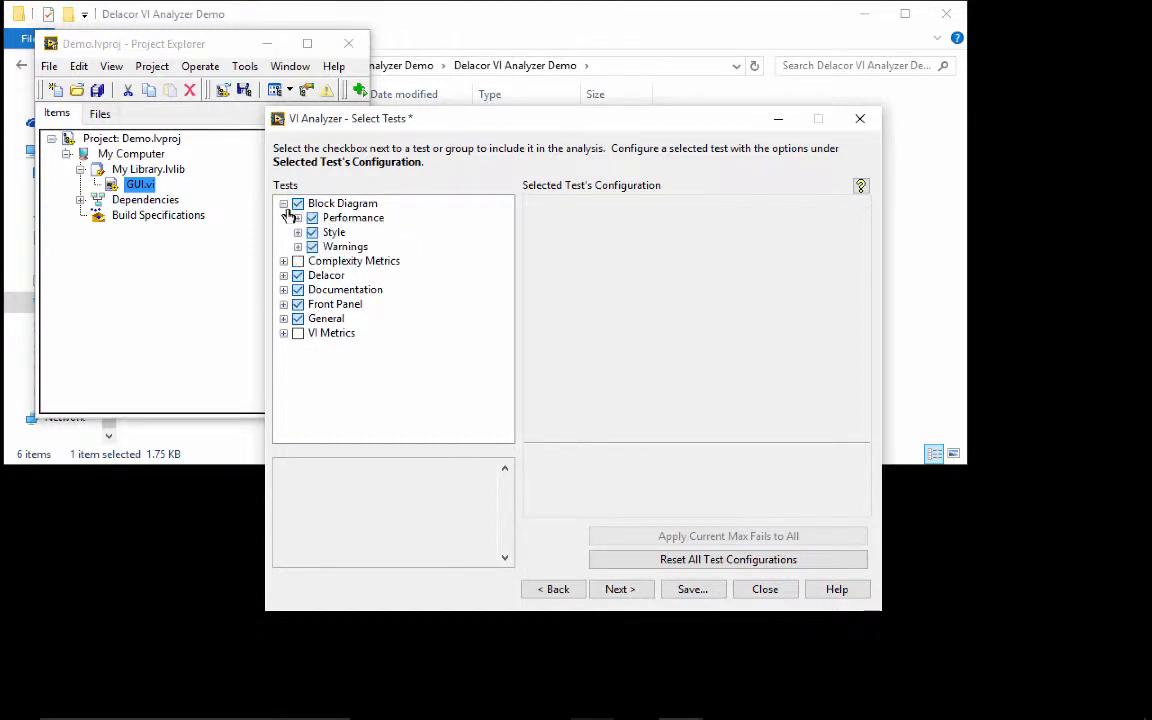
pyautogui.click(352, 216)
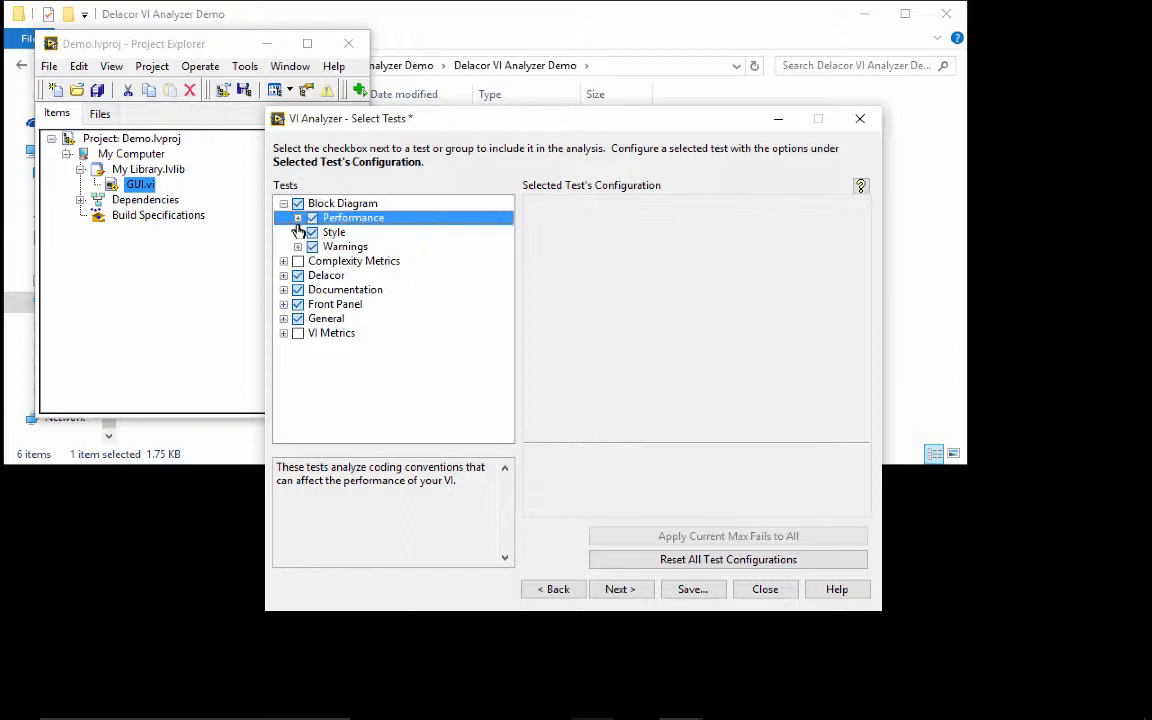
pyautogui.click(298, 218)
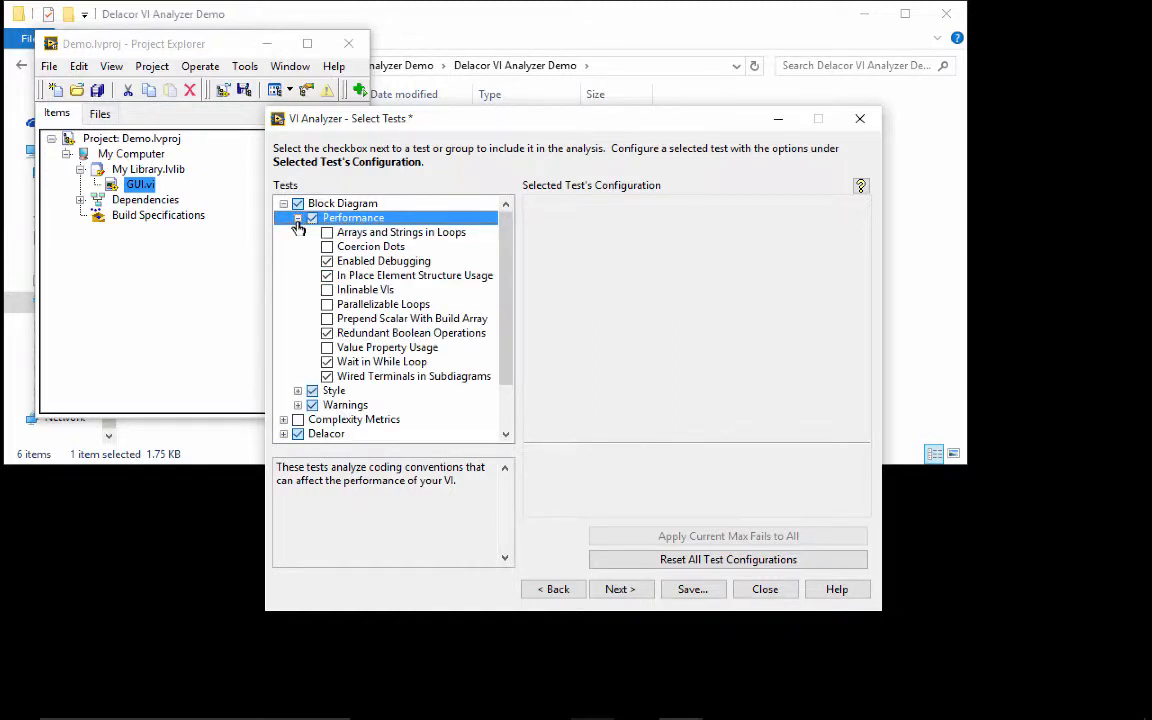
pyautogui.click(298, 218)
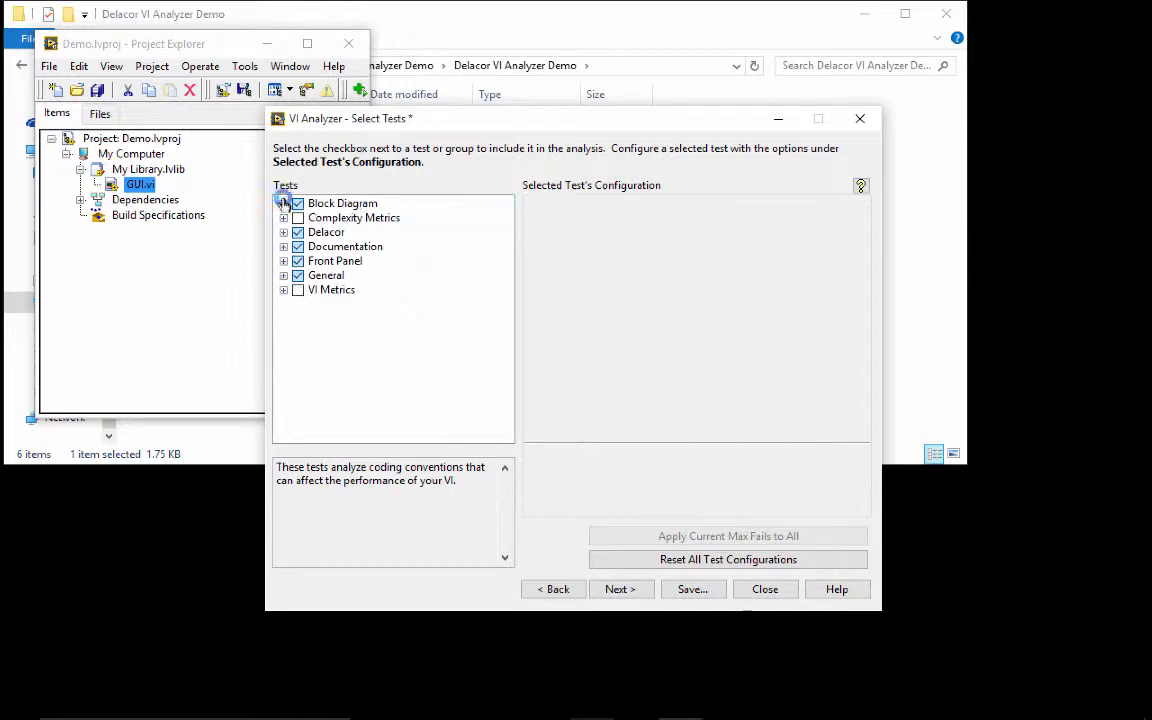
pyautogui.click(342, 204)
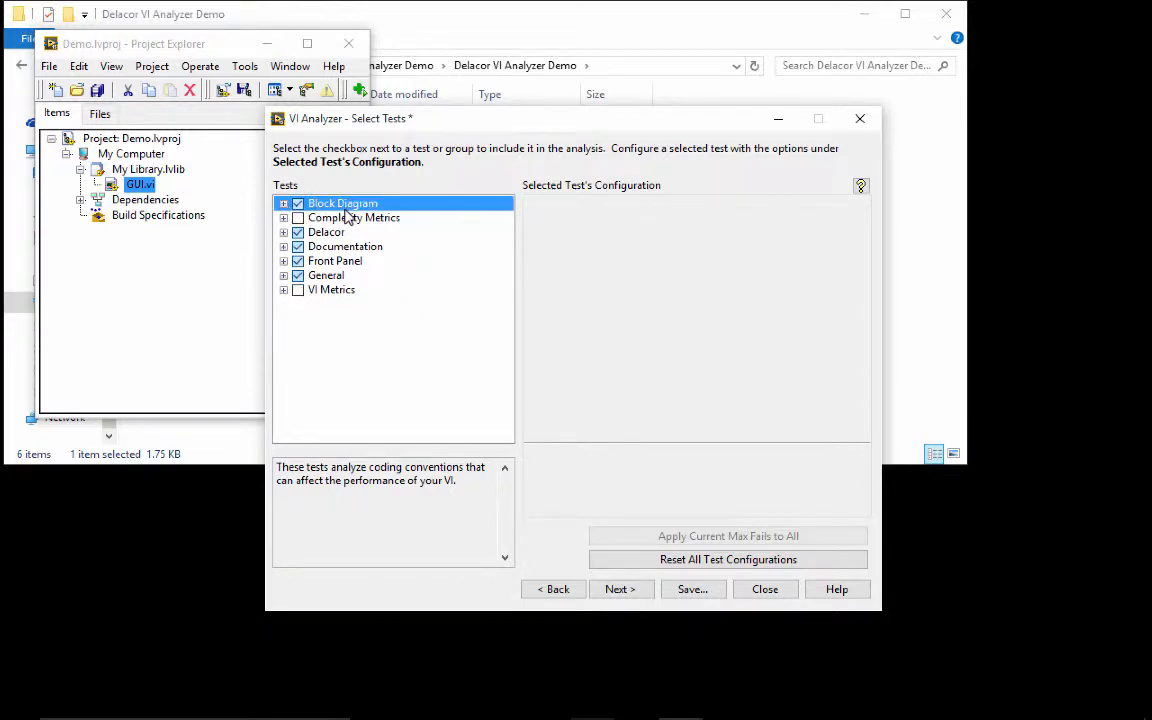
pyautogui.click(296, 216)
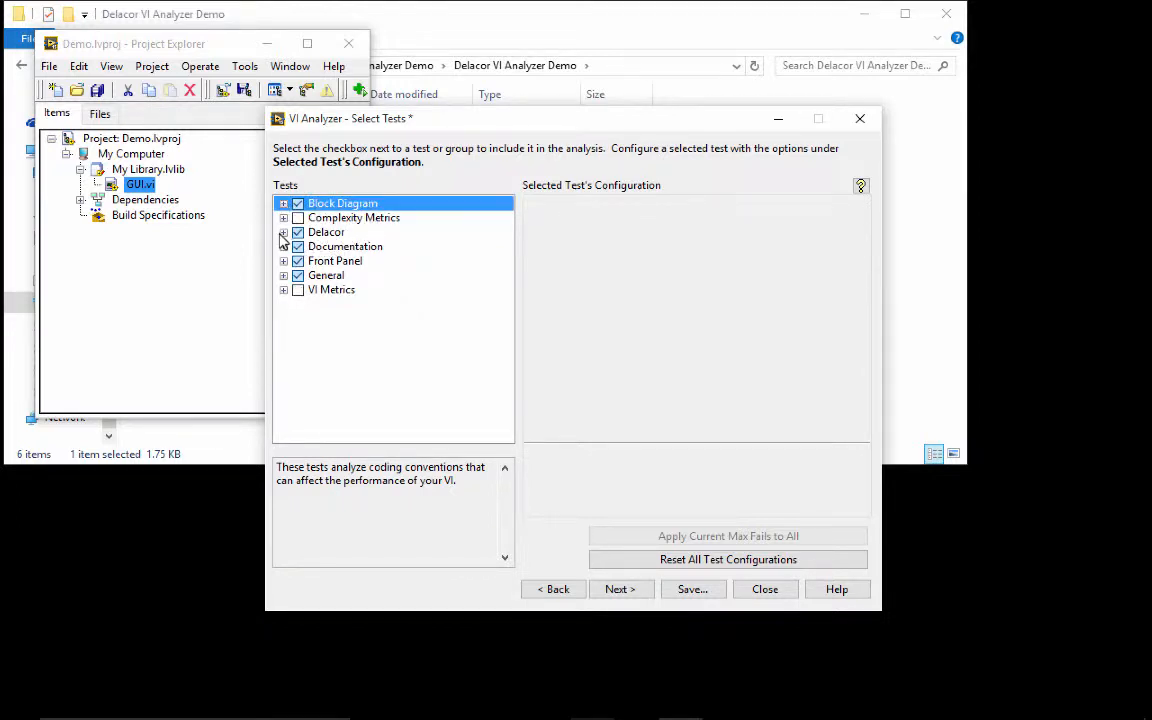
# - Collapse Example Style Test Suite, expand Delacor Style, view Cursor VI Error Output and Icon View Detect or Correct
pyautogui.click(284, 232)
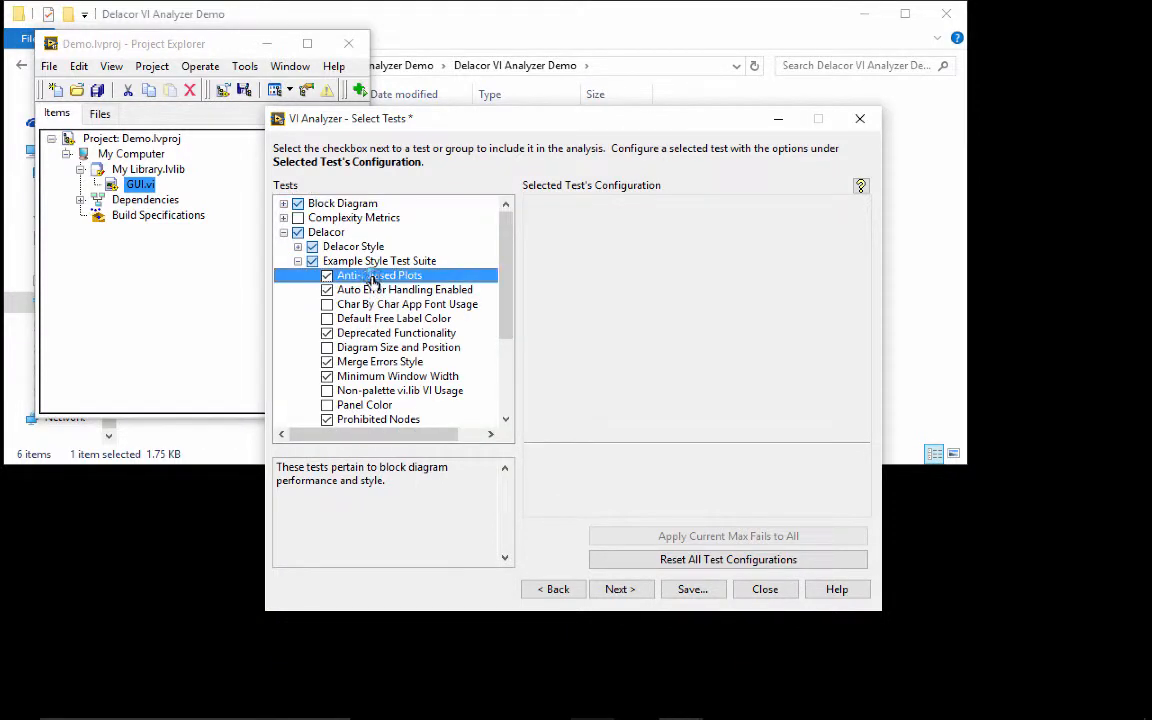
pyautogui.click(380, 276)
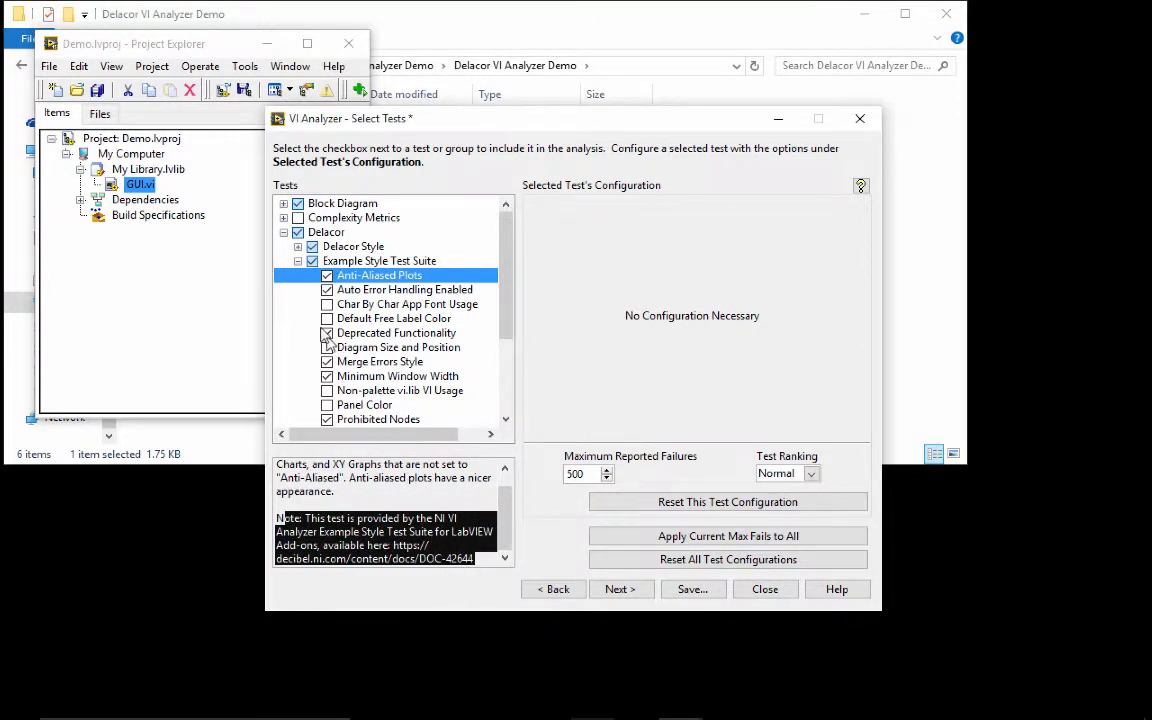
pyautogui.click(298, 260)
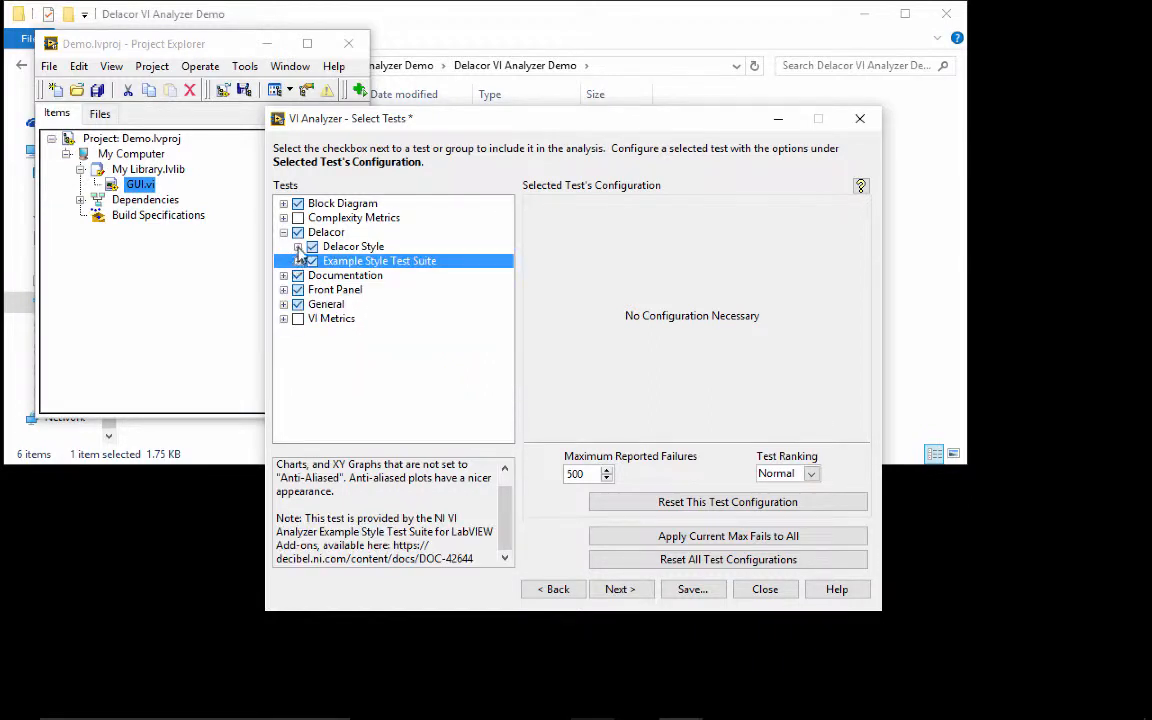
pyautogui.click(298, 246)
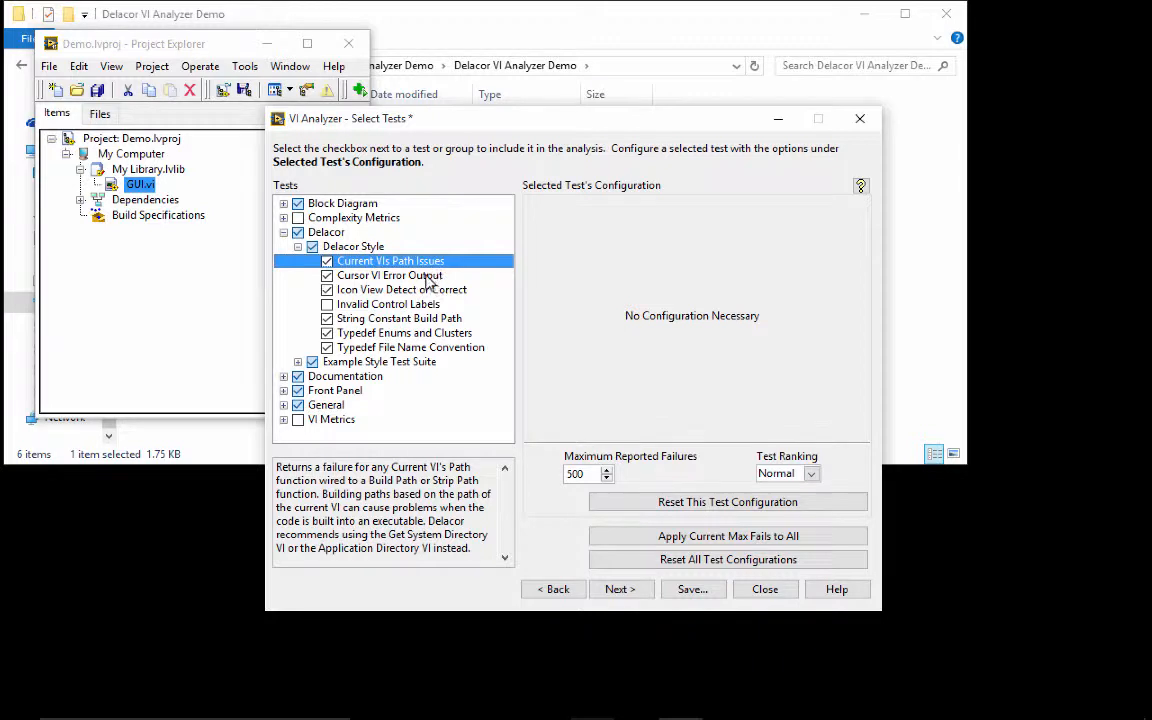
pyautogui.click(392, 276)
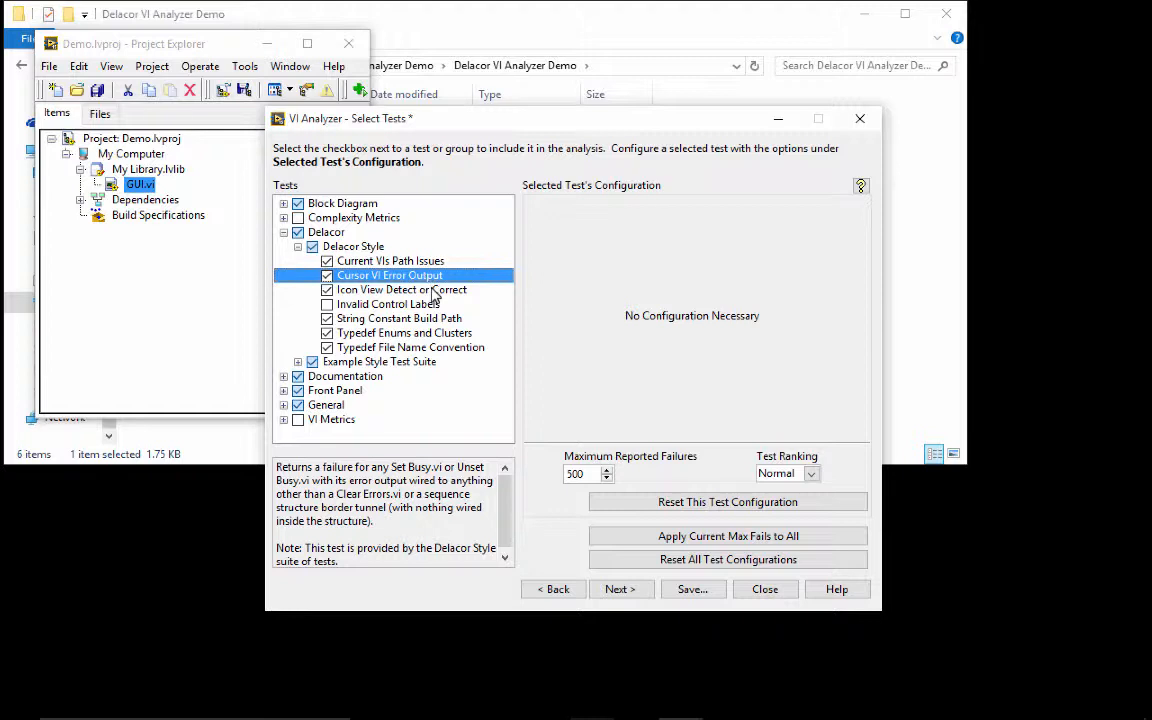
pyautogui.click(400, 288)
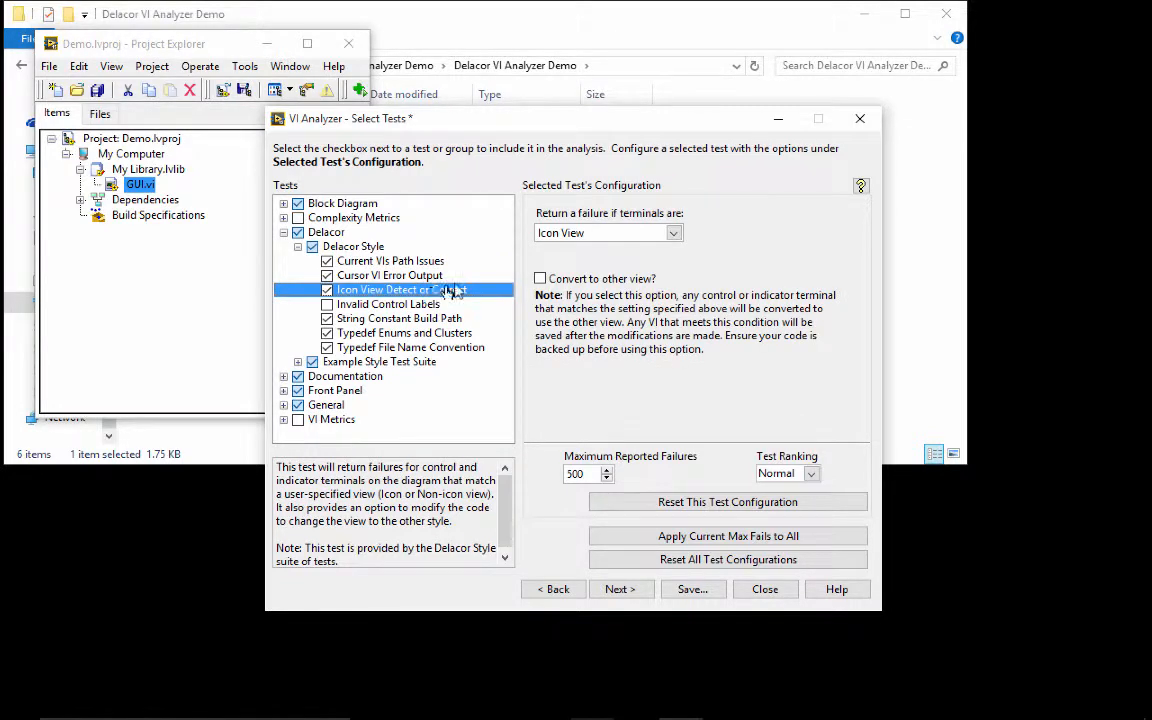
pyautogui.moveTo(616, 244)
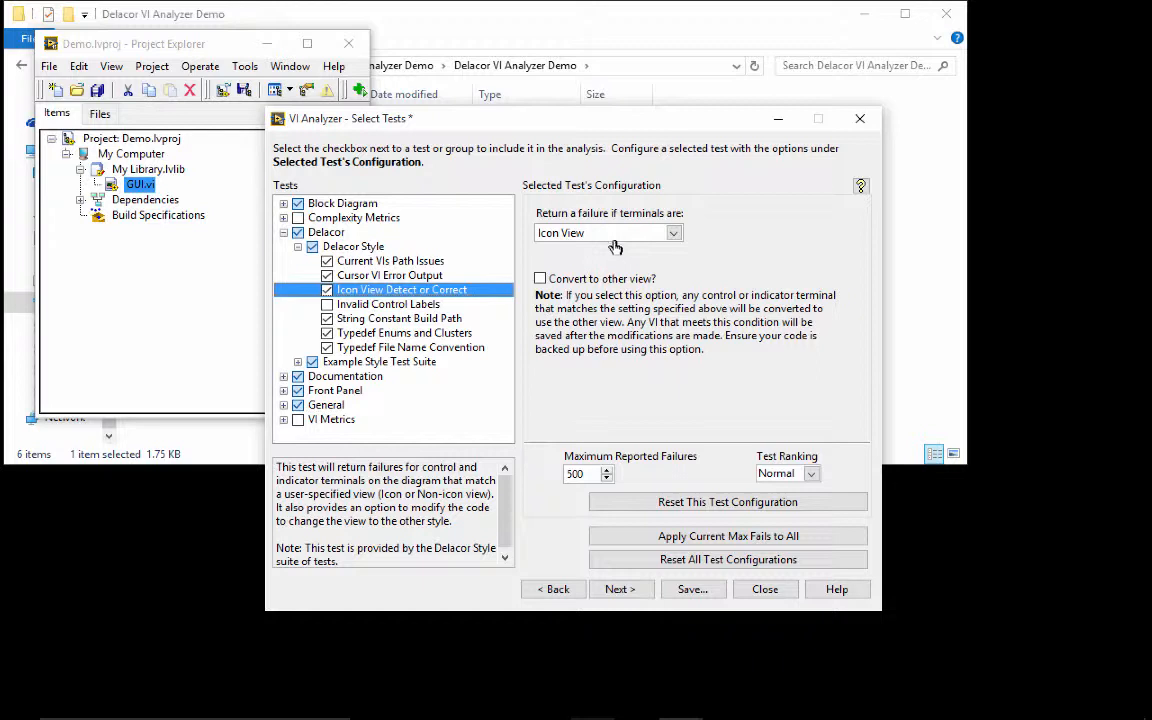
# - Keep Icon View as the terminal failure condition and advance to excluding tests from VIs
pyautogui.click(670, 232)
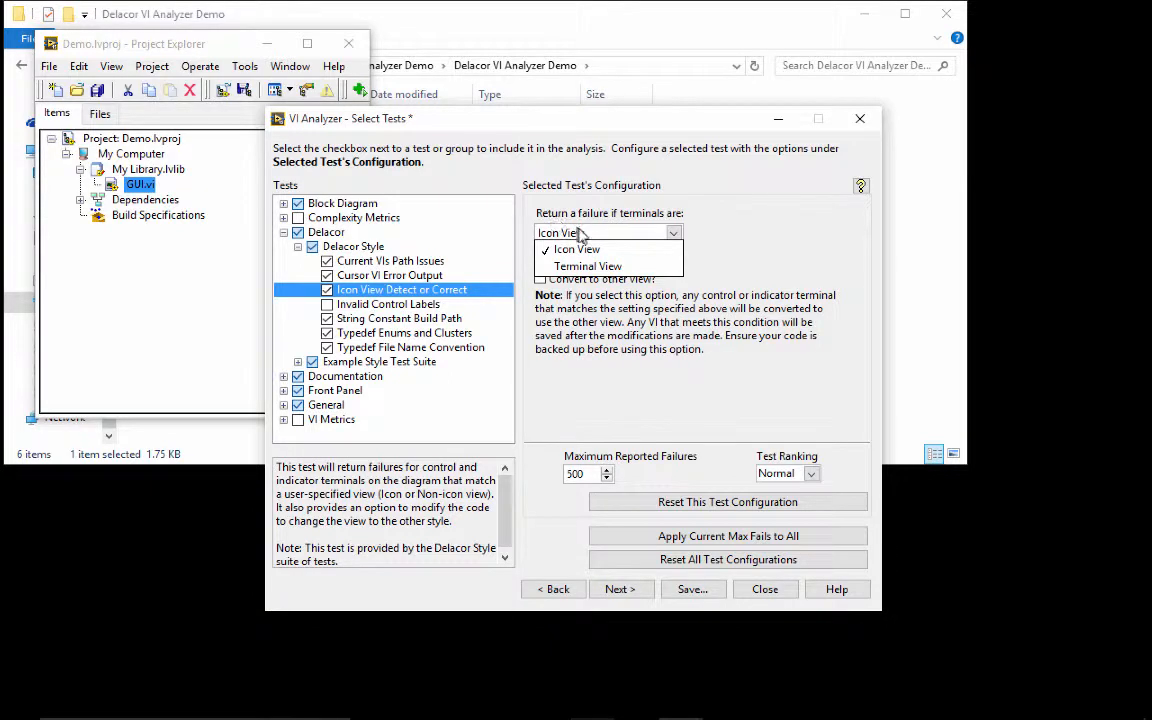
pyautogui.click(572, 248)
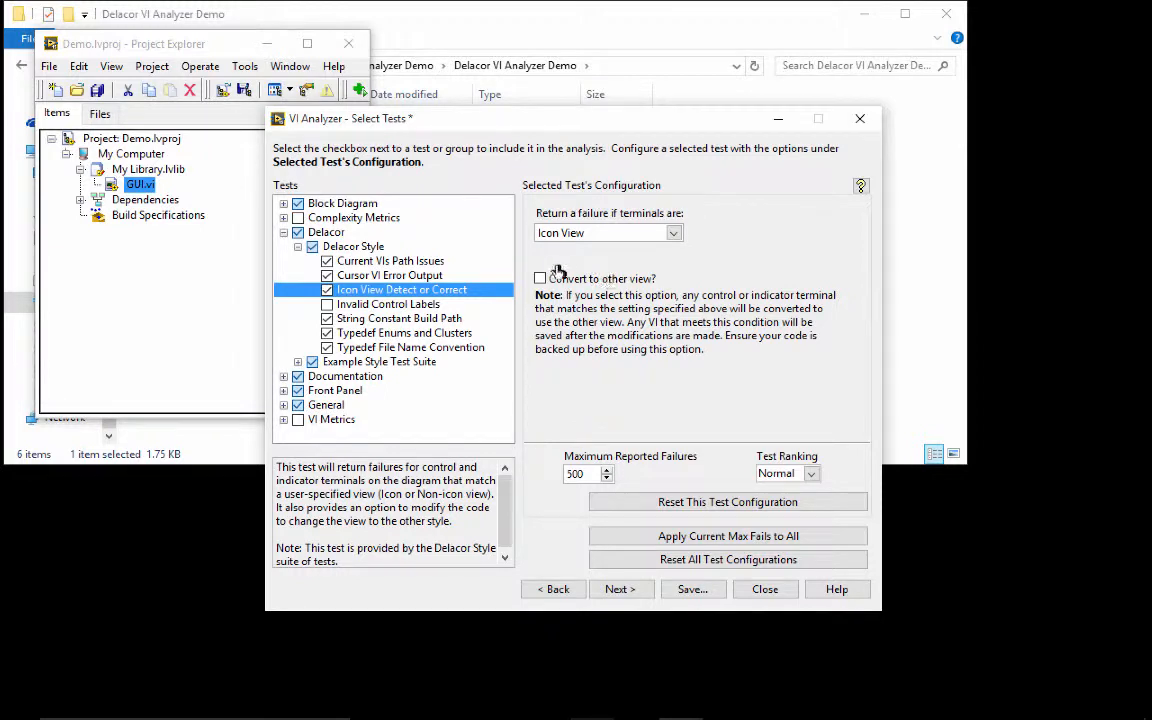
pyautogui.moveTo(602, 290)
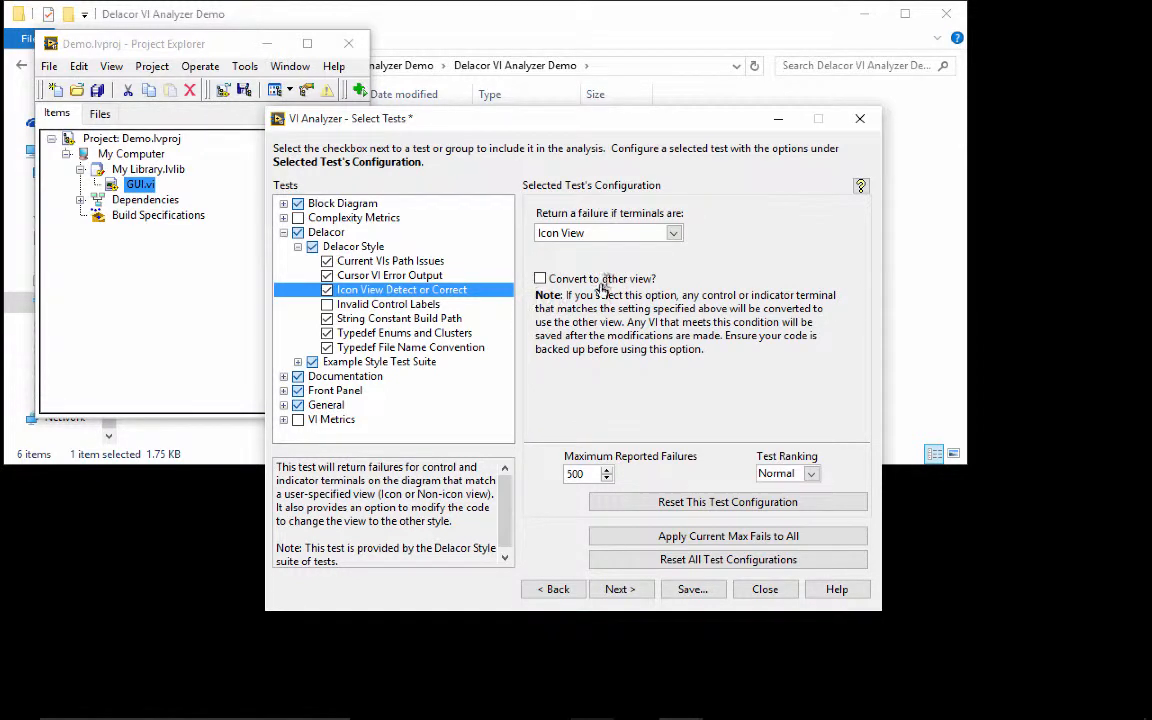
pyautogui.moveTo(544, 294)
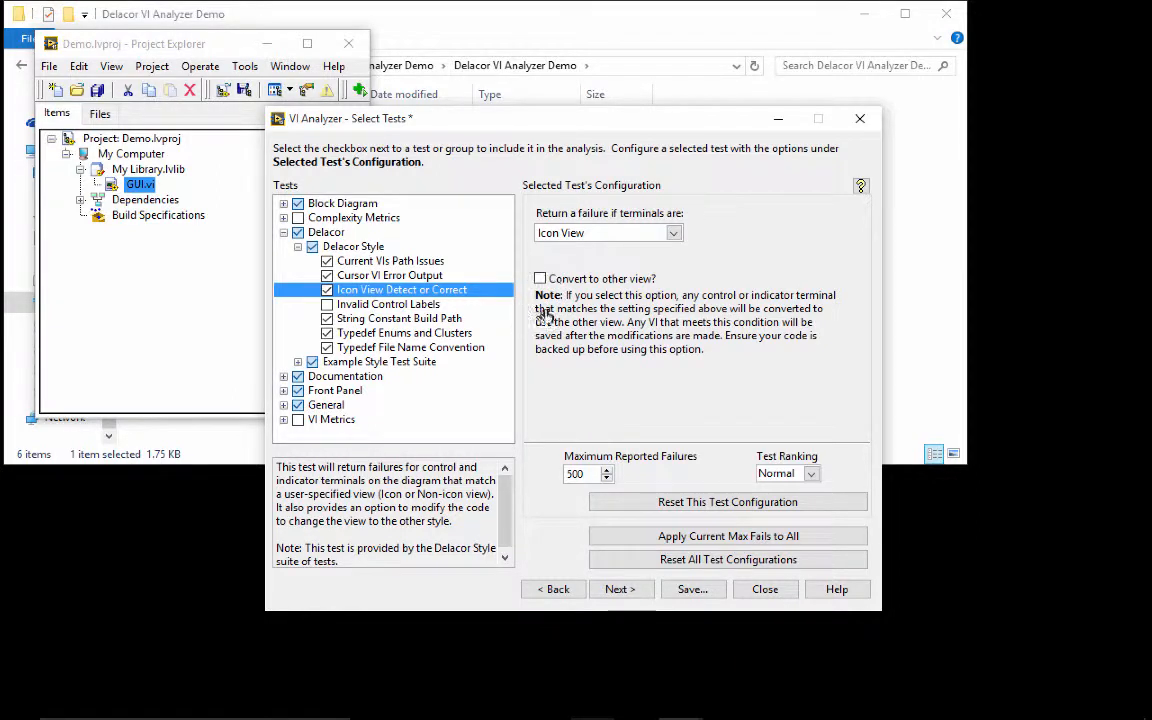
pyautogui.moveTo(472, 316)
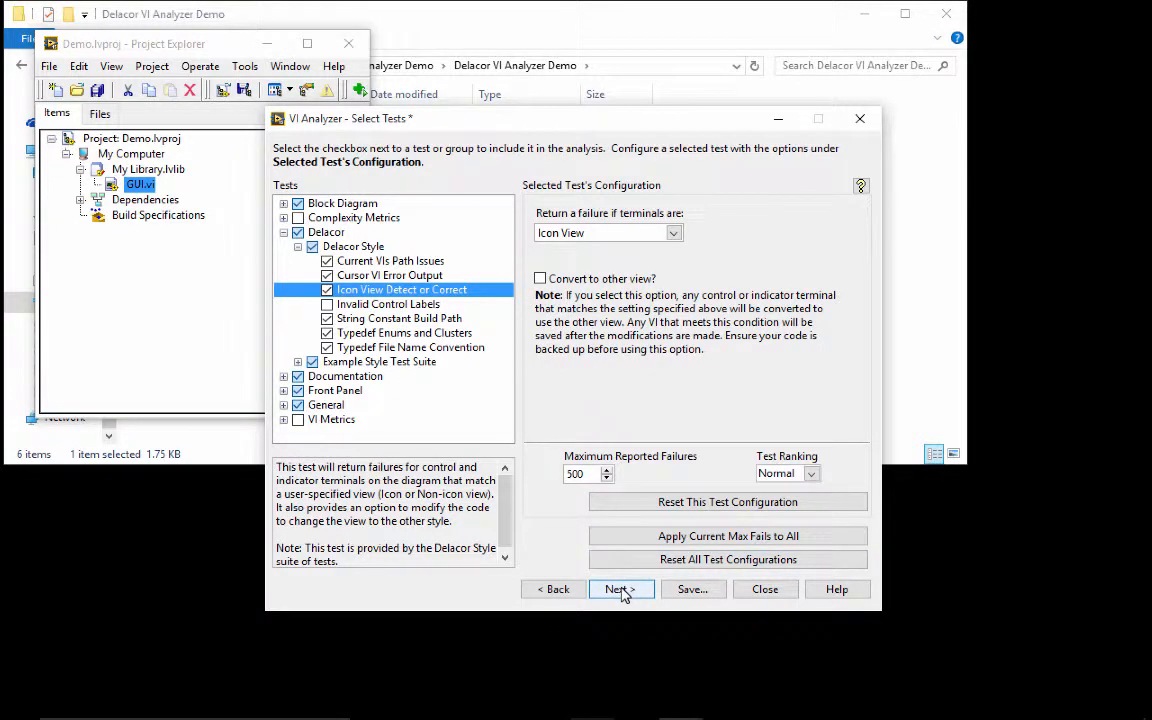
pyautogui.click(620, 588)
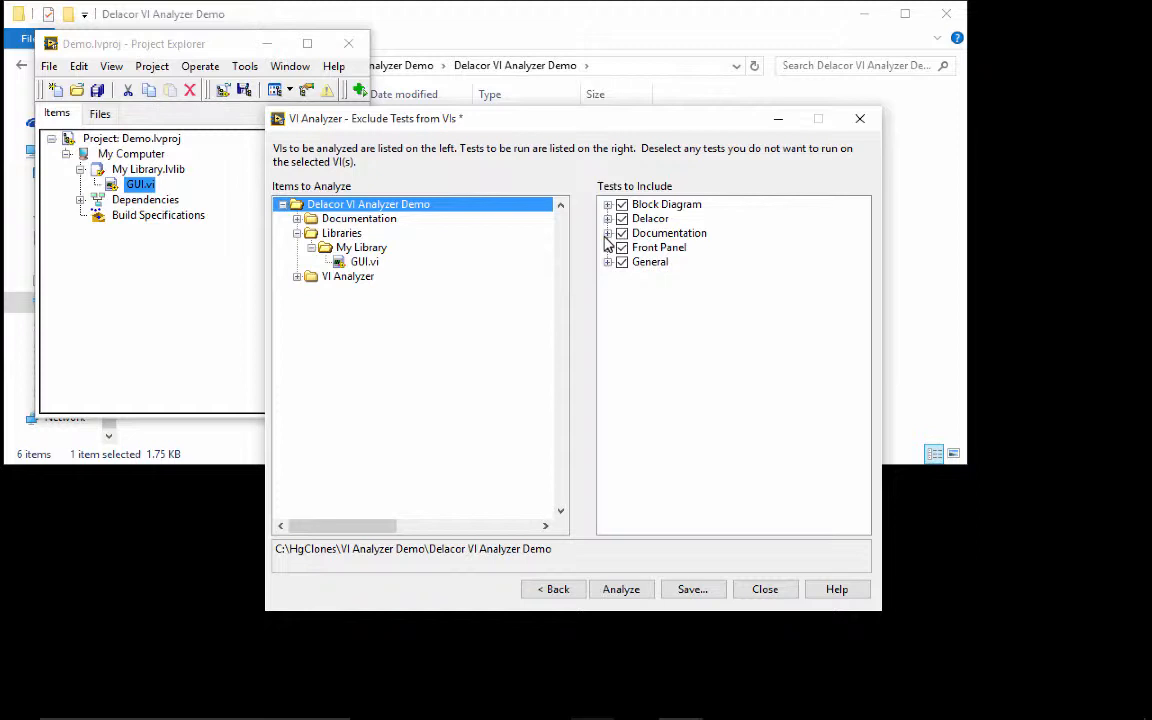
# - Select GUI.vi, expand its Documentation tests, and go back to test selection
pyautogui.click(364, 260)
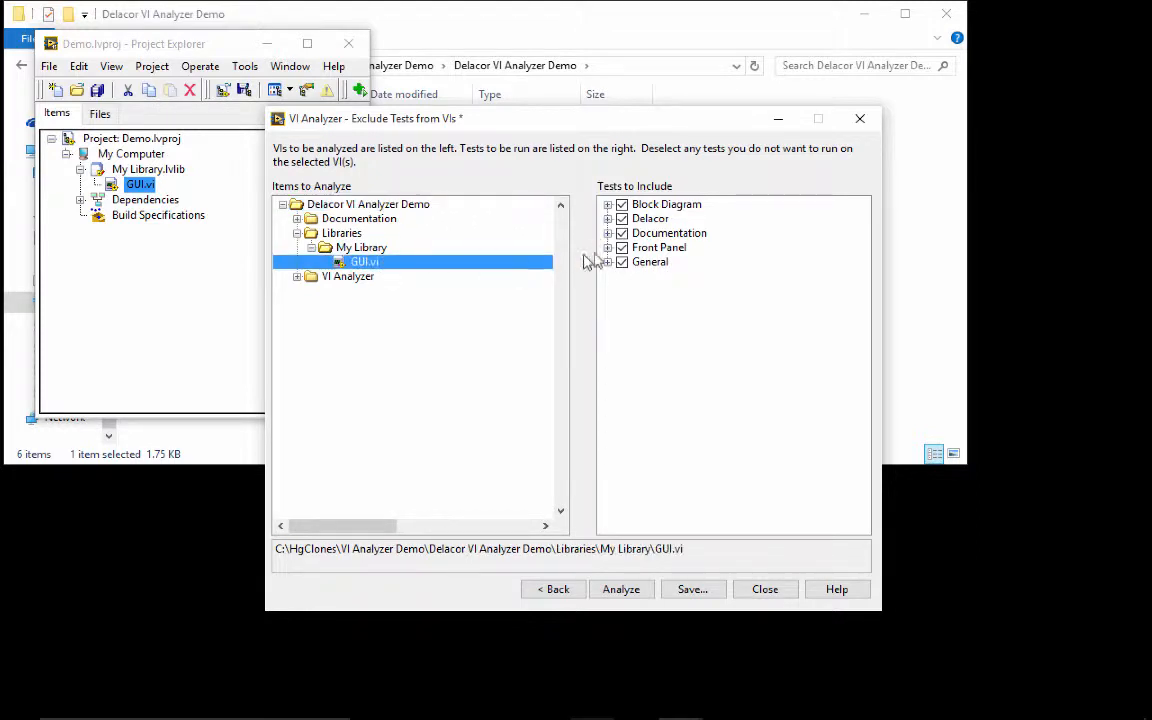
pyautogui.click(608, 232)
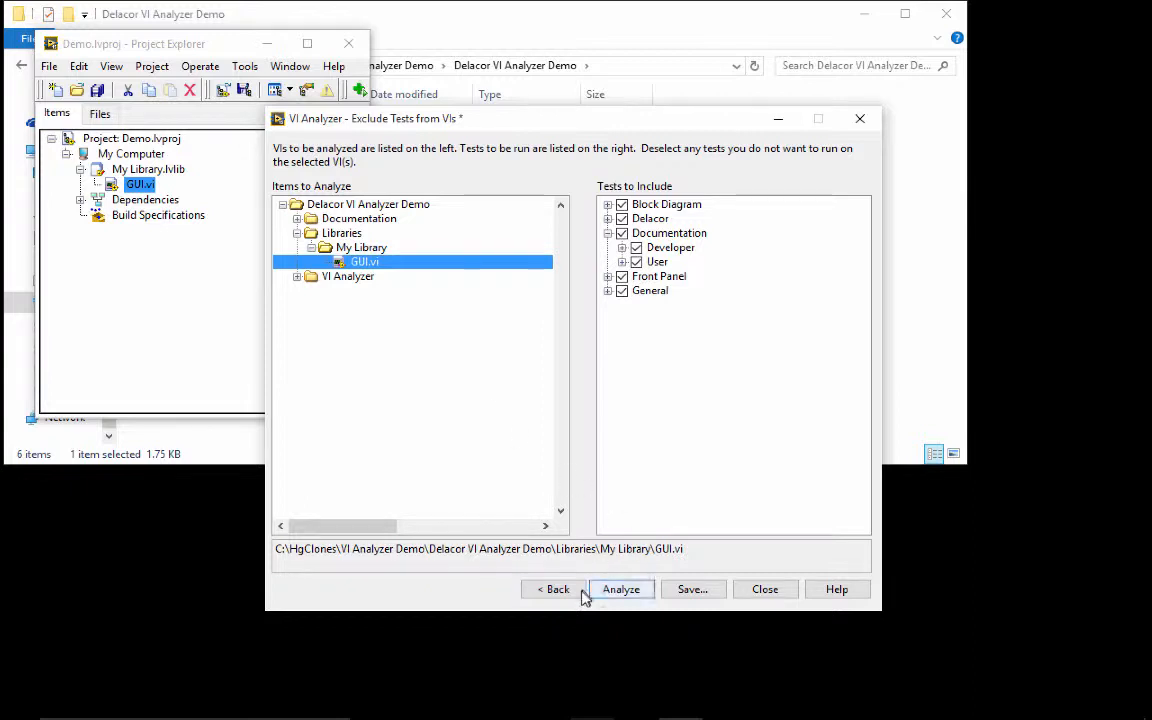
pyautogui.click(620, 588)
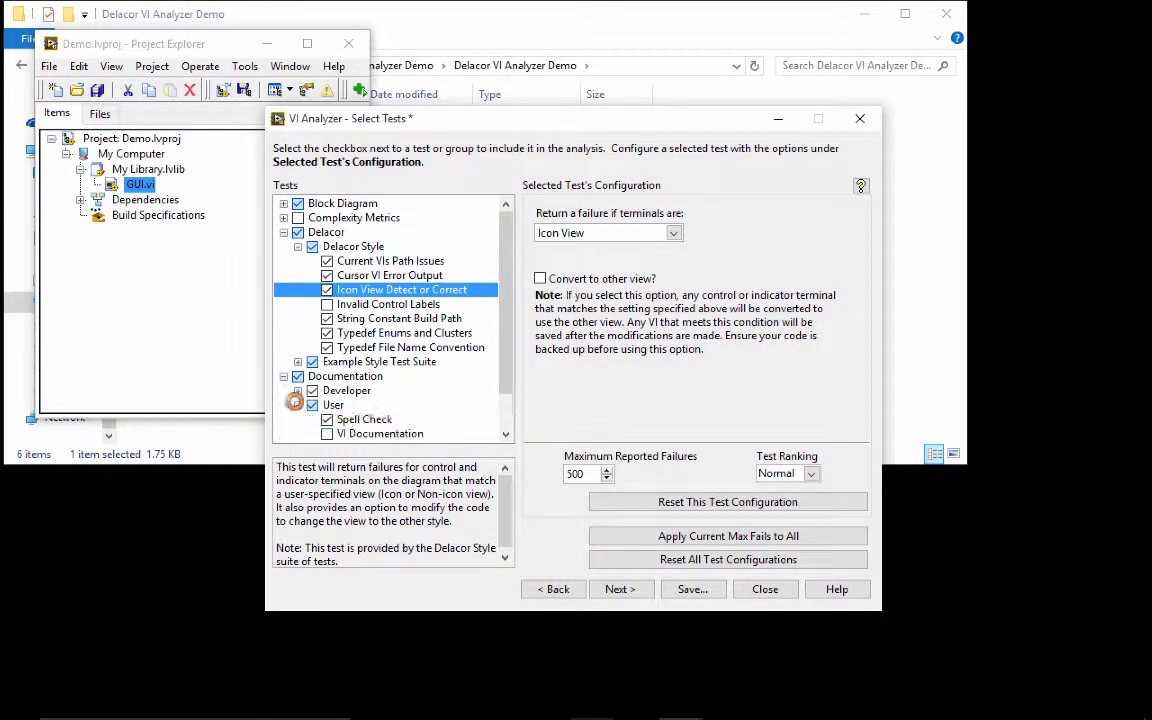
# - Review the Spell Check test settings and return to the exclude-tests step
pyautogui.click(364, 420)
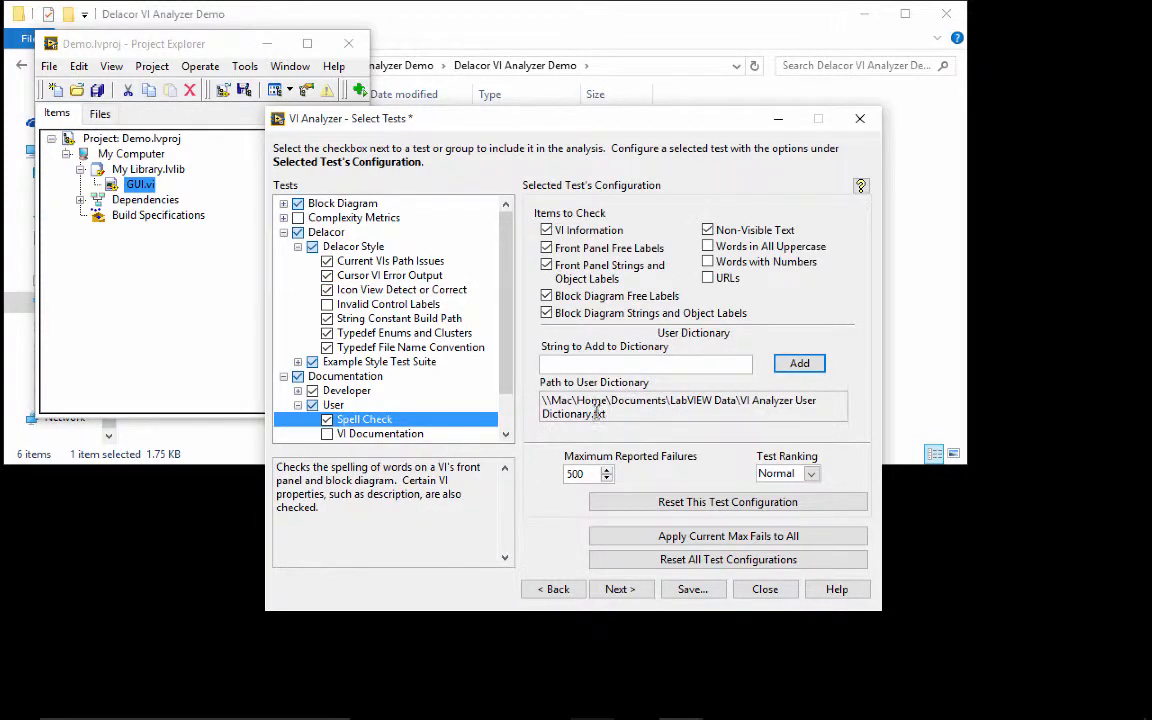
pyautogui.moveTo(612, 540)
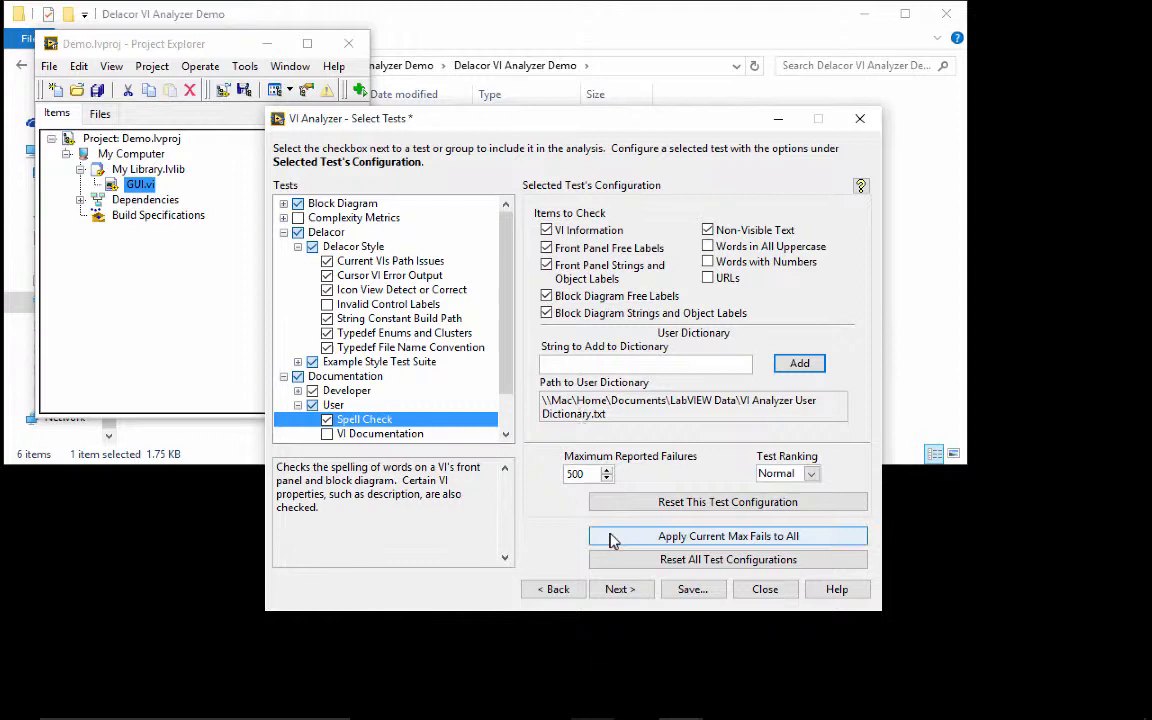
pyautogui.click(620, 588)
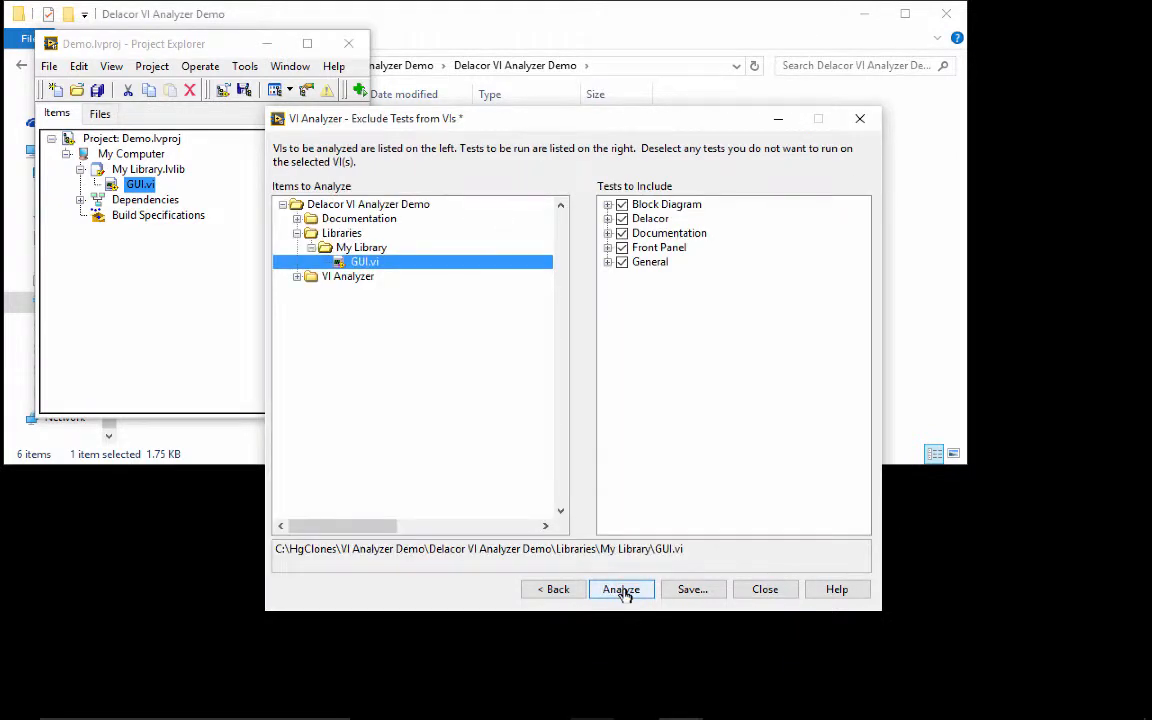
# - Start analysing GUI.vi, saving the configuration over Delacor Internal-Demo.cfg in the VI Analyzer folder
pyautogui.click(620, 588)
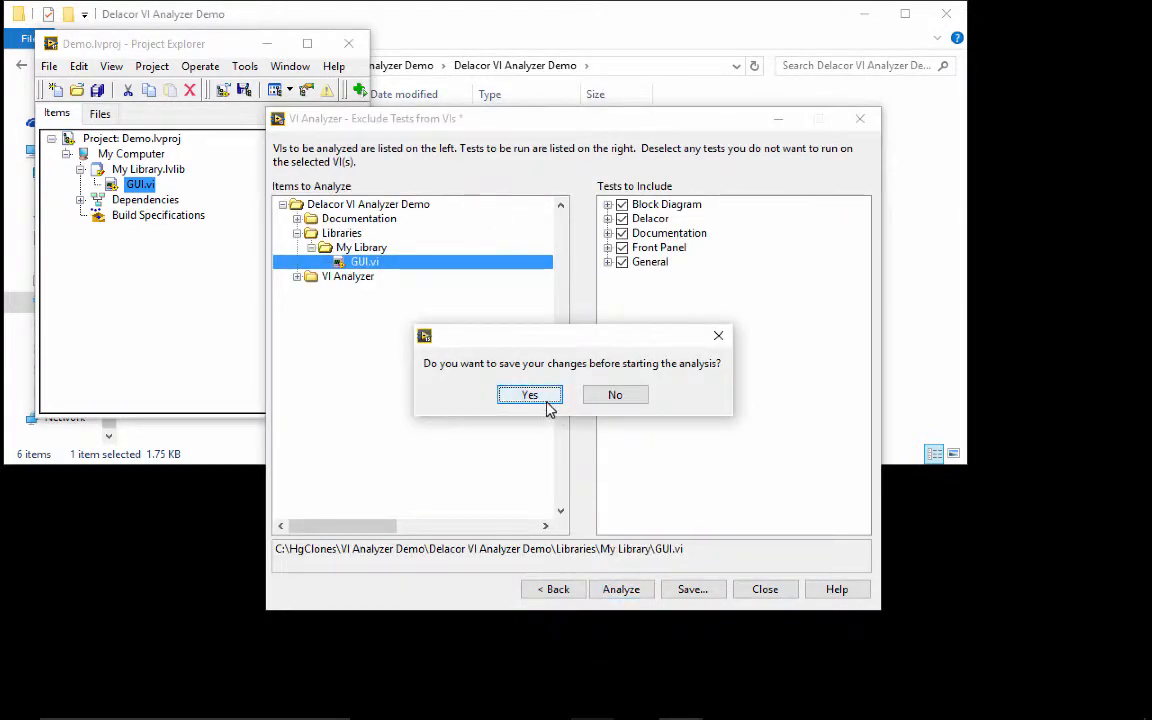
pyautogui.click(528, 394)
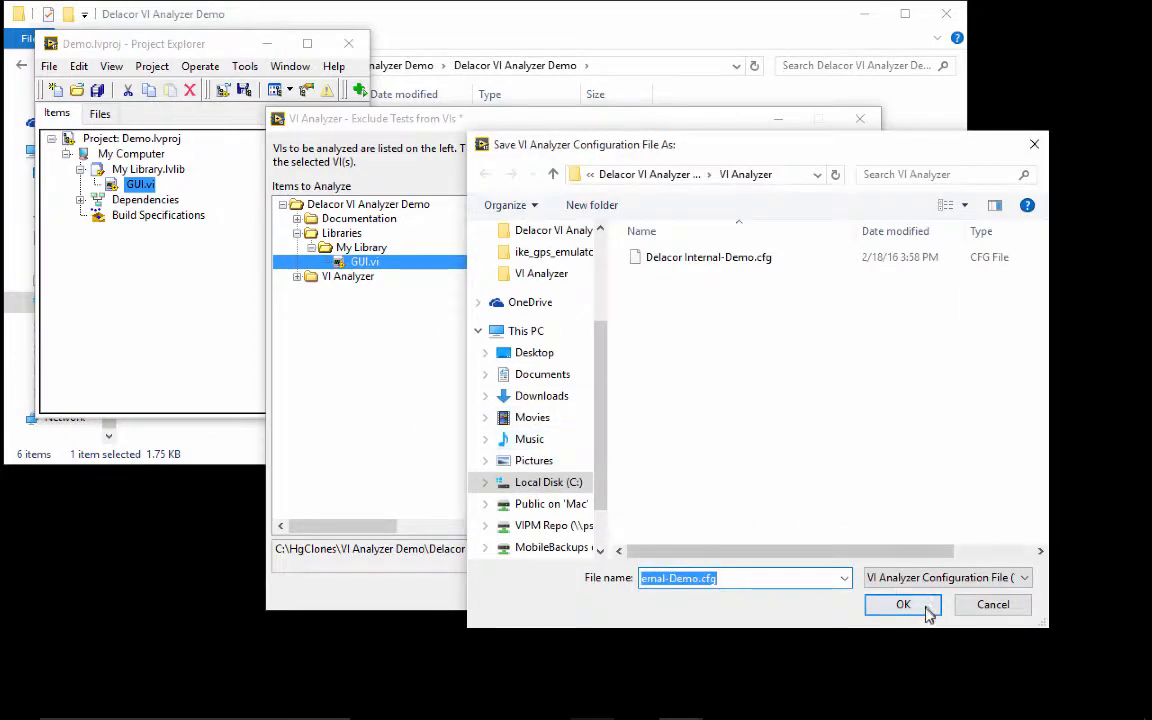
pyautogui.click(902, 604)
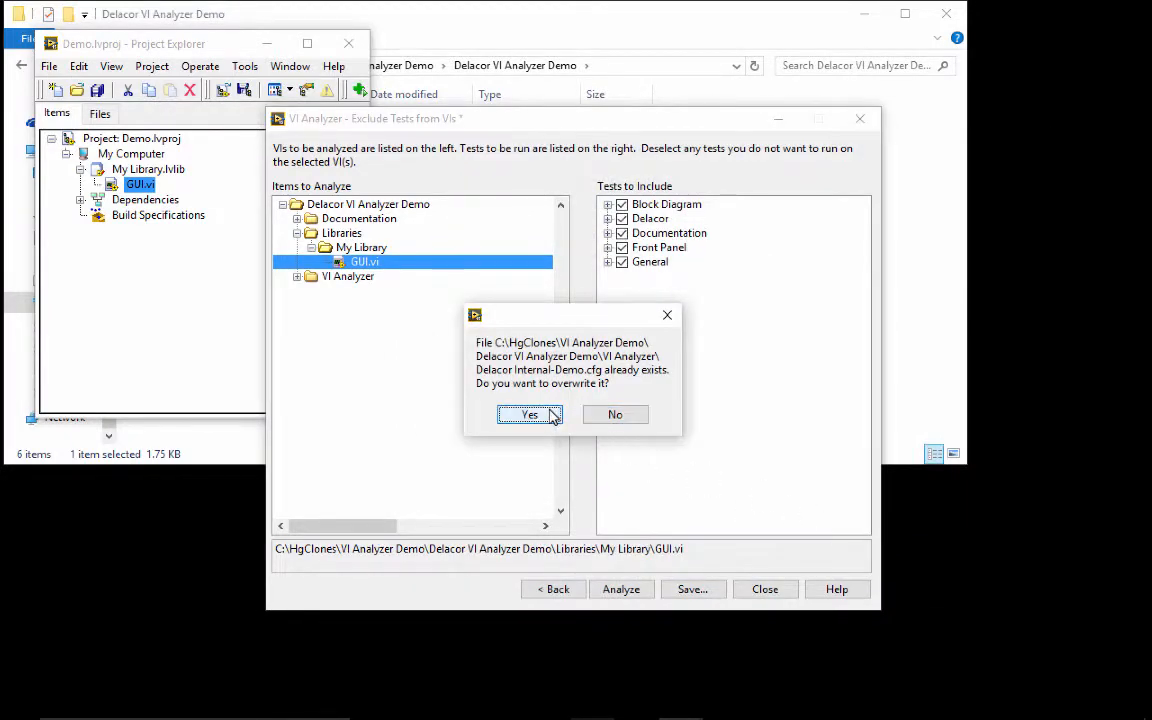
pyautogui.click(528, 414)
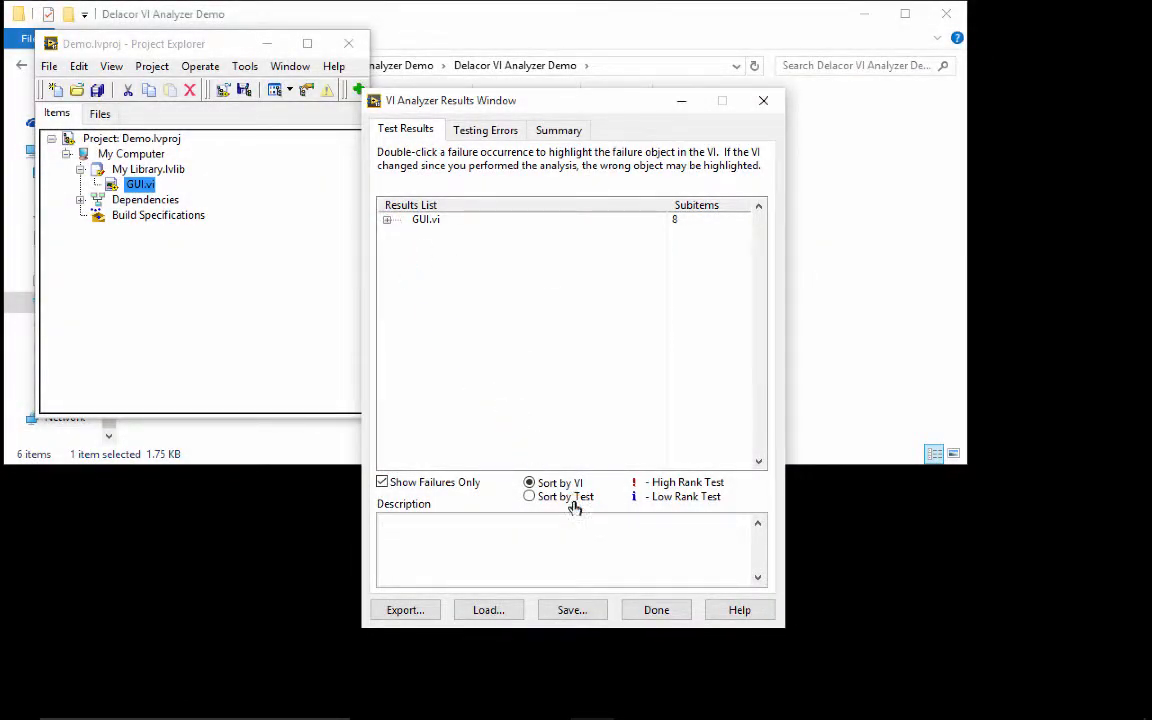
# - Sort results by test and expand Hidden Objects in Structures to GUI.vi's Occurrence 2
pyautogui.click(528, 496)
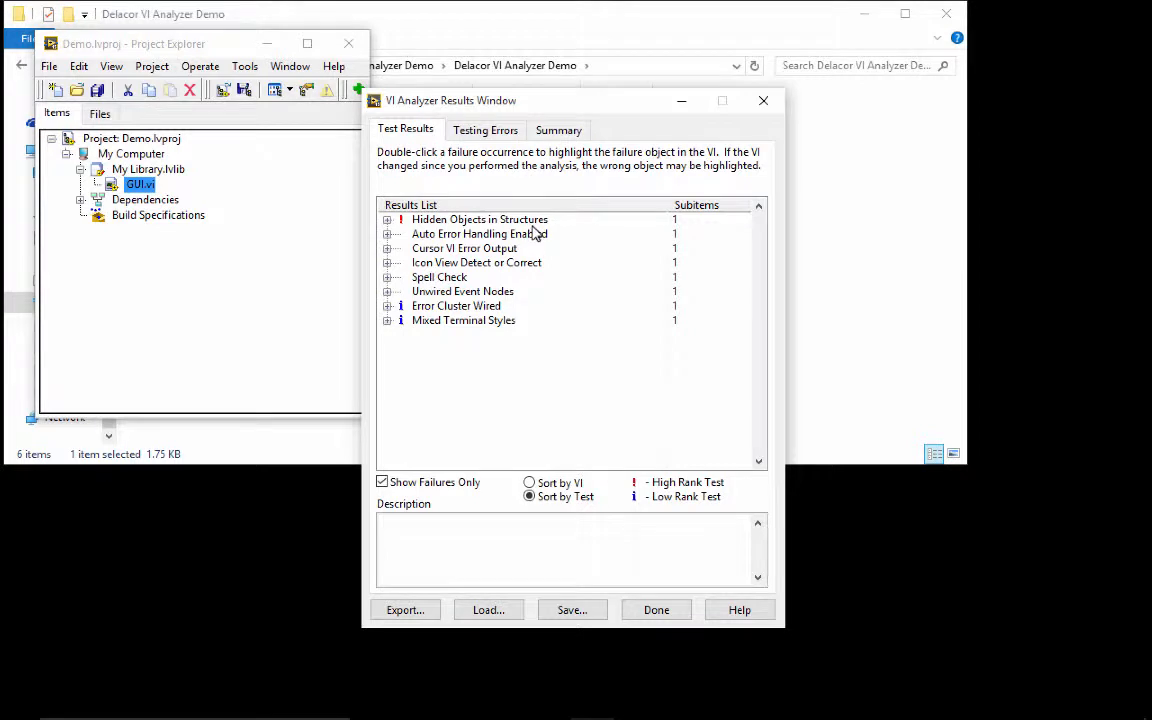
pyautogui.click(480, 218)
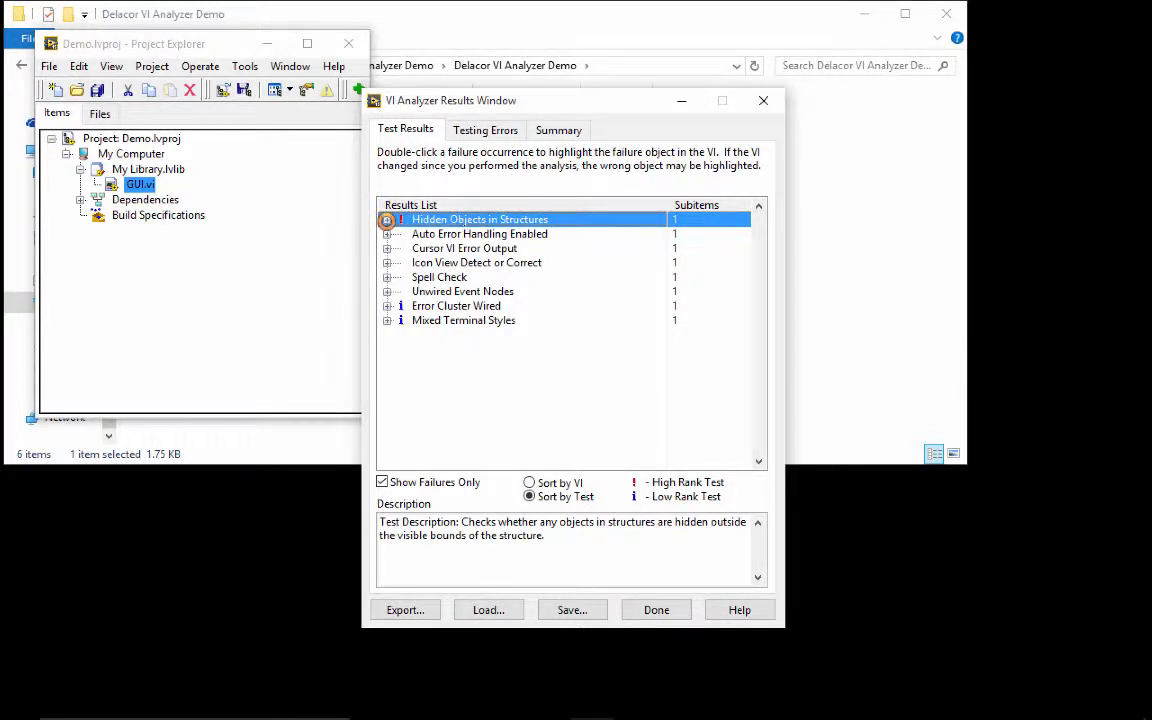
pyautogui.click(388, 218)
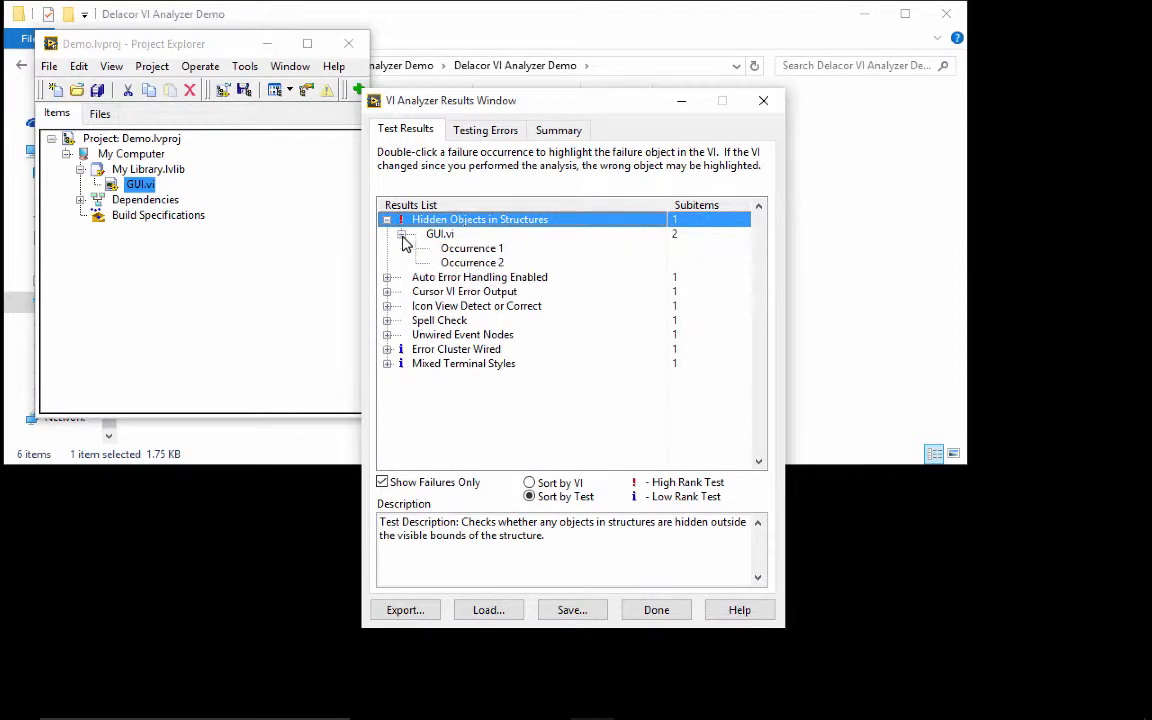
pyautogui.click(472, 262)
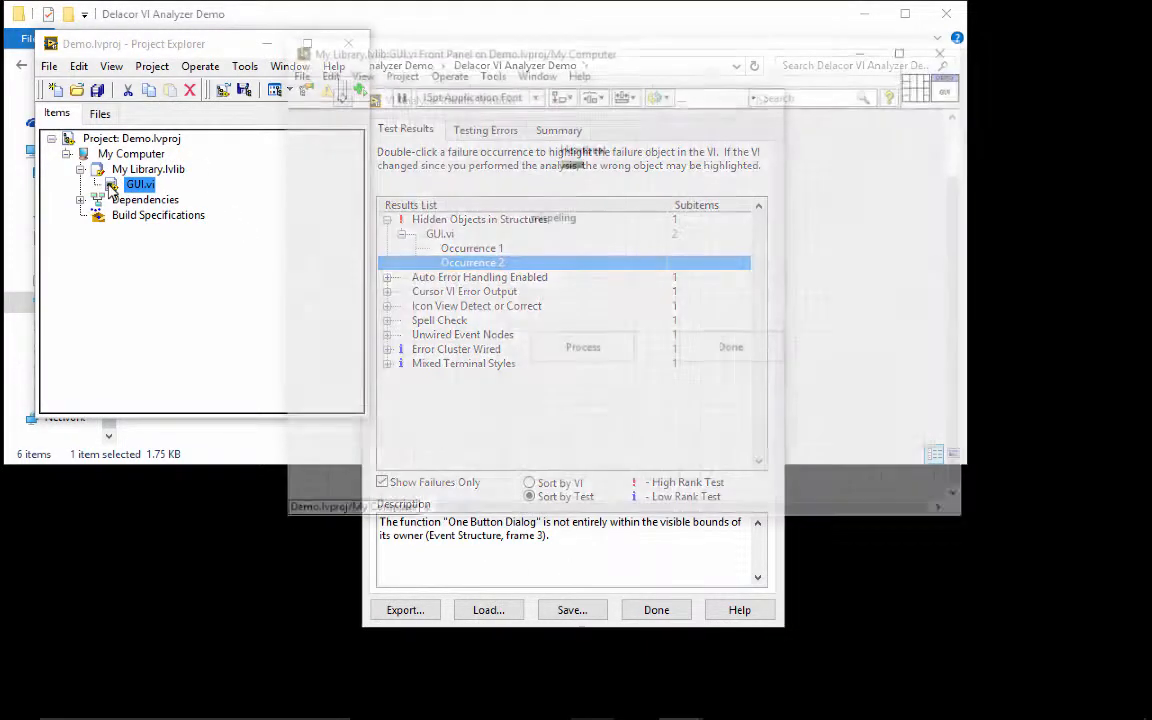
# - Jump to Occurrence 2 in GUI.vi and dismiss its 'Can you find me?' message
pyautogui.doubleClick(472, 262)
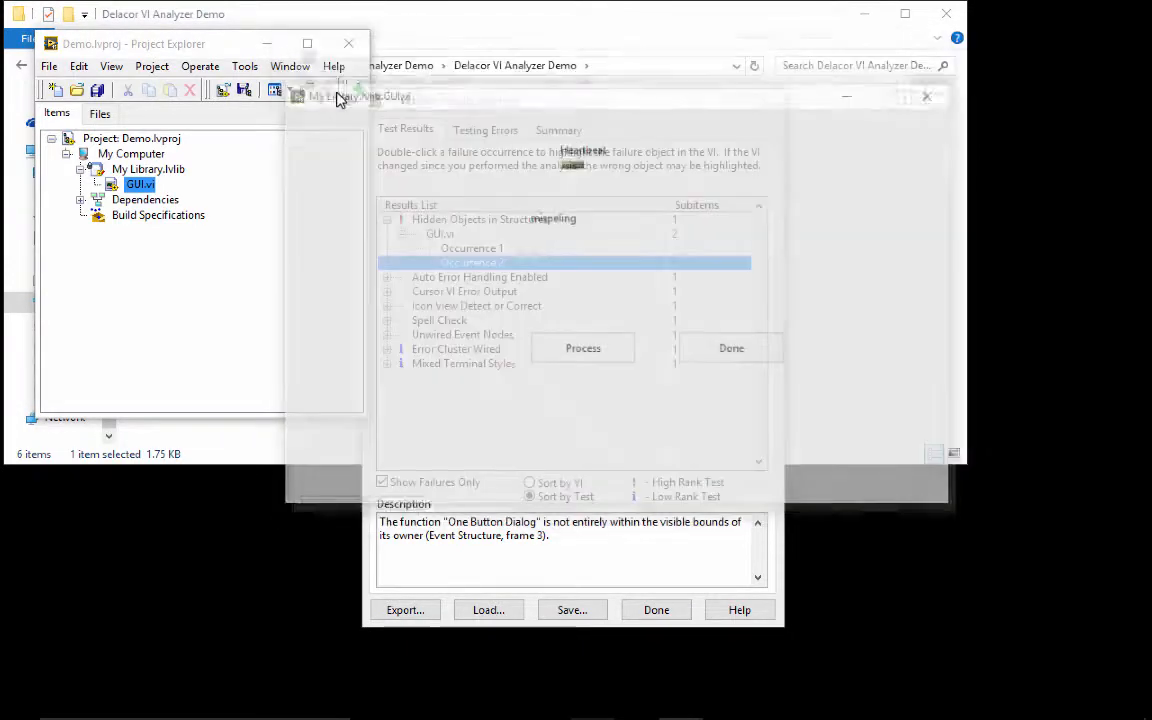
pyautogui.doubleClick(470, 262)
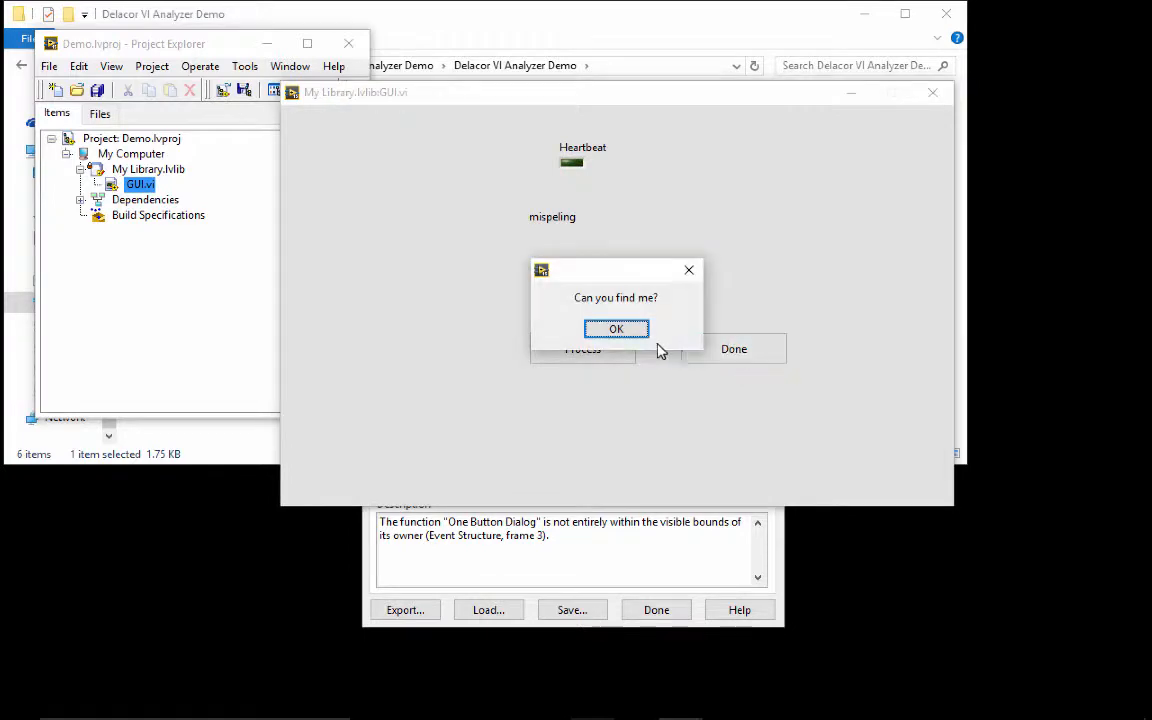
pyautogui.click(616, 328)
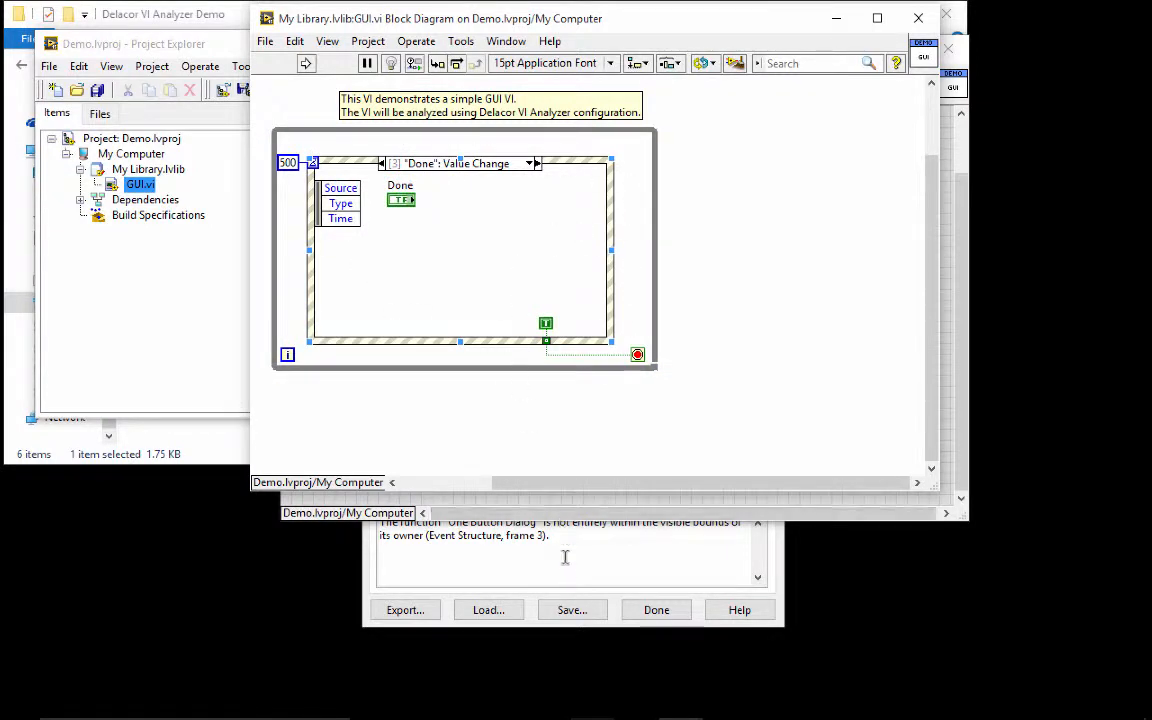
# - Enlarge the Done event case so the hidden One Button Dialog sits fully inside it
pyautogui.click(472, 262)
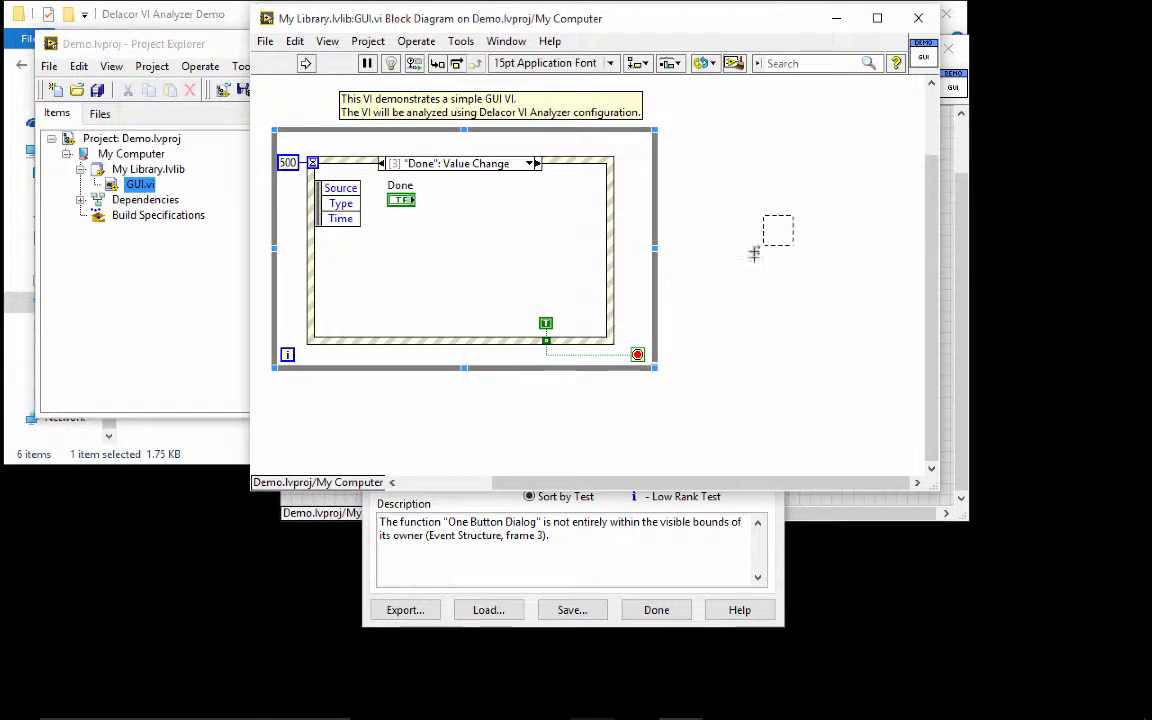
pyautogui.moveTo(670, 216)
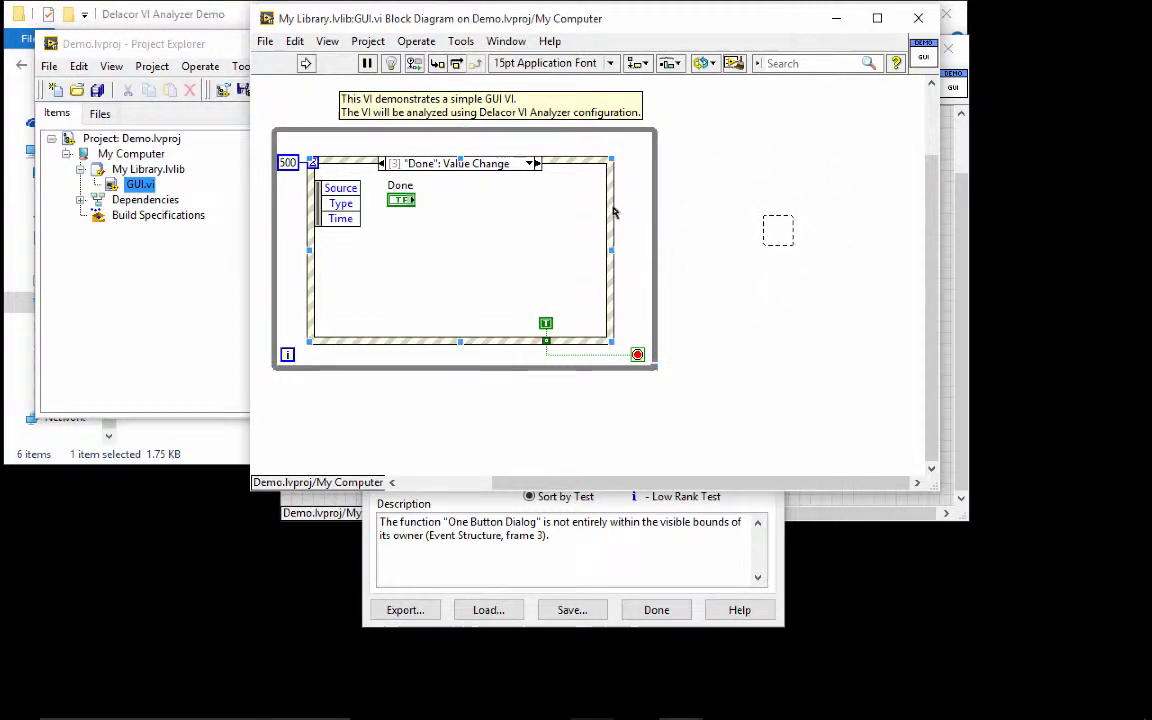
pyautogui.rightClick(612, 210)
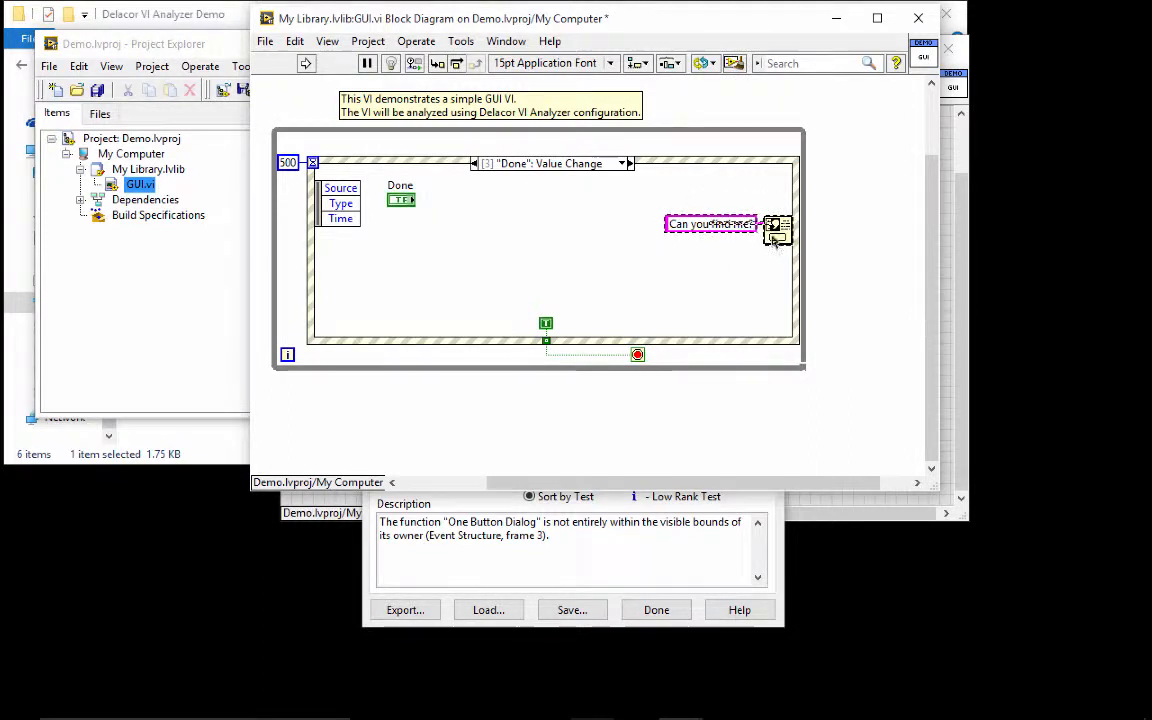
pyautogui.moveTo(778, 230); pyautogui.dragTo(594, 230)
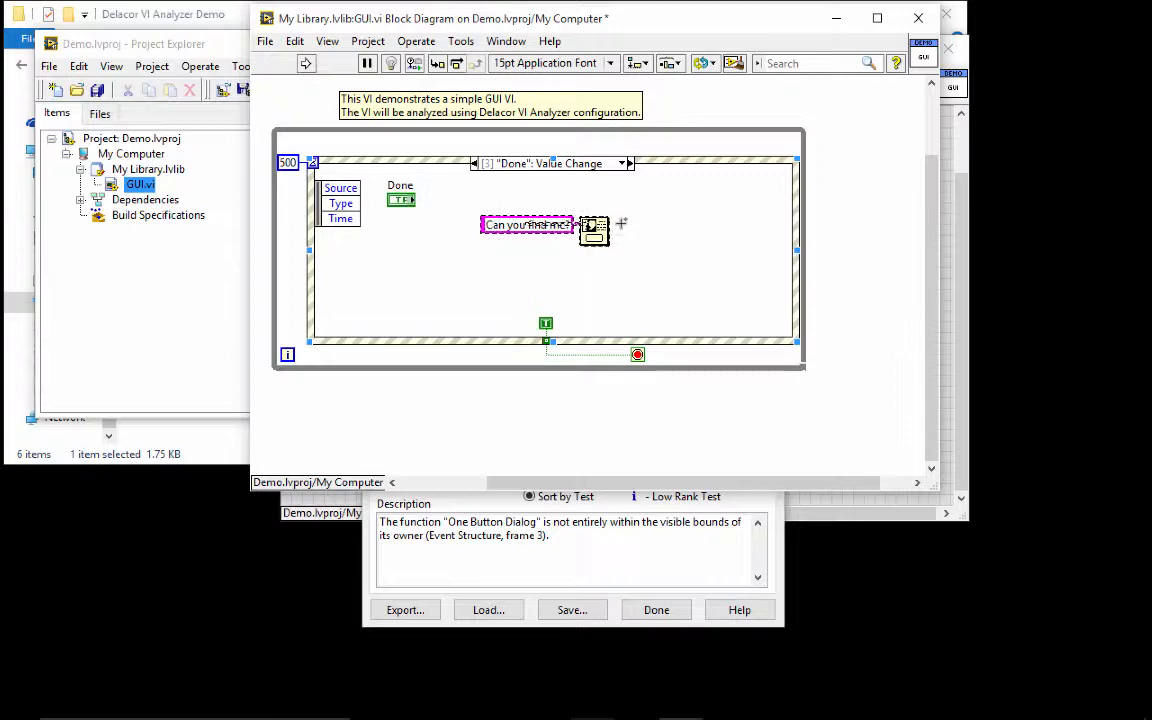
pyautogui.press('Delete')
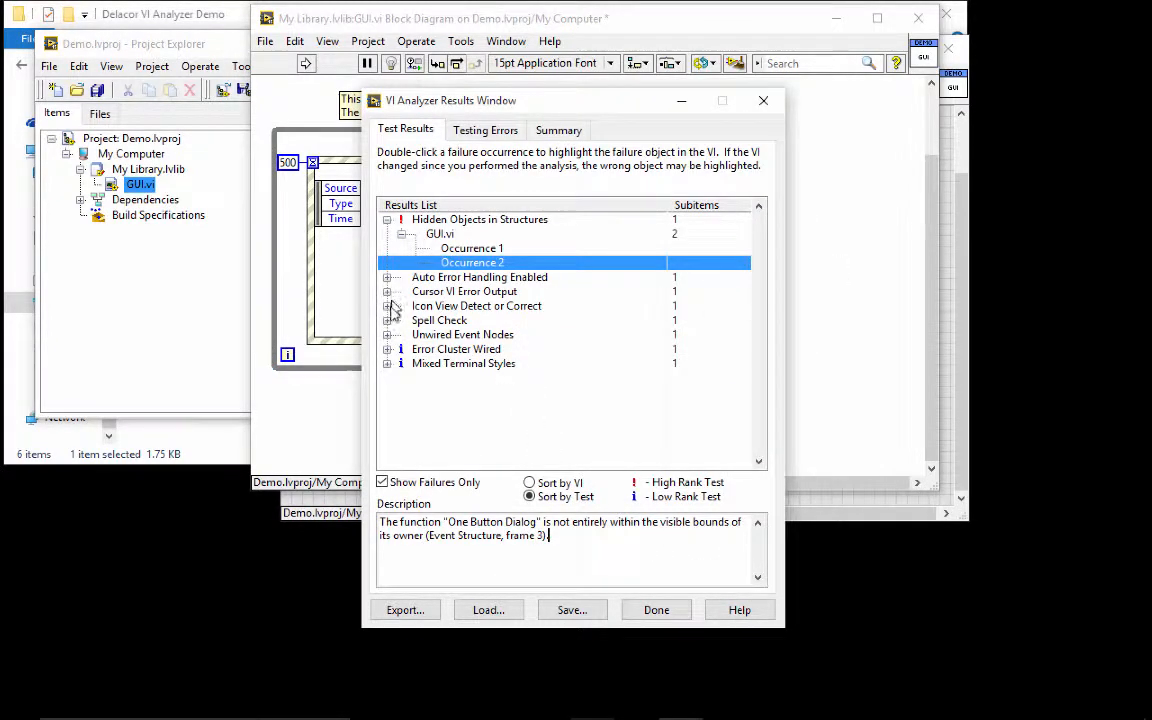
# - Expand Cursor VI Error Output and show the description of GUI.vi's Occurrence 1
pyautogui.click(388, 292)
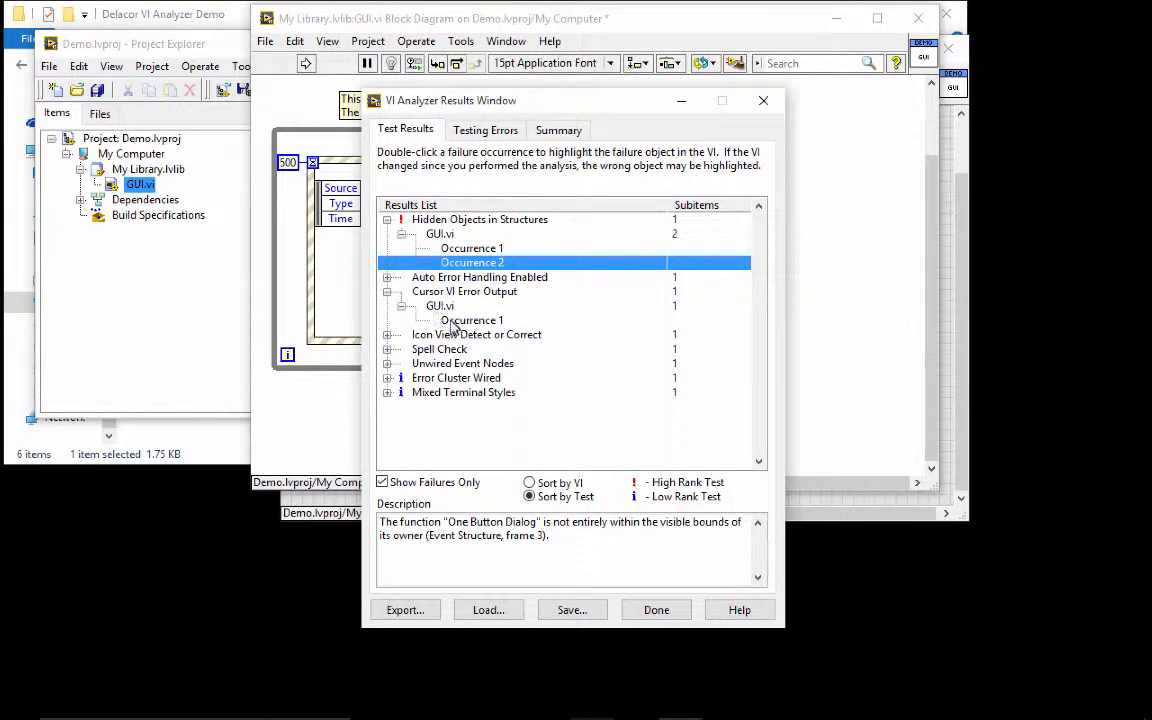
pyautogui.click(472, 320)
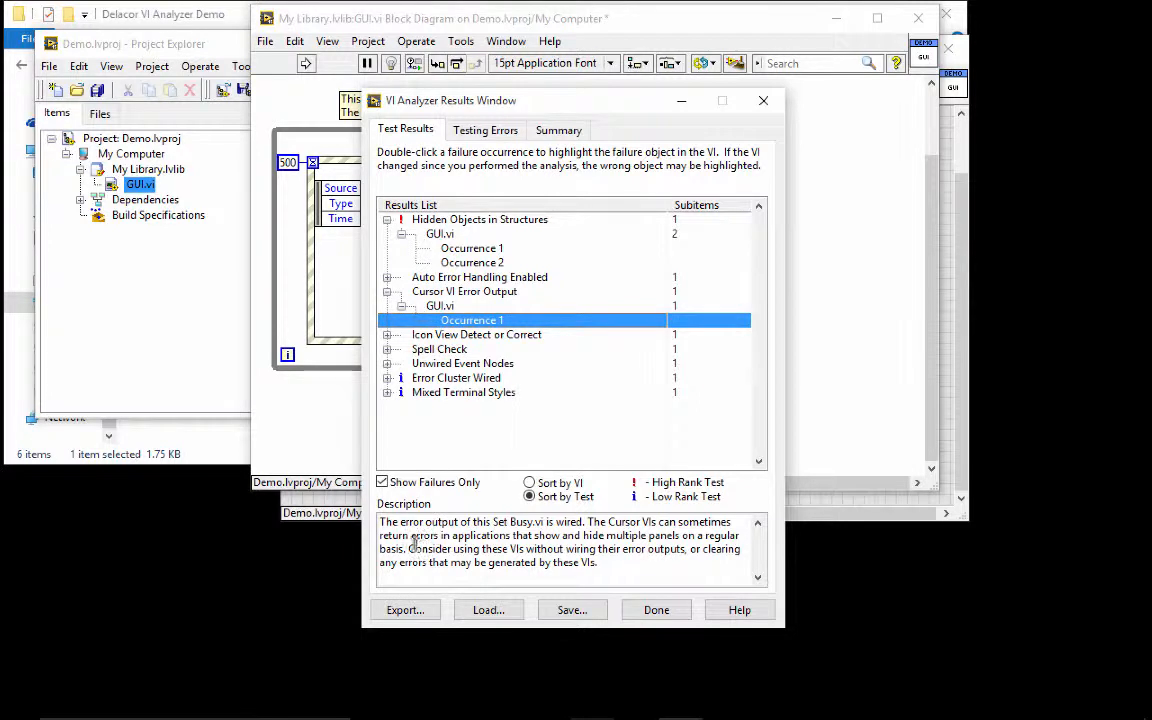
pyautogui.moveTo(512, 528)
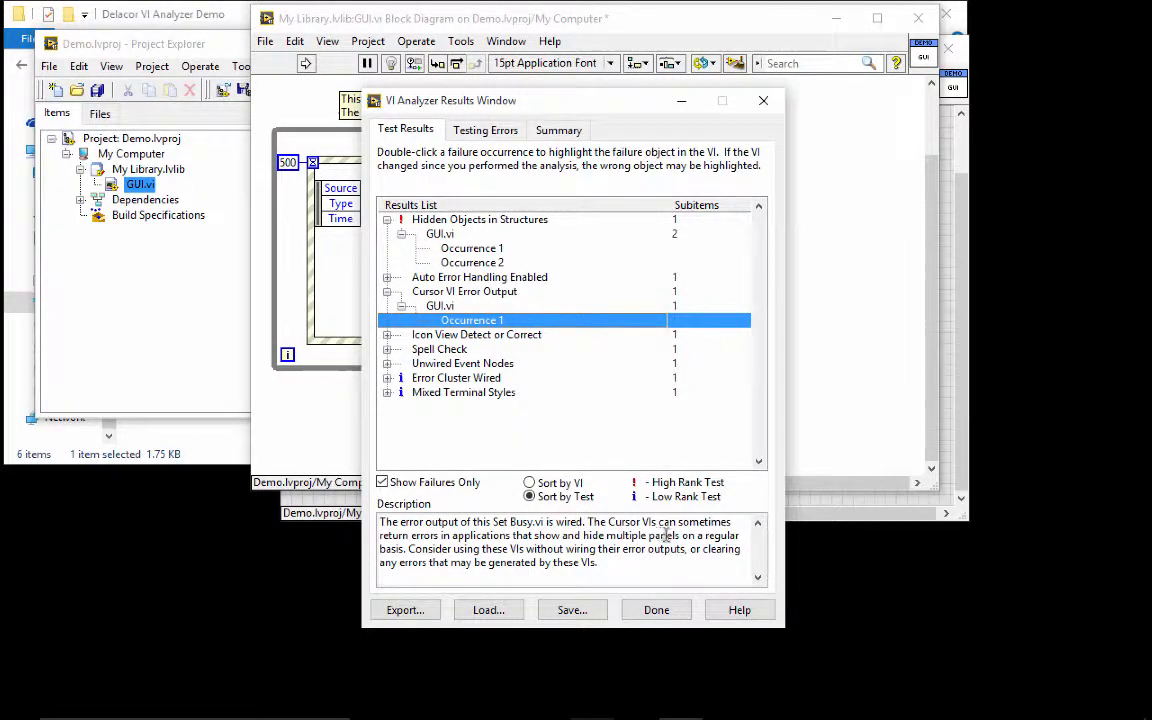
pyautogui.moveTo(468, 548)
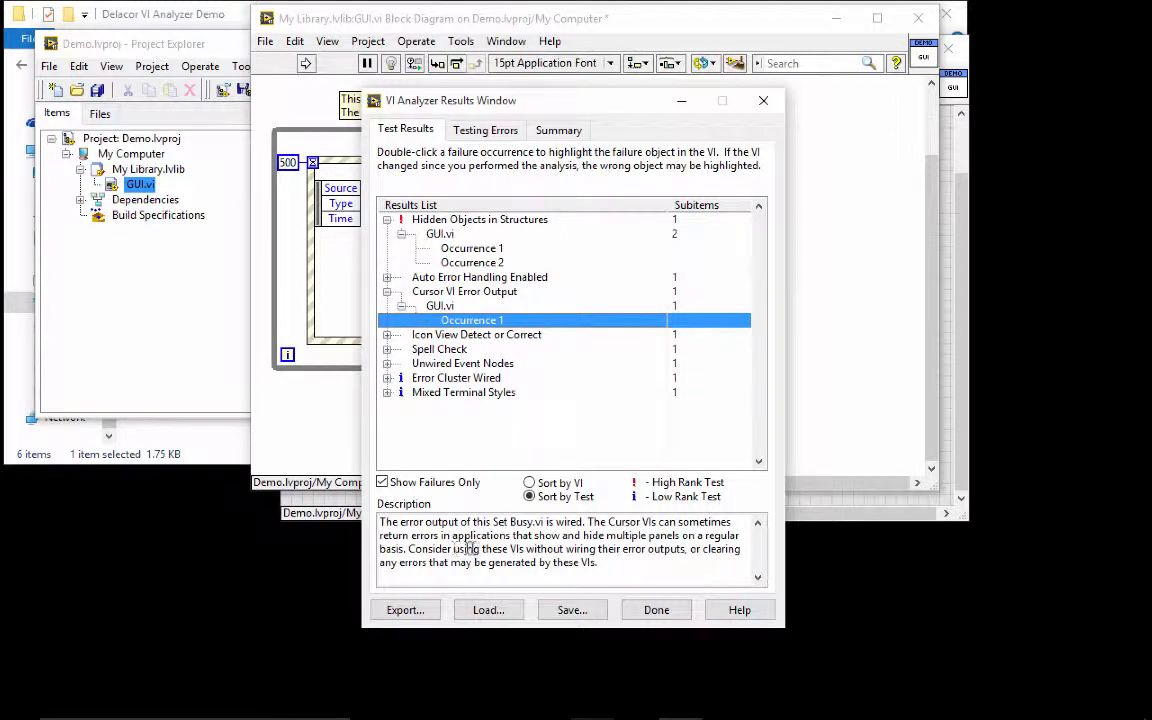
pyautogui.moveTo(640, 536)
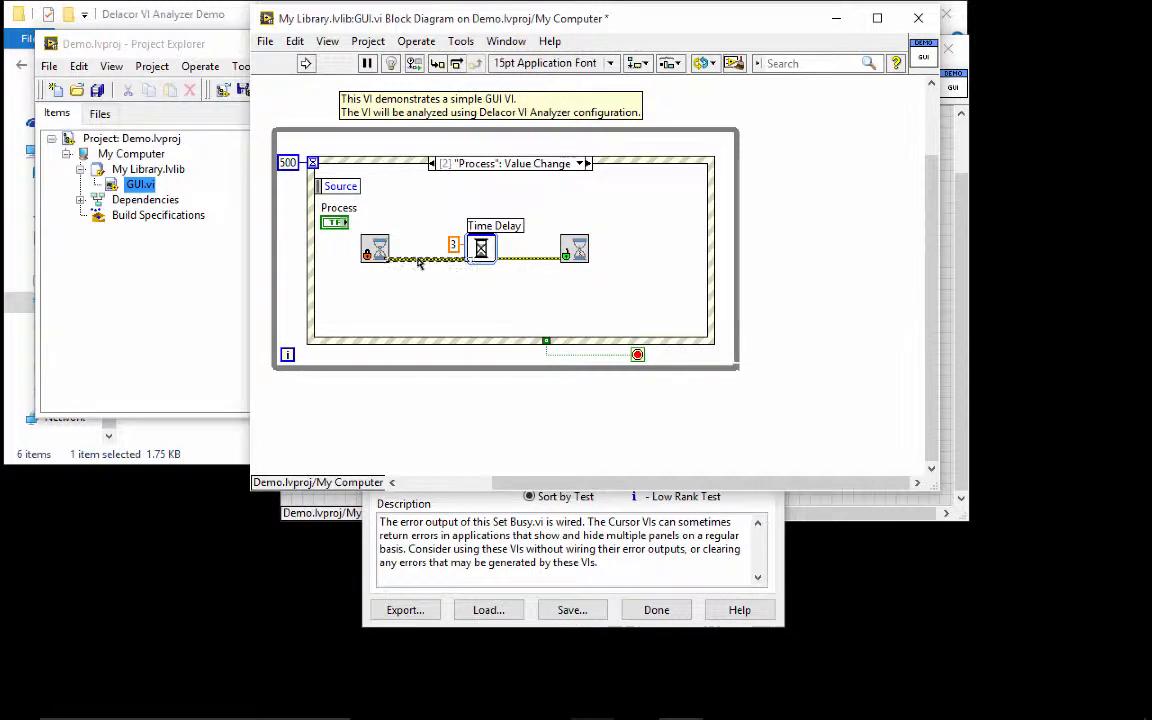
# - Use Quick Drop to search 'clear er' for a Clear Errors function in the Process case
pyautogui.press('ctrl+space')
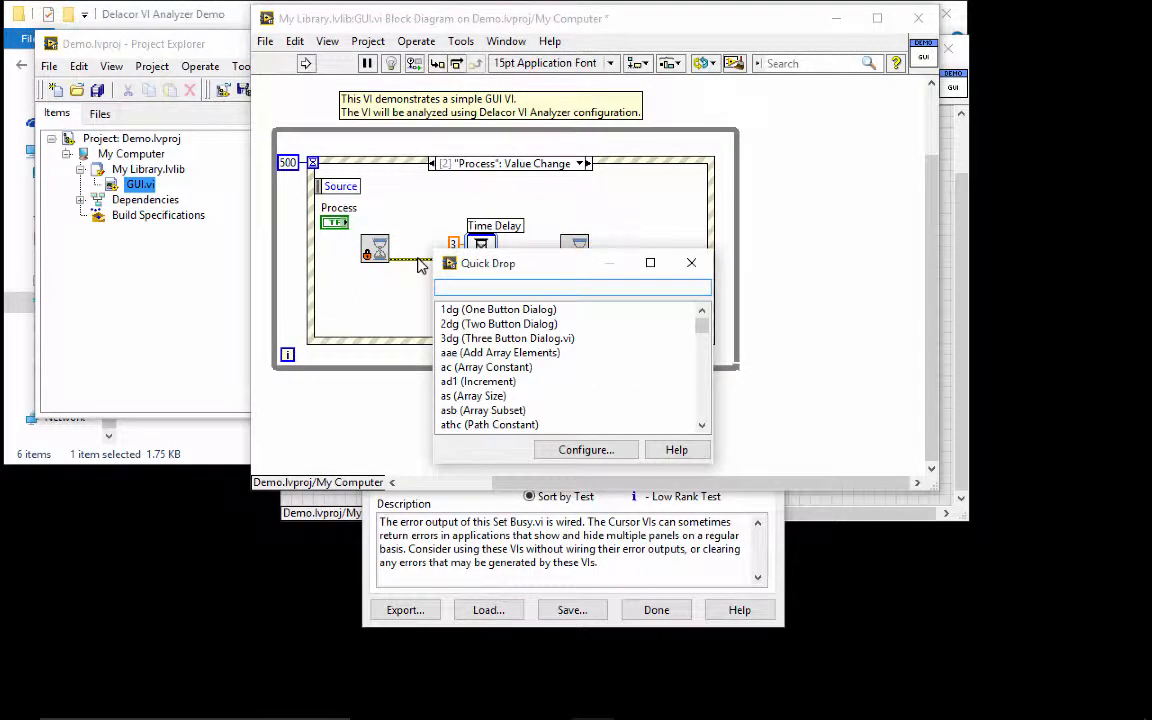
pyautogui.write('clear er')
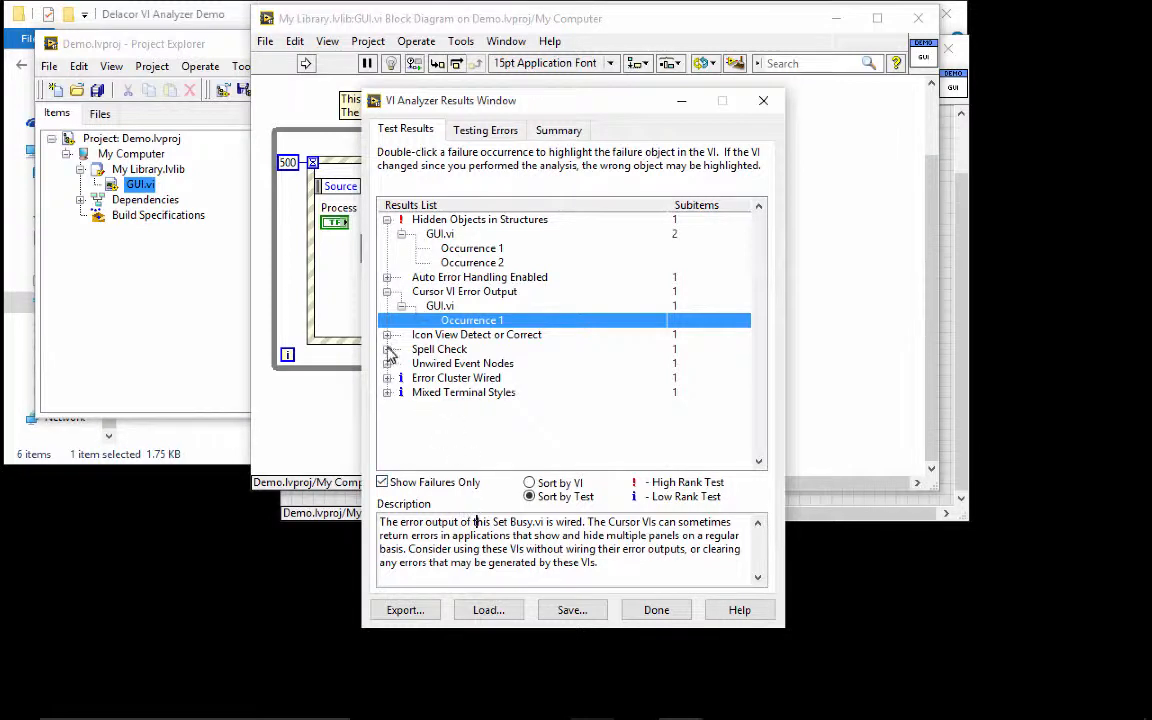
# - Jump to the Spell Check Occurrence 1 on the front panel, then bring the results window back
pyautogui.click(388, 348)
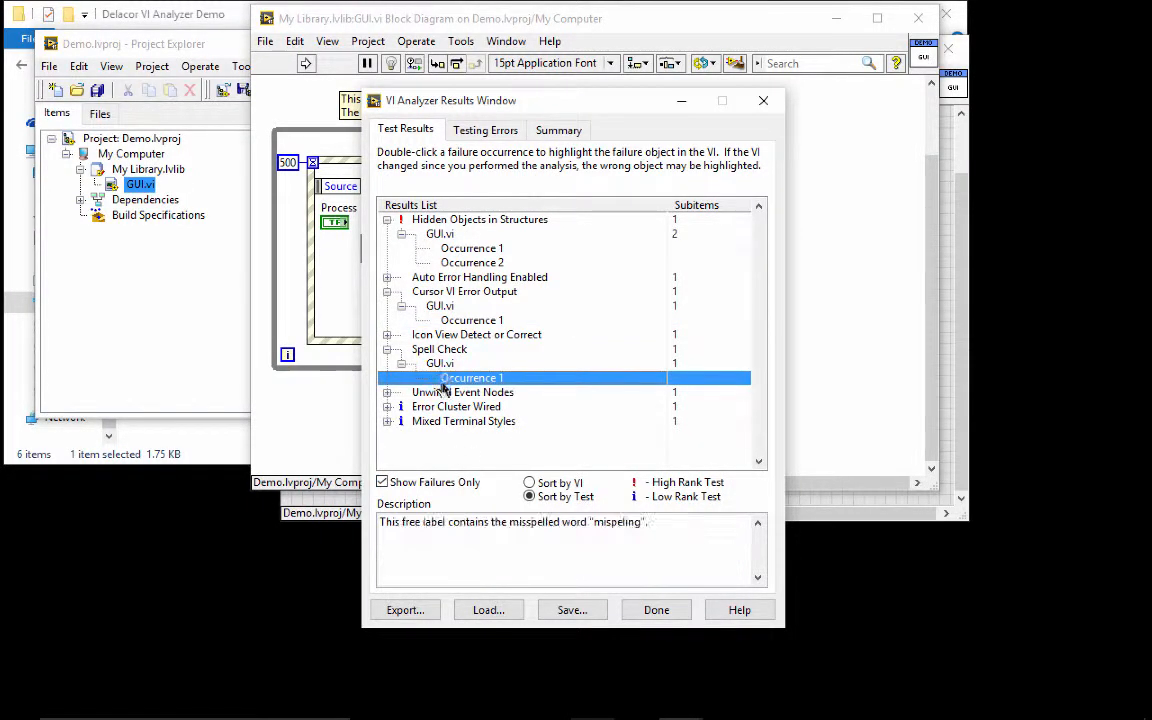
pyautogui.doubleClick(472, 376)
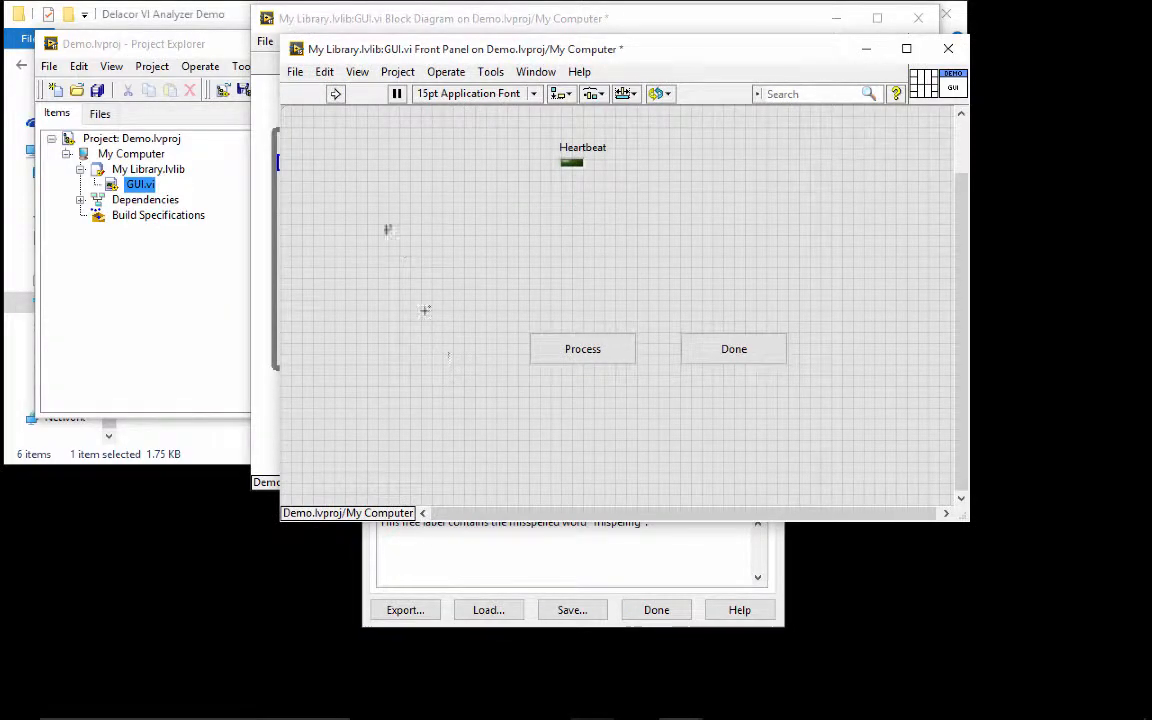
pyautogui.click(294, 72)
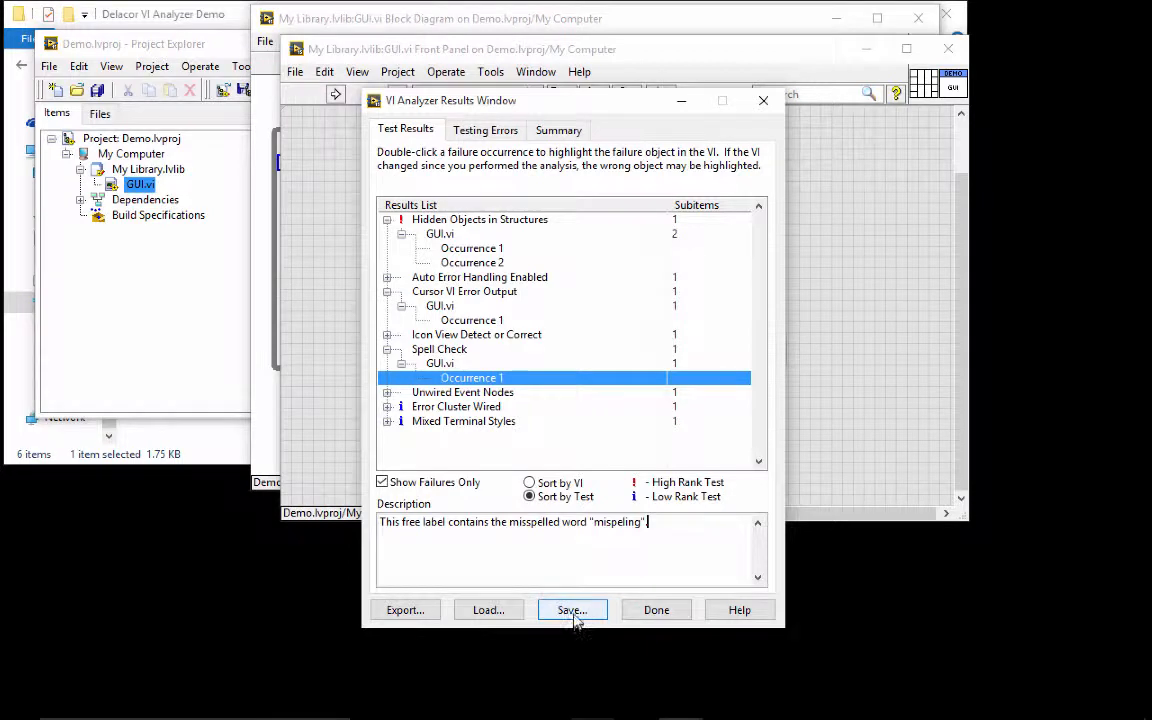
# - Save the analyzer results into the demo project's VI Analyzer folder
pyautogui.click(572, 608)
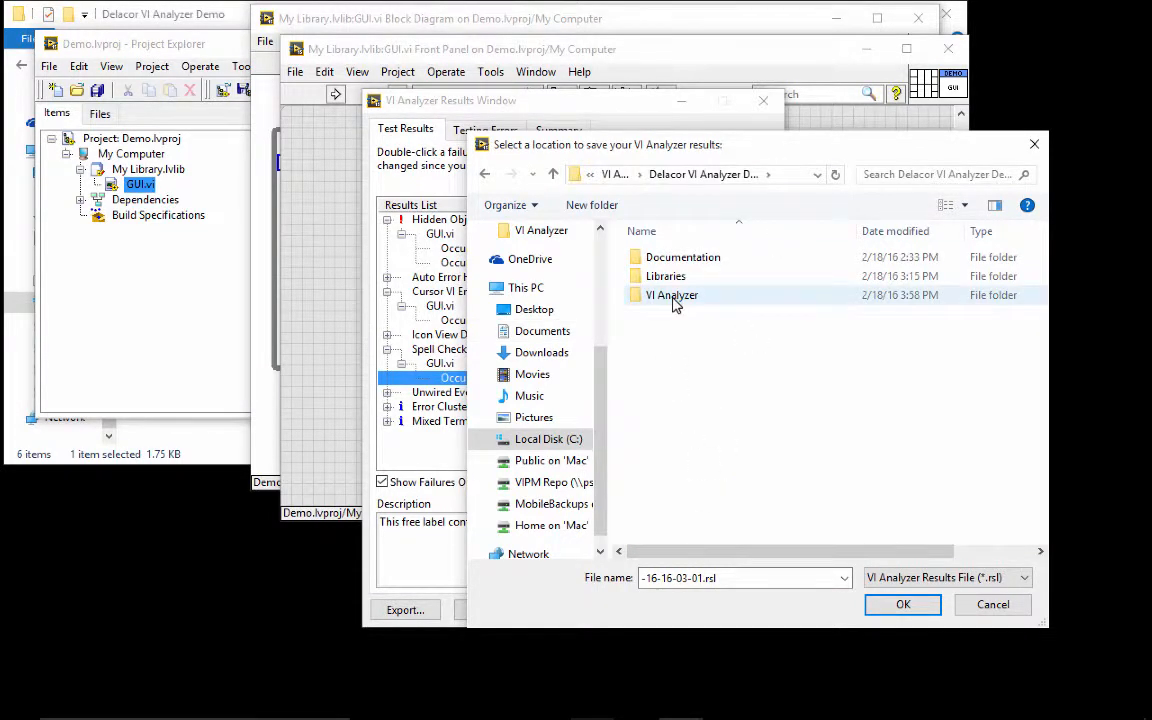
pyautogui.doubleClick(672, 296)
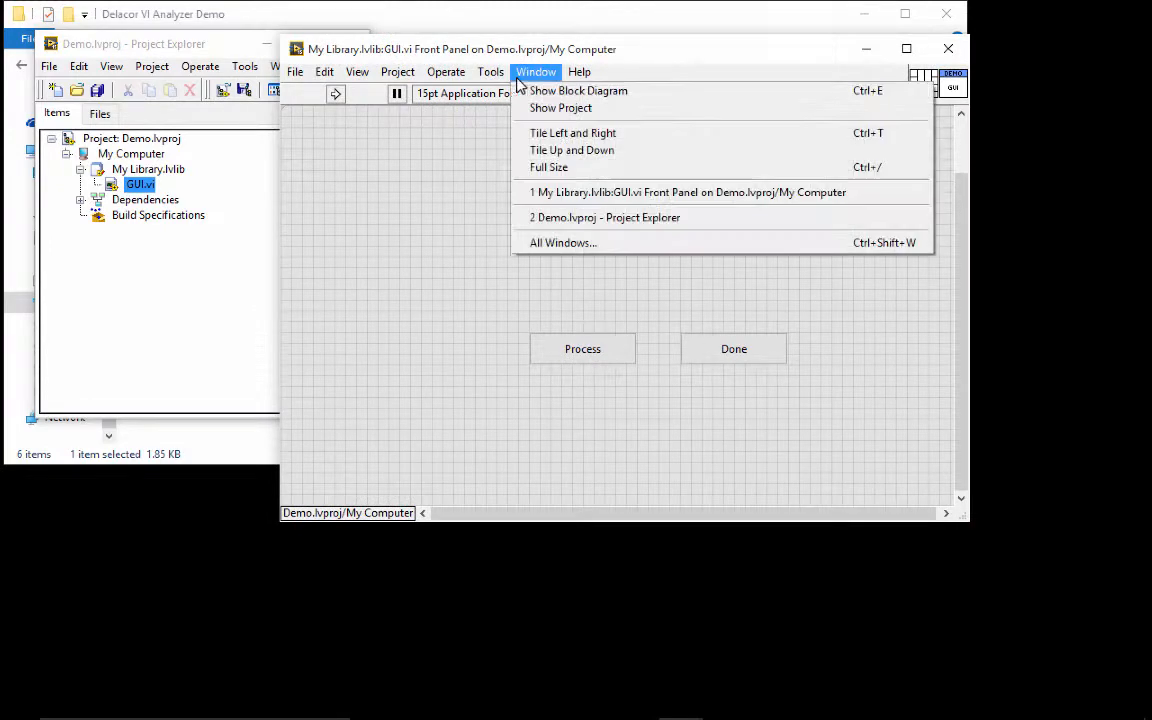
# - Rerun VI Analyzer with the Delacor Style tests, selecting Icon View Detect or Correct
pyautogui.click(576, 92)
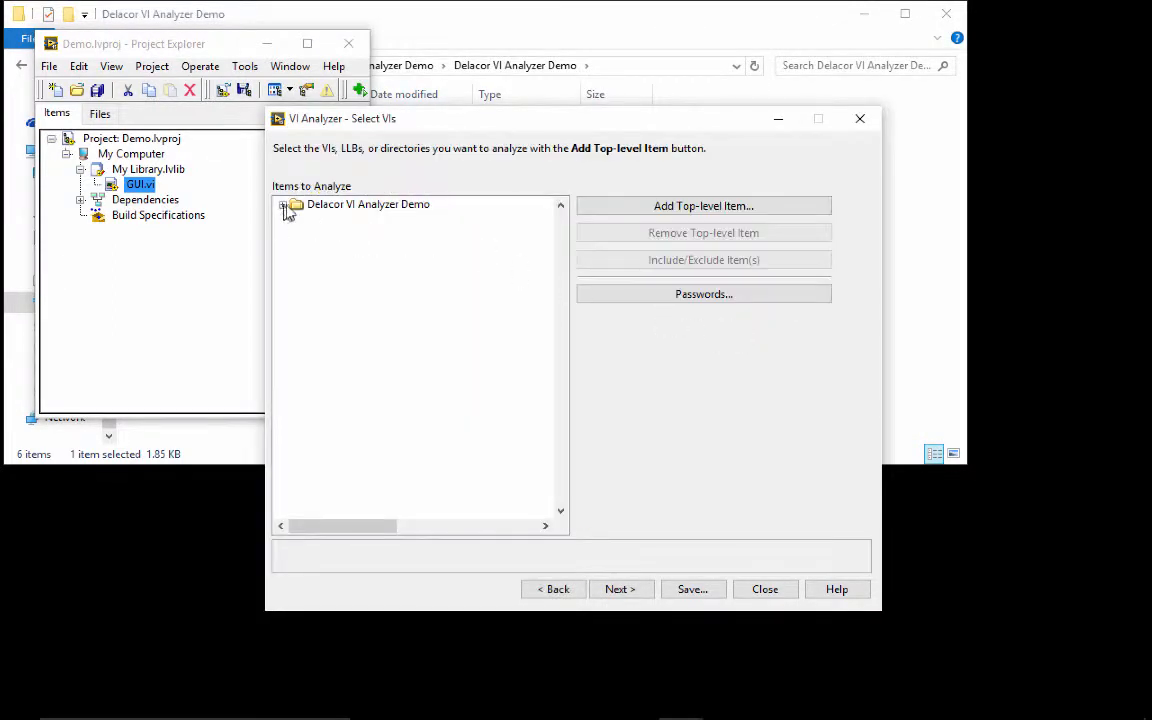
pyautogui.click(620, 588)
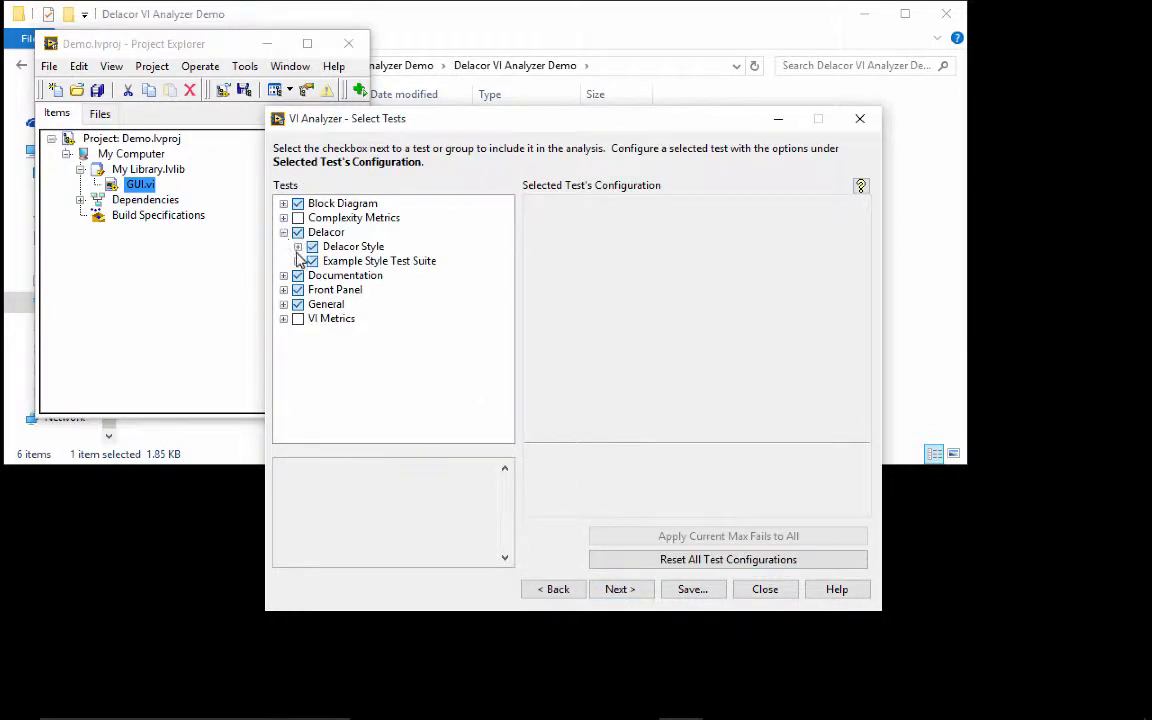
pyautogui.click(298, 246)
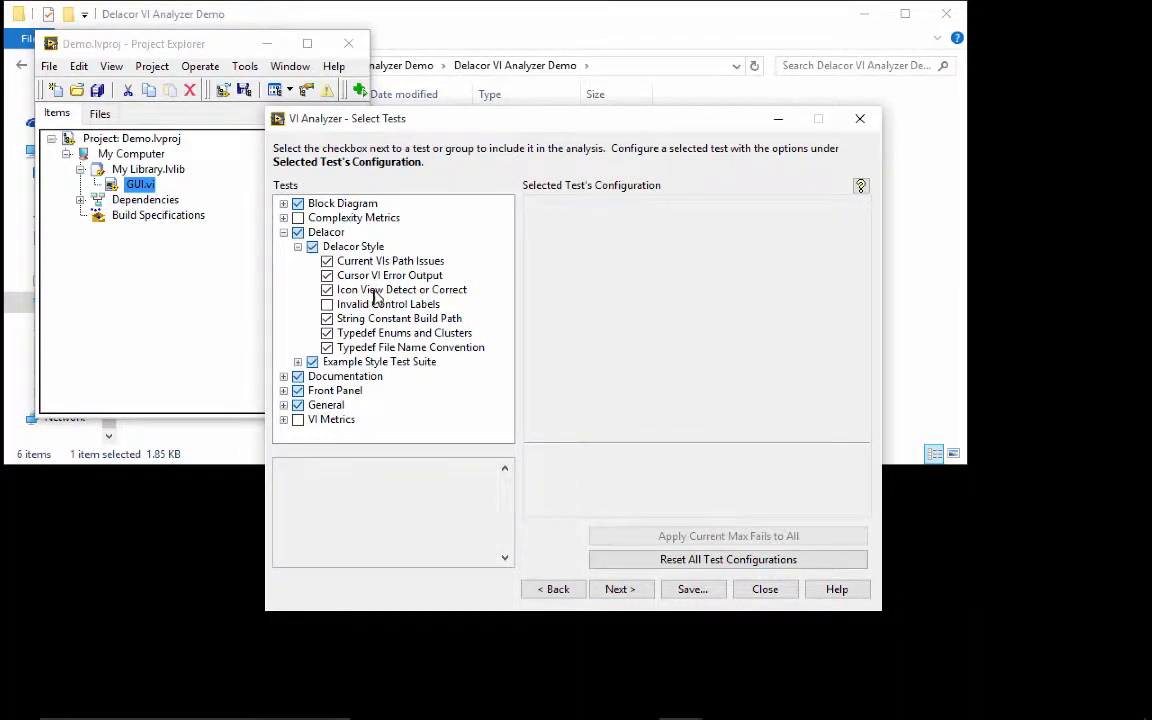
pyautogui.click(400, 288)
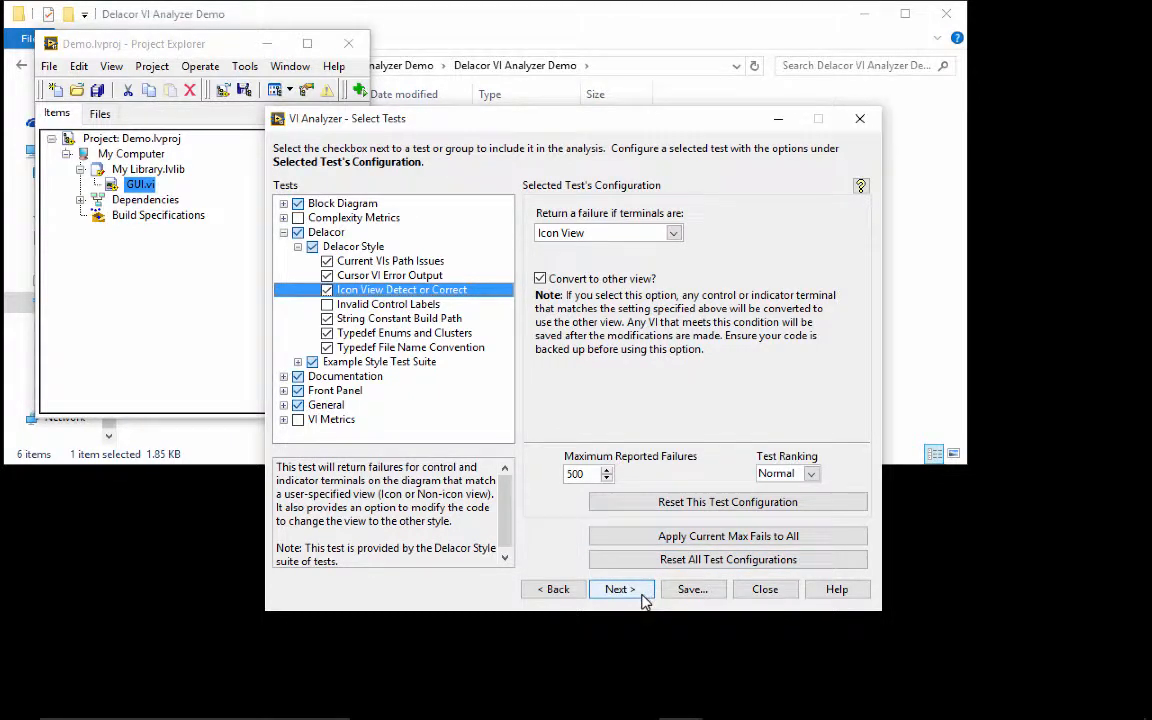
pyautogui.click(620, 588)
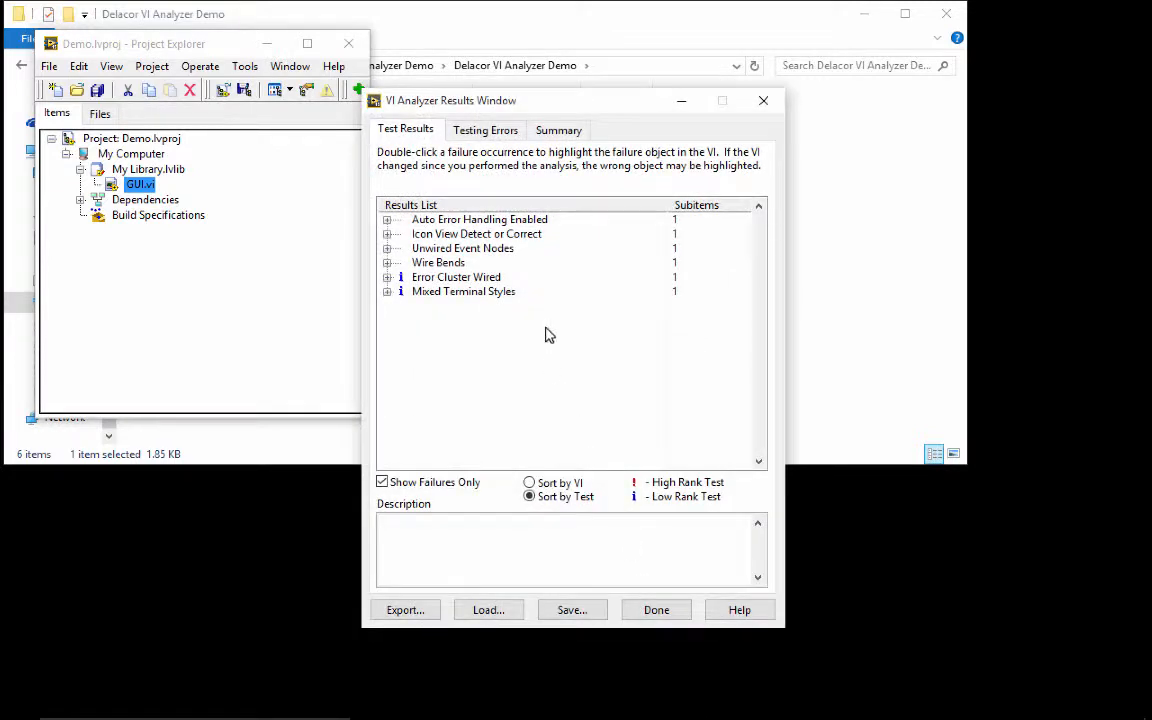
# - Expand Icon View Detect or Correct and locate the Heartbeat terminal occurrence in GUI.vi
pyautogui.click(384, 232)
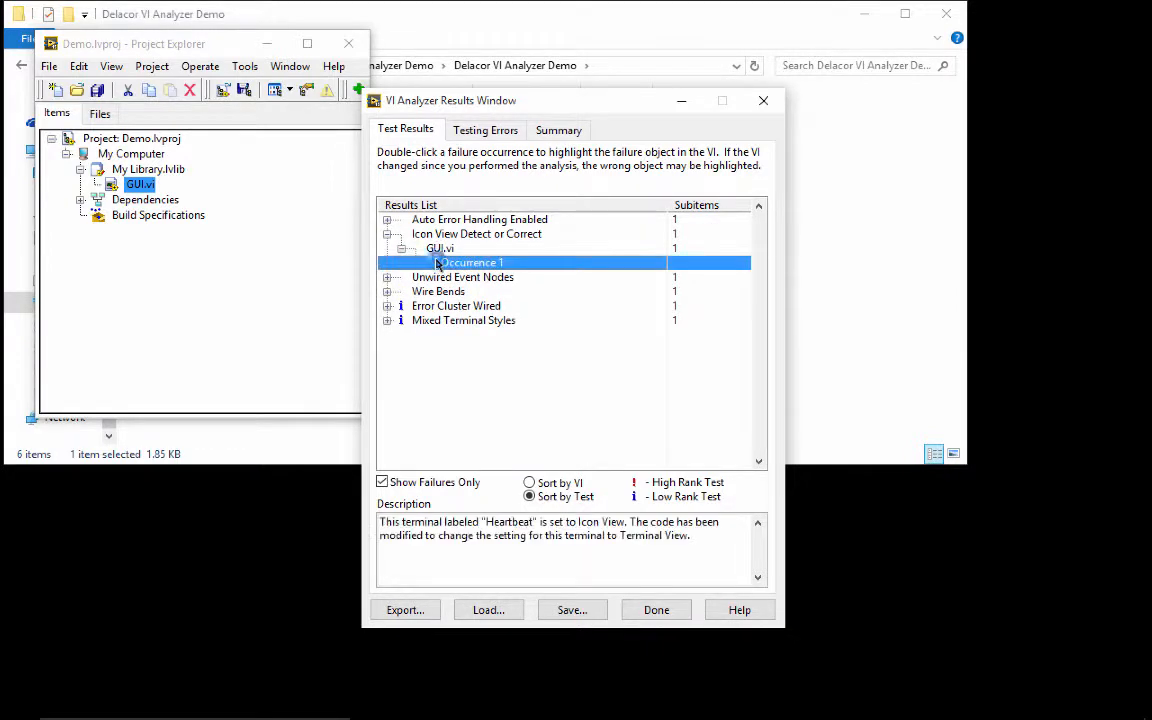
pyautogui.doubleClick(468, 262)
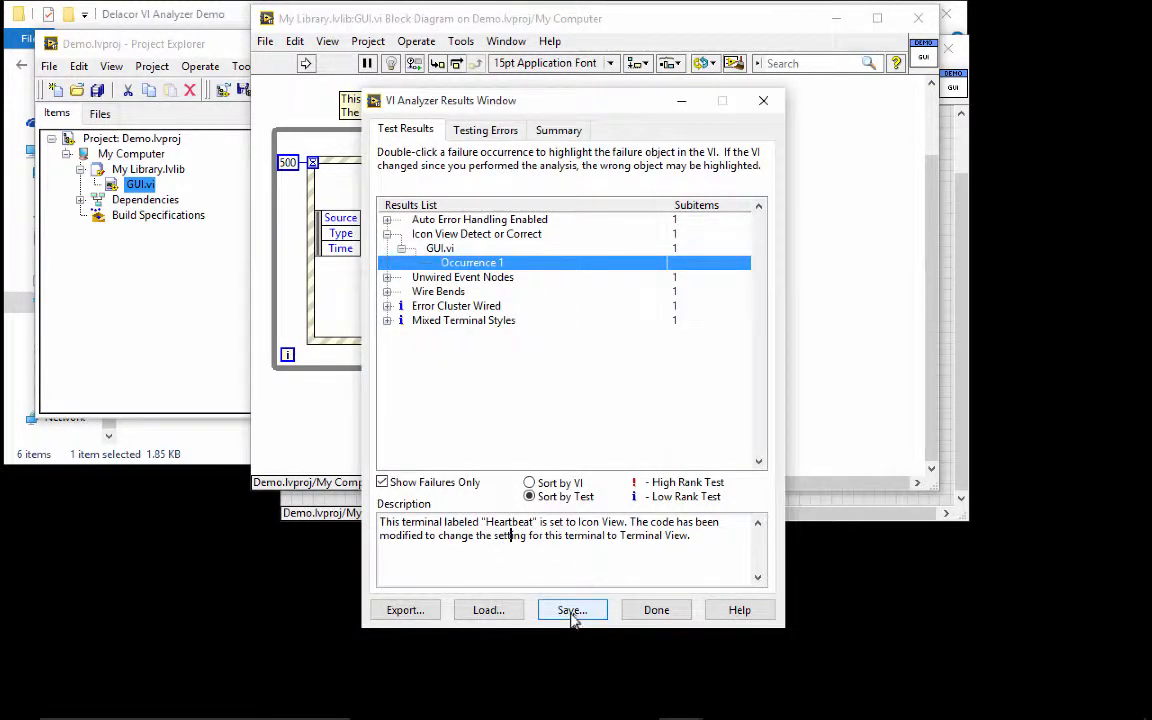
# - Save the analysis results as AnalyzerResults.rsl in the Delacor VI Analyzer Demo's VI Analyzer folder
pyautogui.click(572, 608)
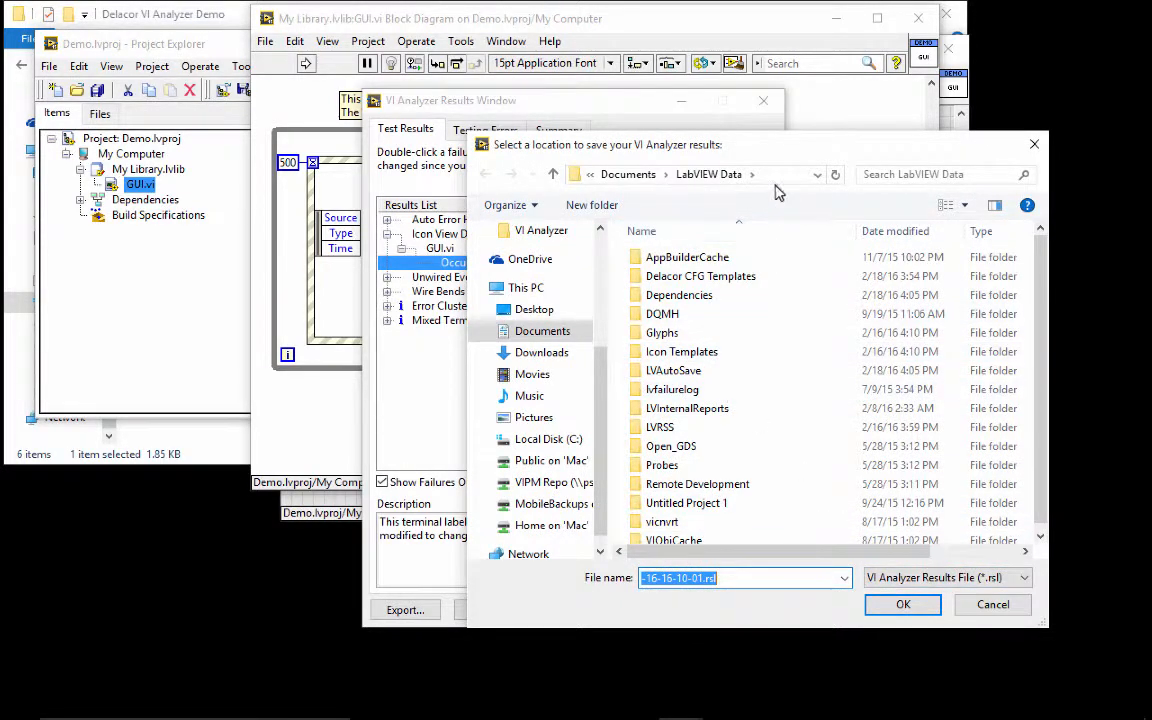
pyautogui.click(690, 174)
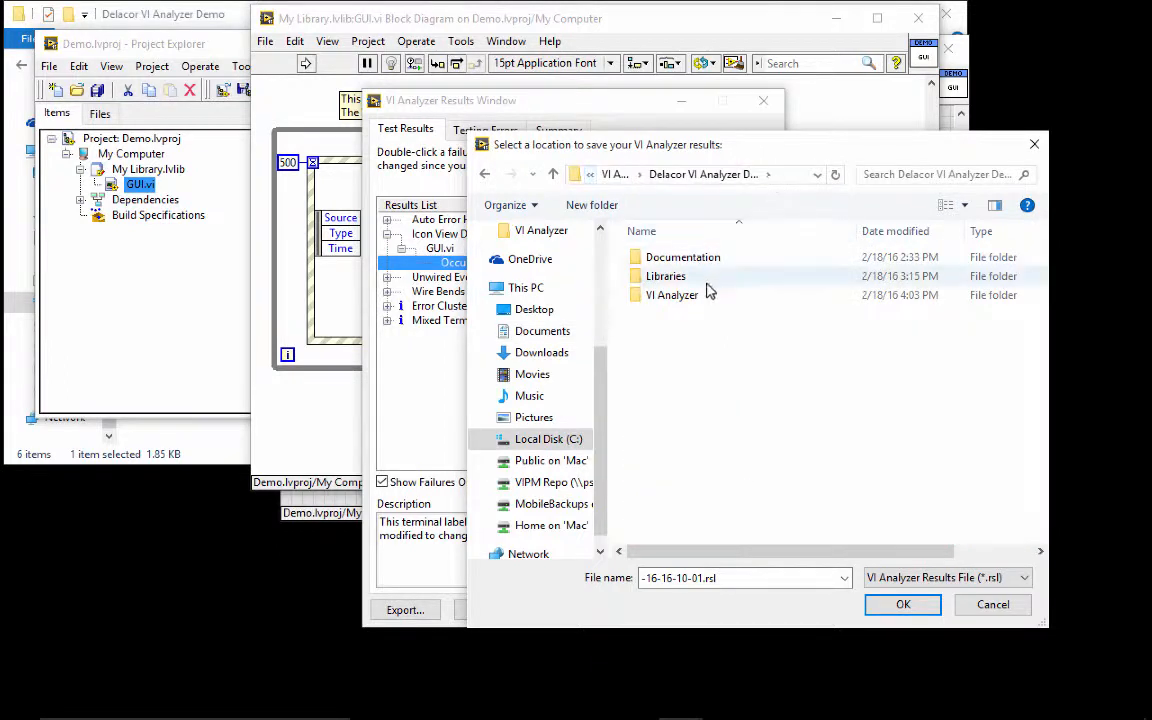
pyautogui.doubleClick(672, 294)
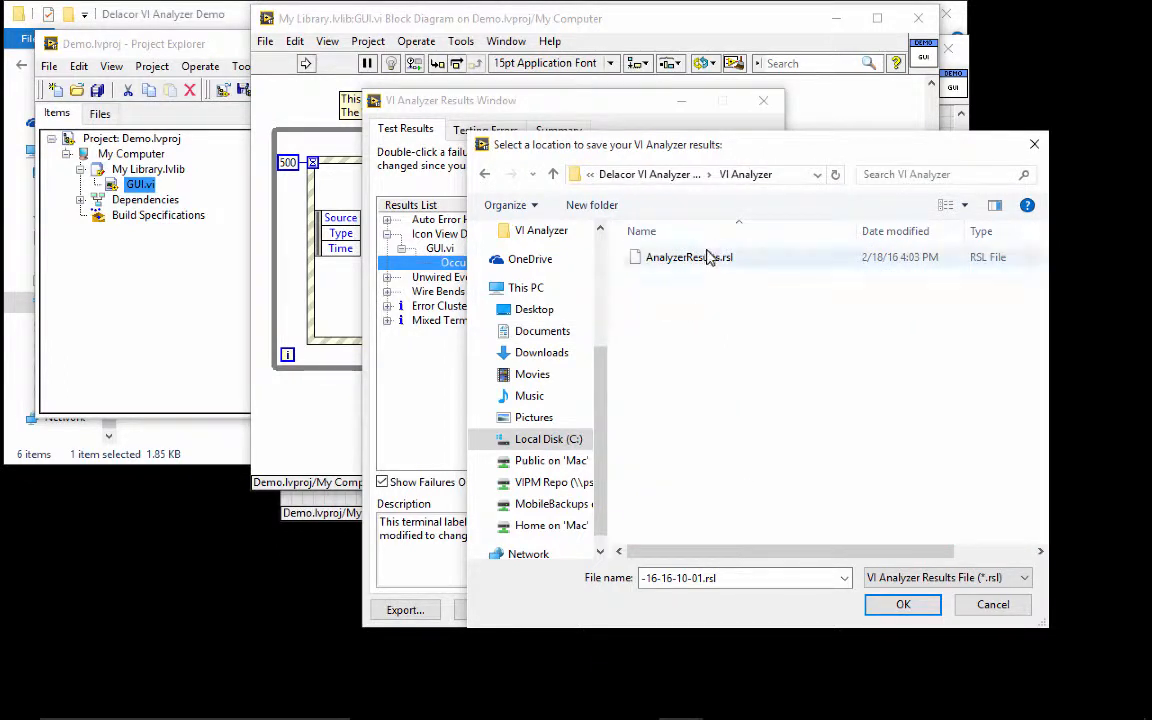
pyautogui.click(688, 256)
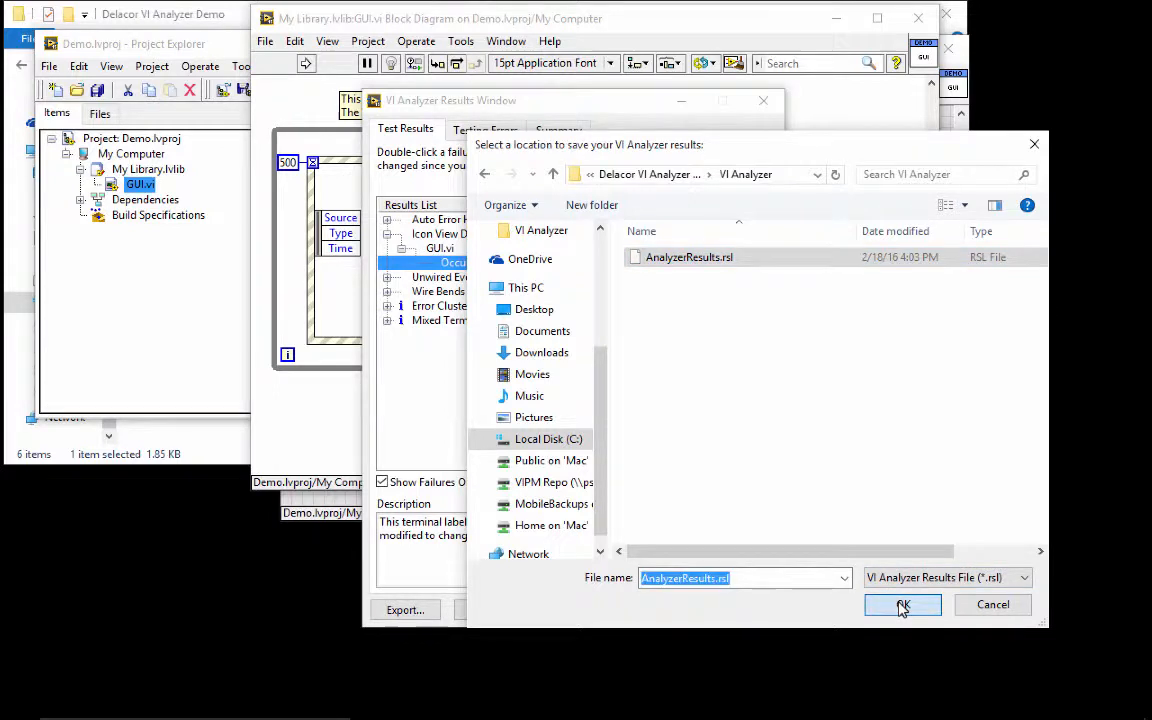
pyautogui.click(902, 604)
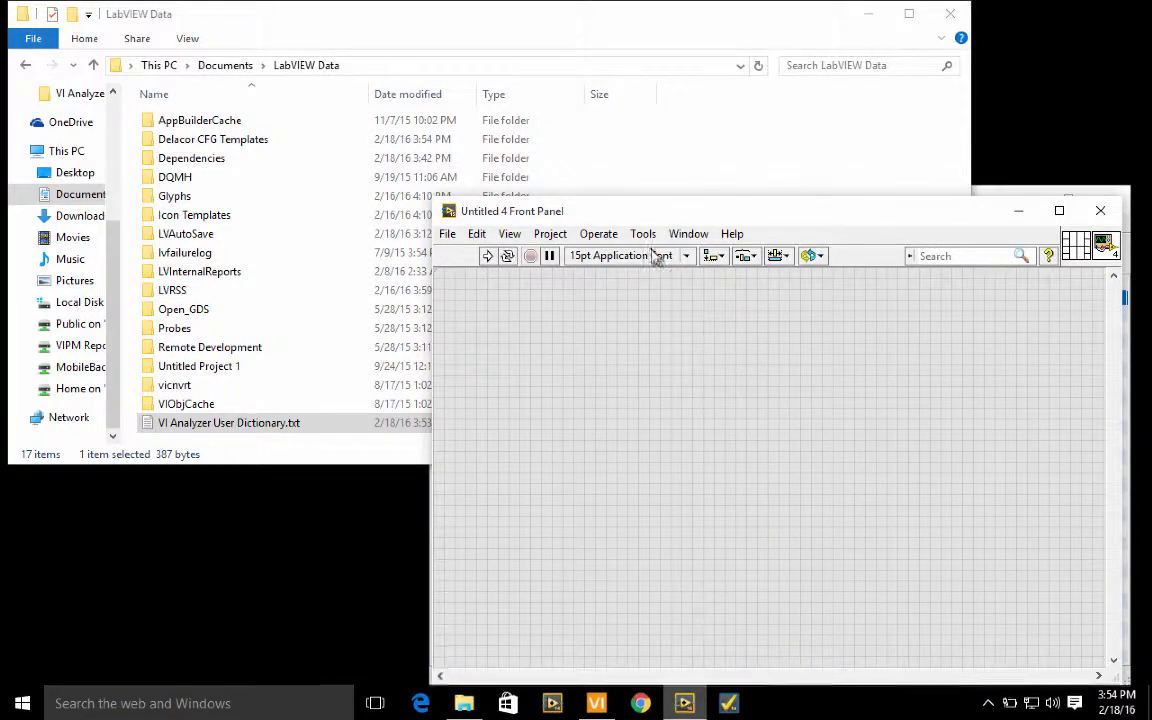
# - Show the Tools menu to reach the VI Analyzer options
pyautogui.click(642, 232)
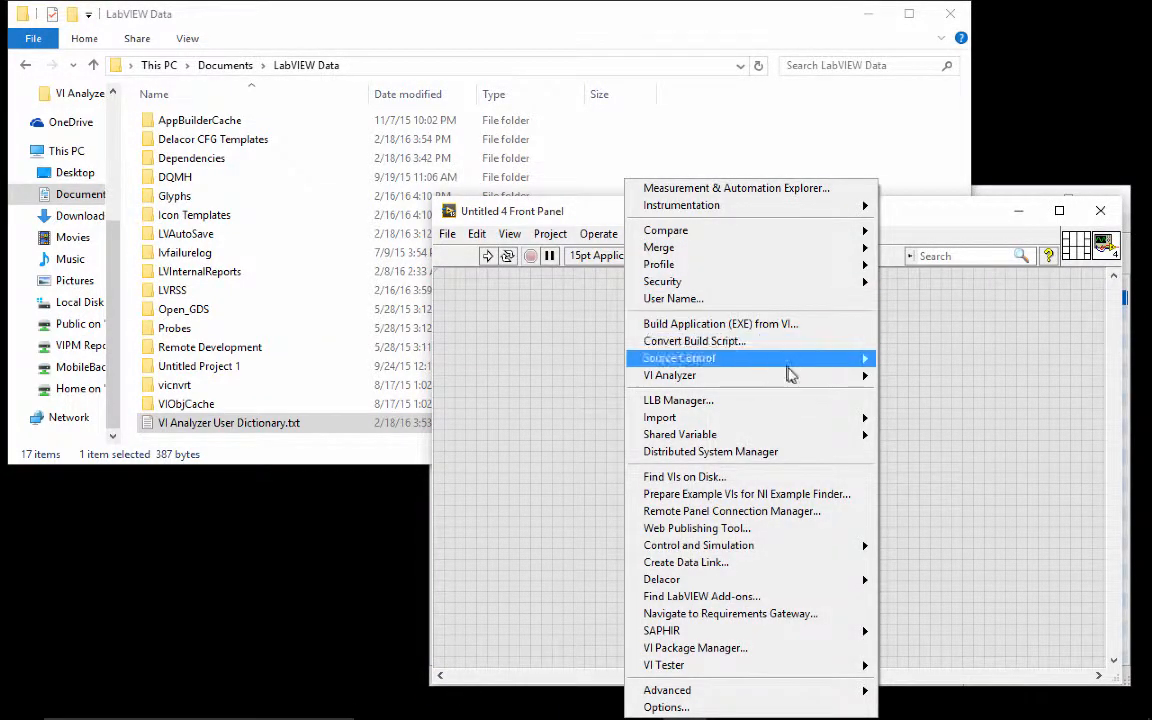
pyautogui.moveTo(668, 376)
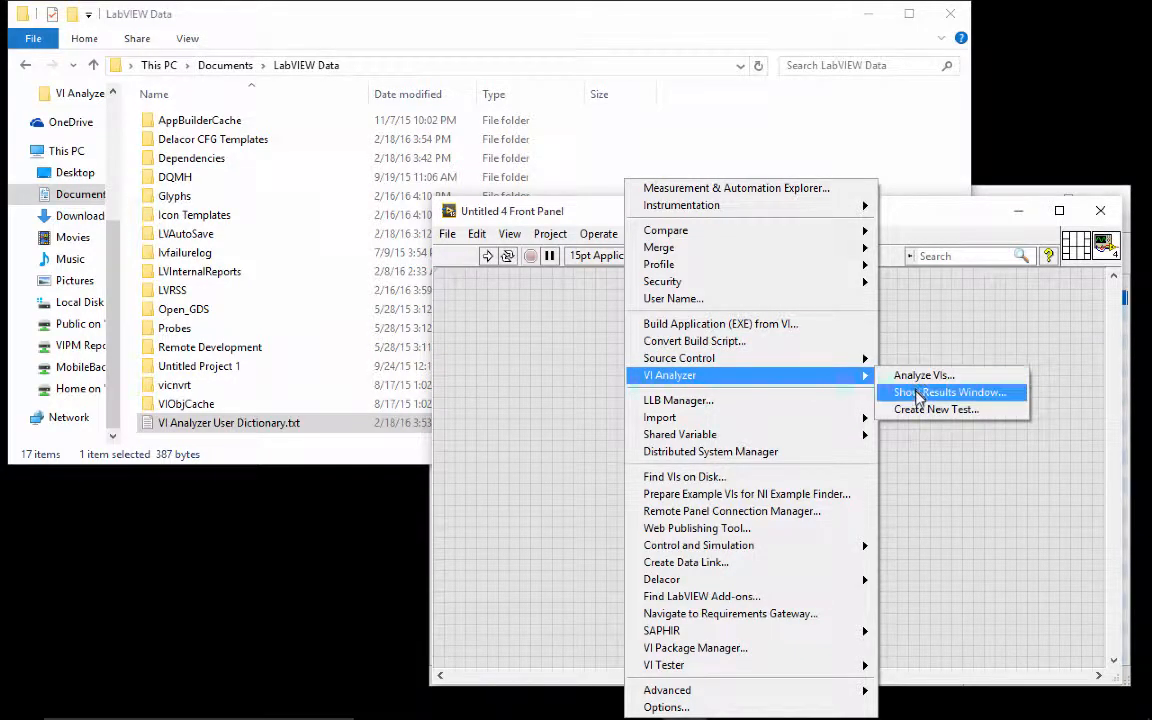
pyautogui.moveTo(922, 376)
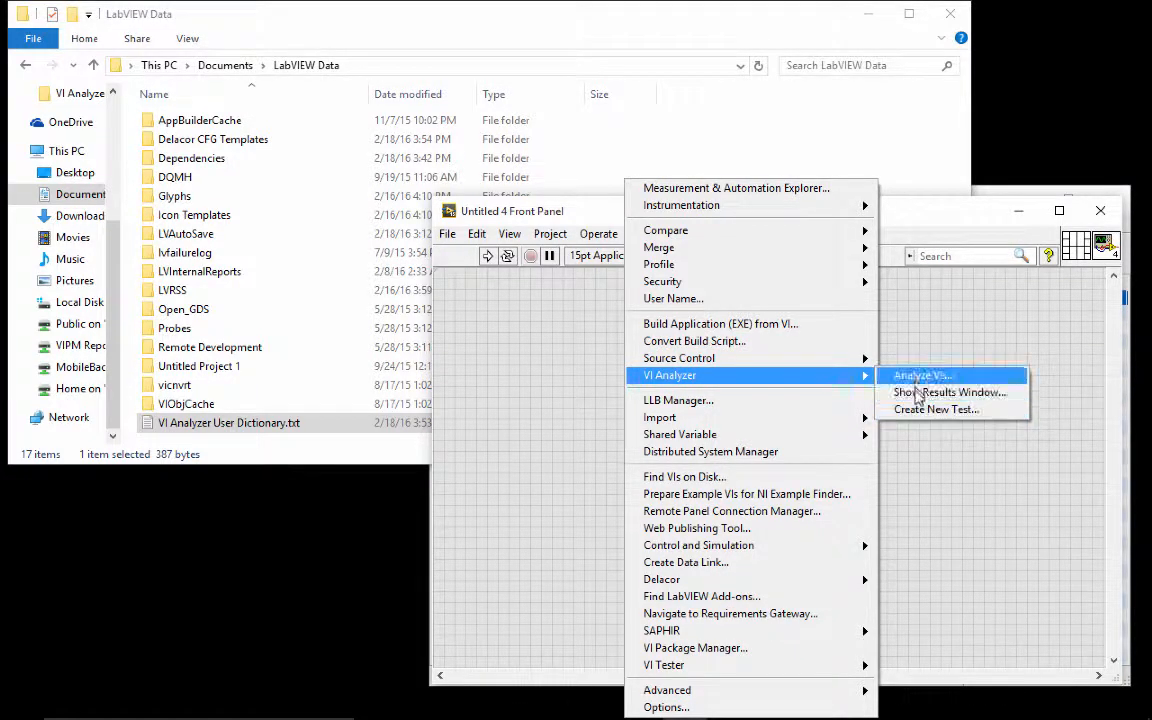
pyautogui.moveTo(936, 408)
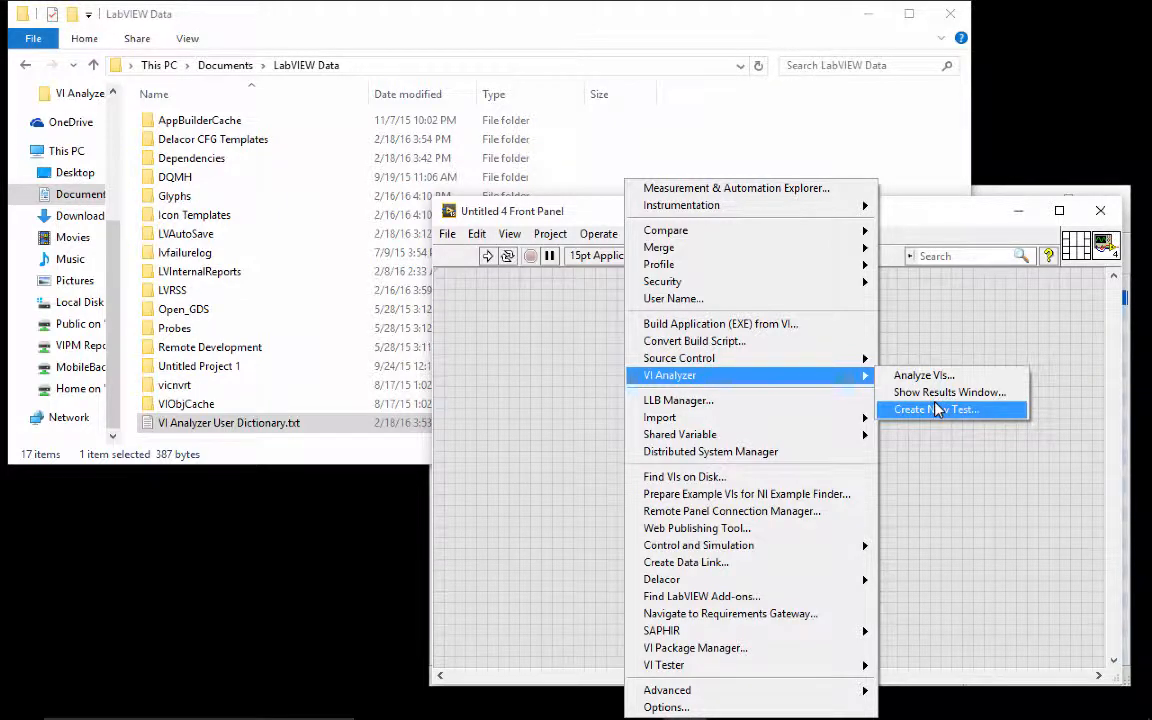
pyautogui.moveTo(950, 336)
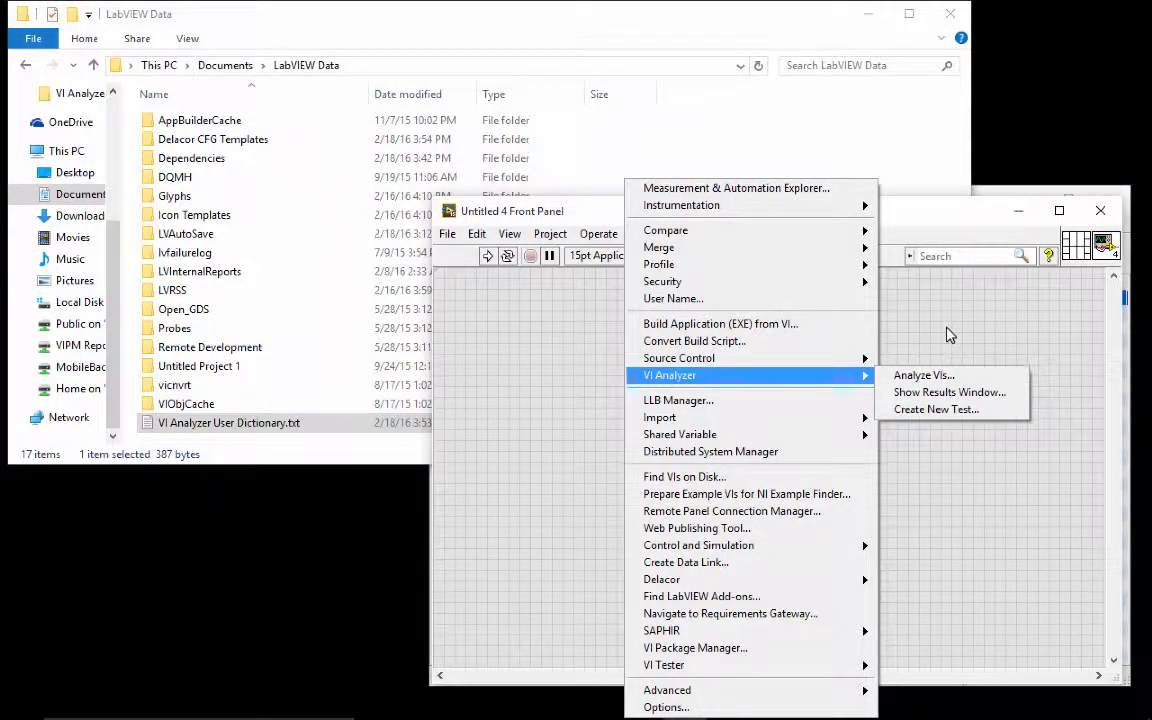